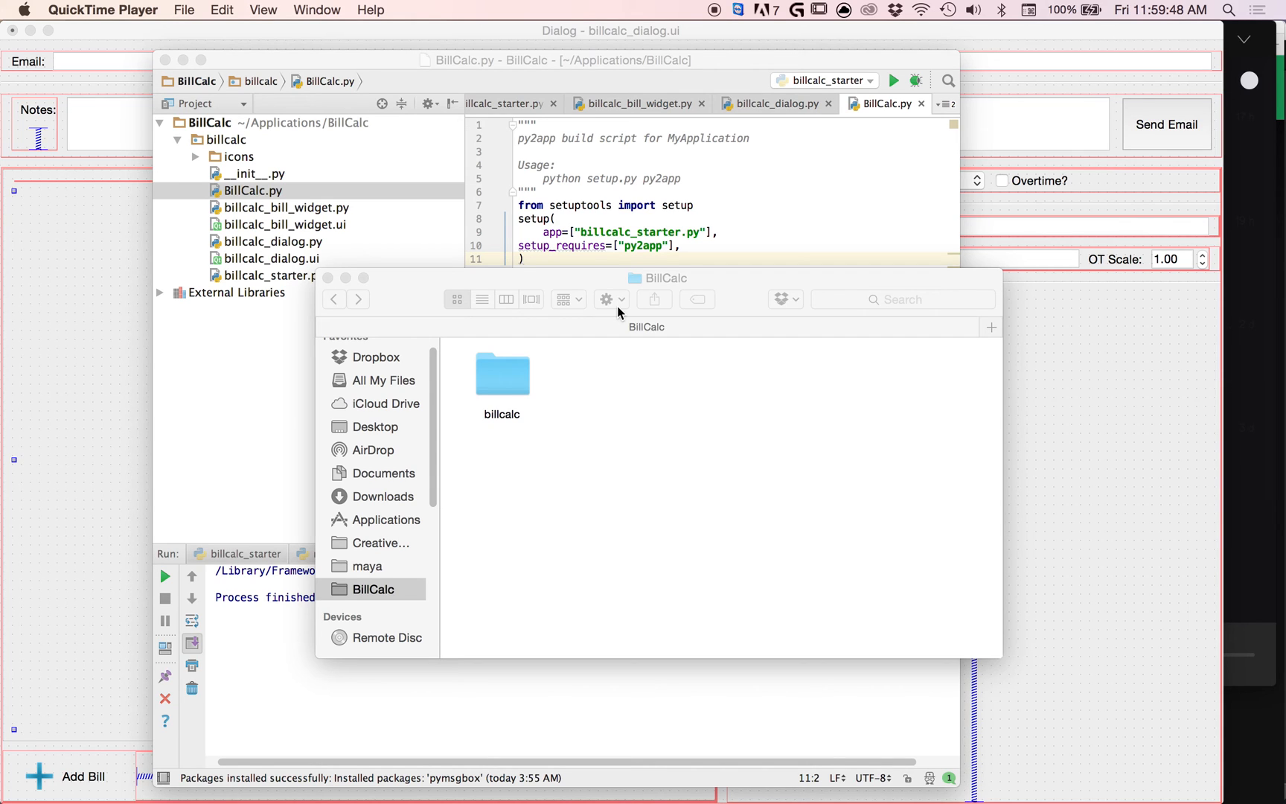
mouse_move(715, 762)
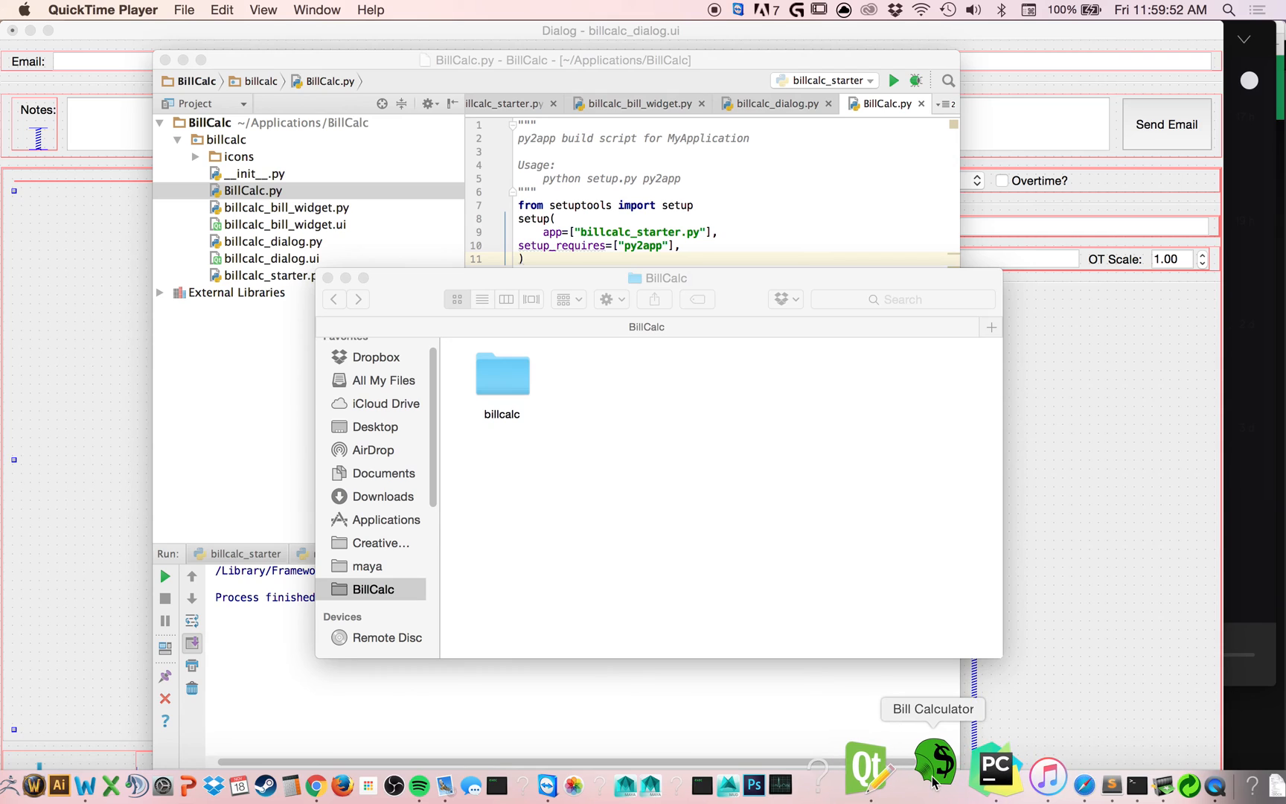
mouse_move(1119, 765)
text(terminal)
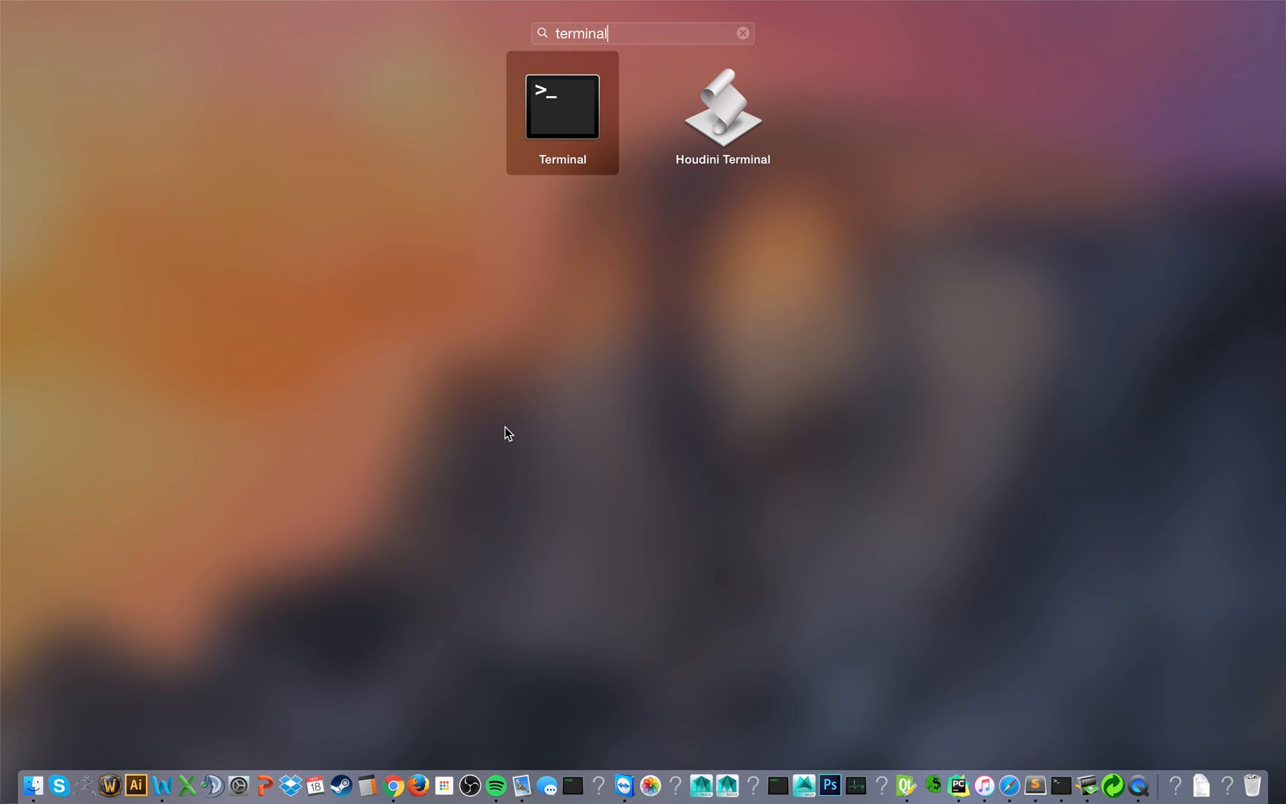
Launch Terminal and run pip install py2app
click(563, 106)
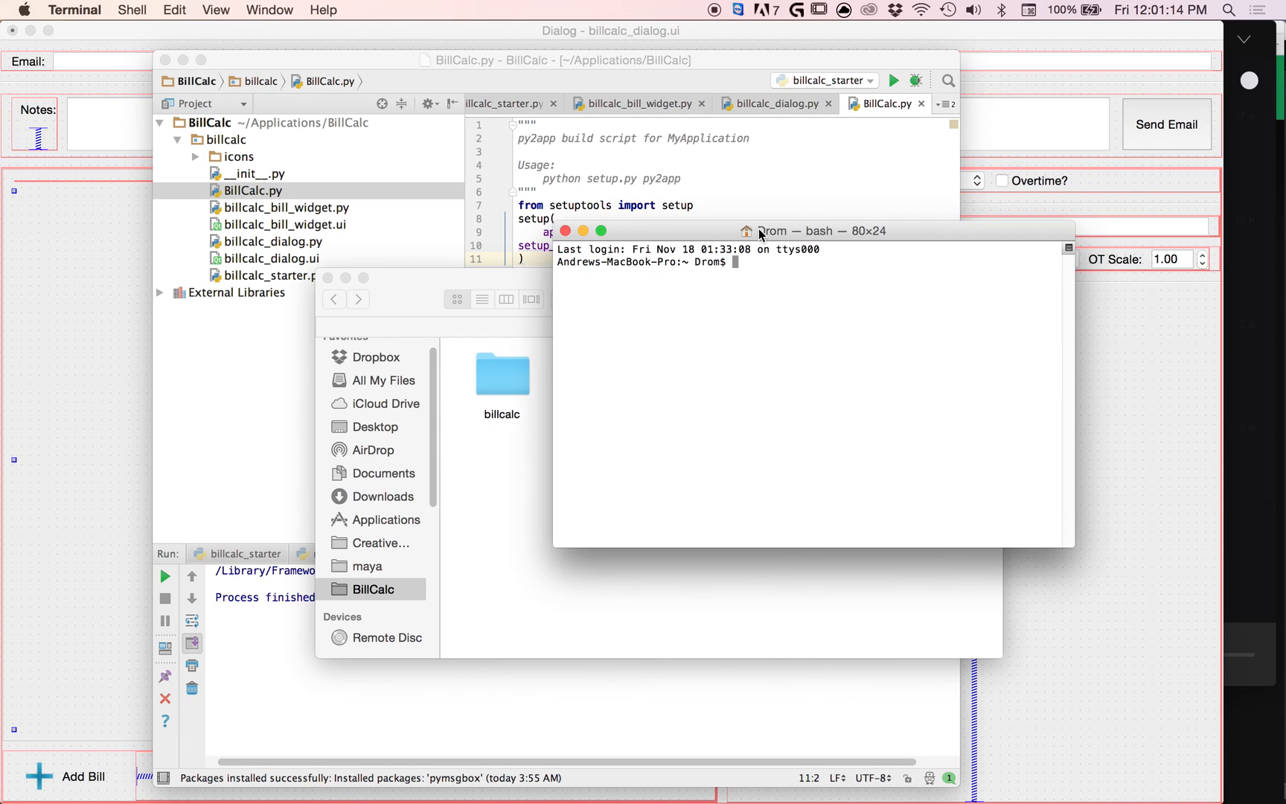
text(pip)
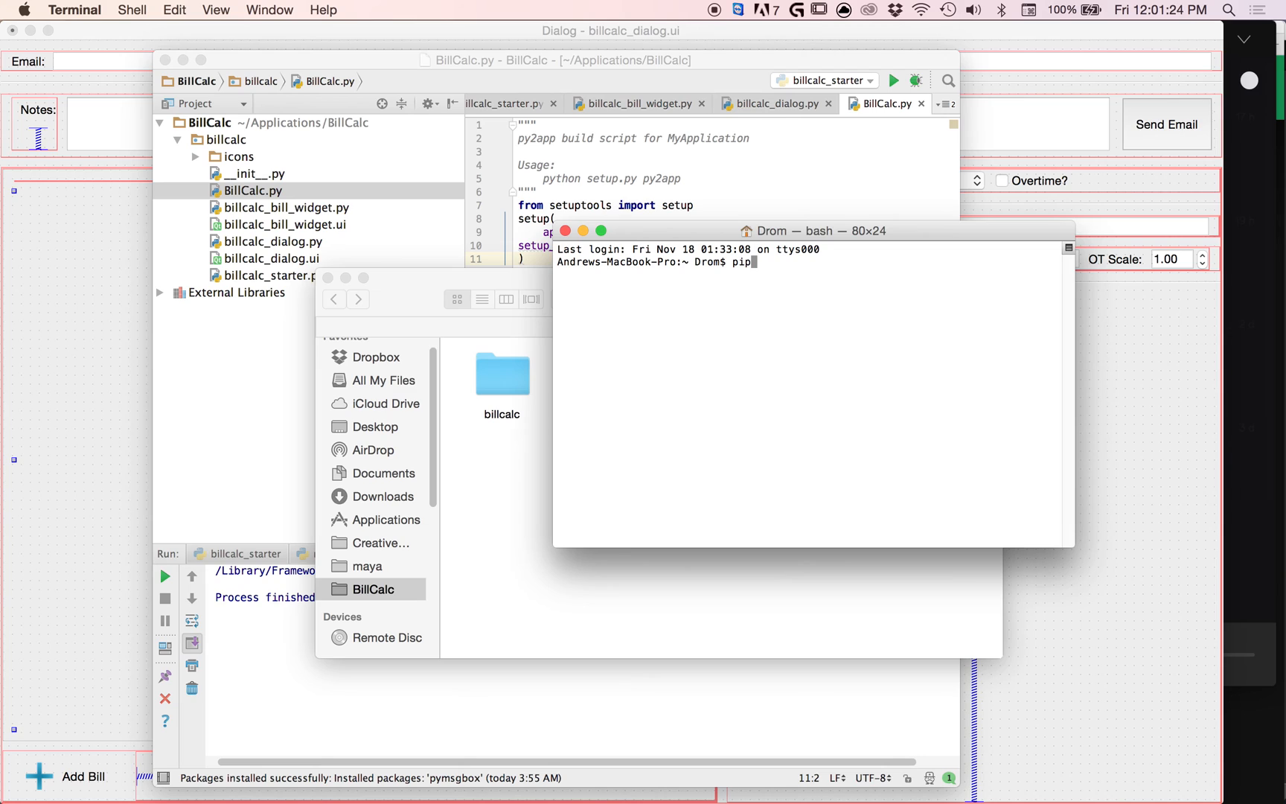
text(i)
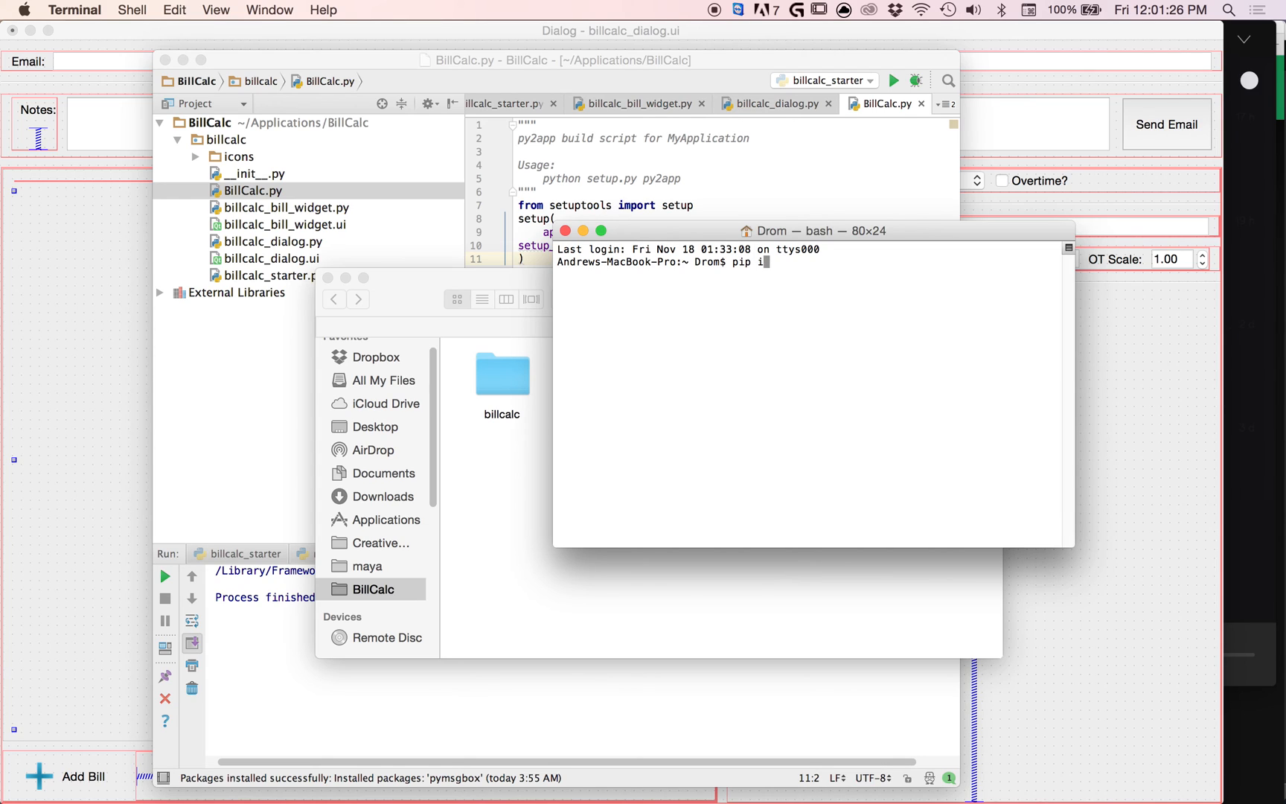
text(nstall)
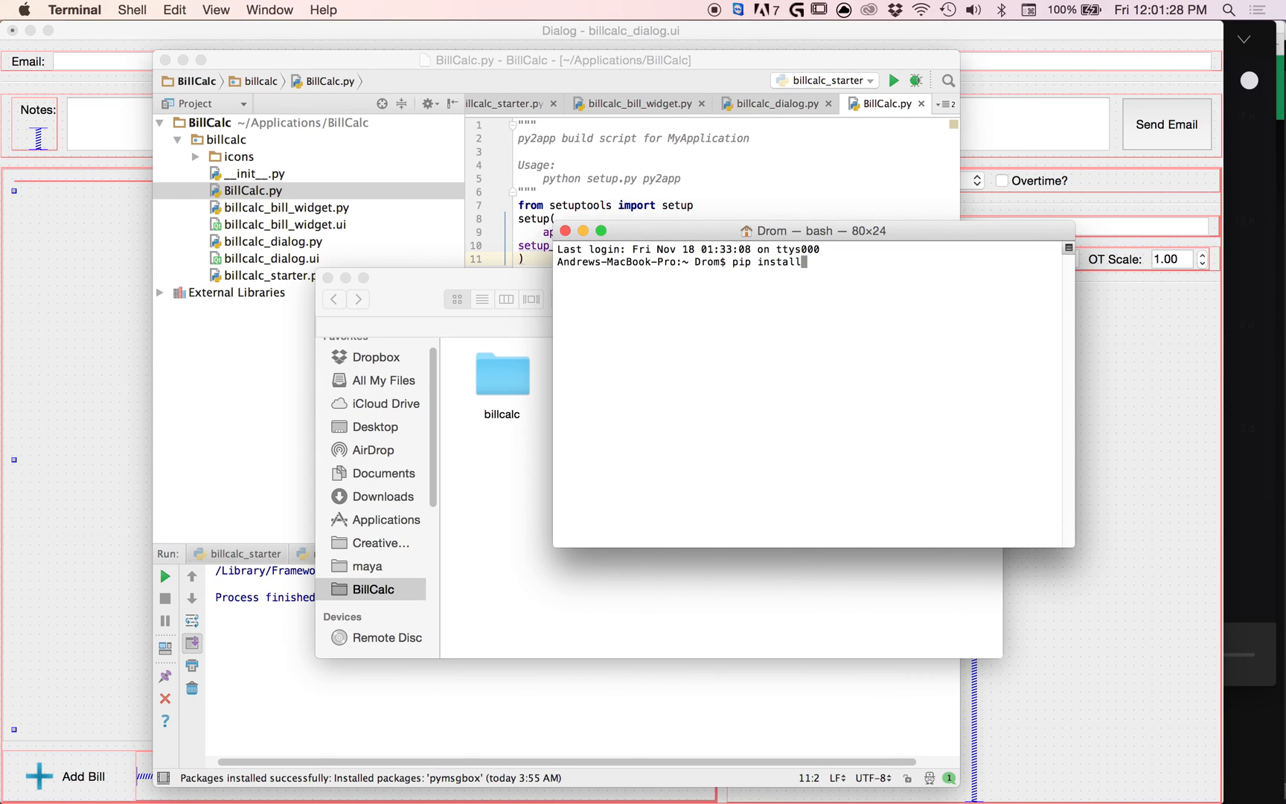
text(py2app)
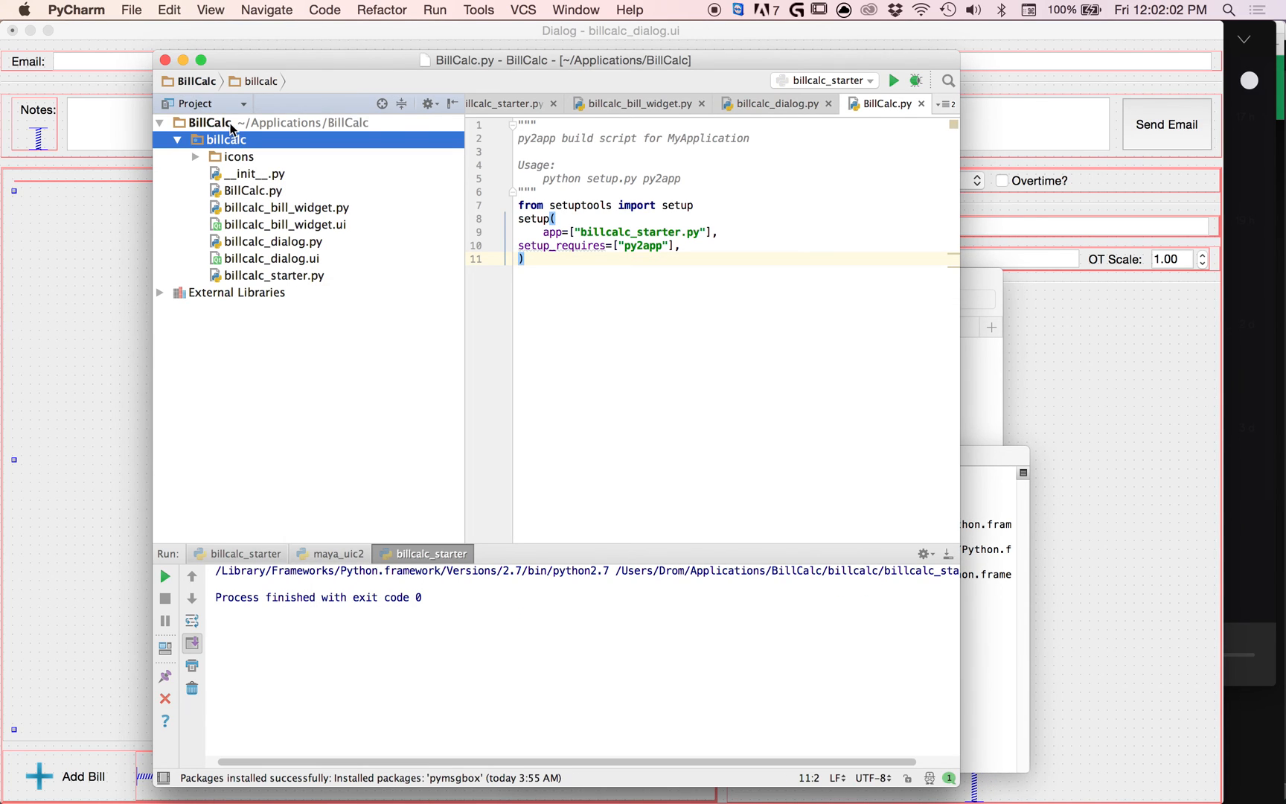
Create the TestProject pure Python project on the Desktop and open it in a new window
click(210, 123)
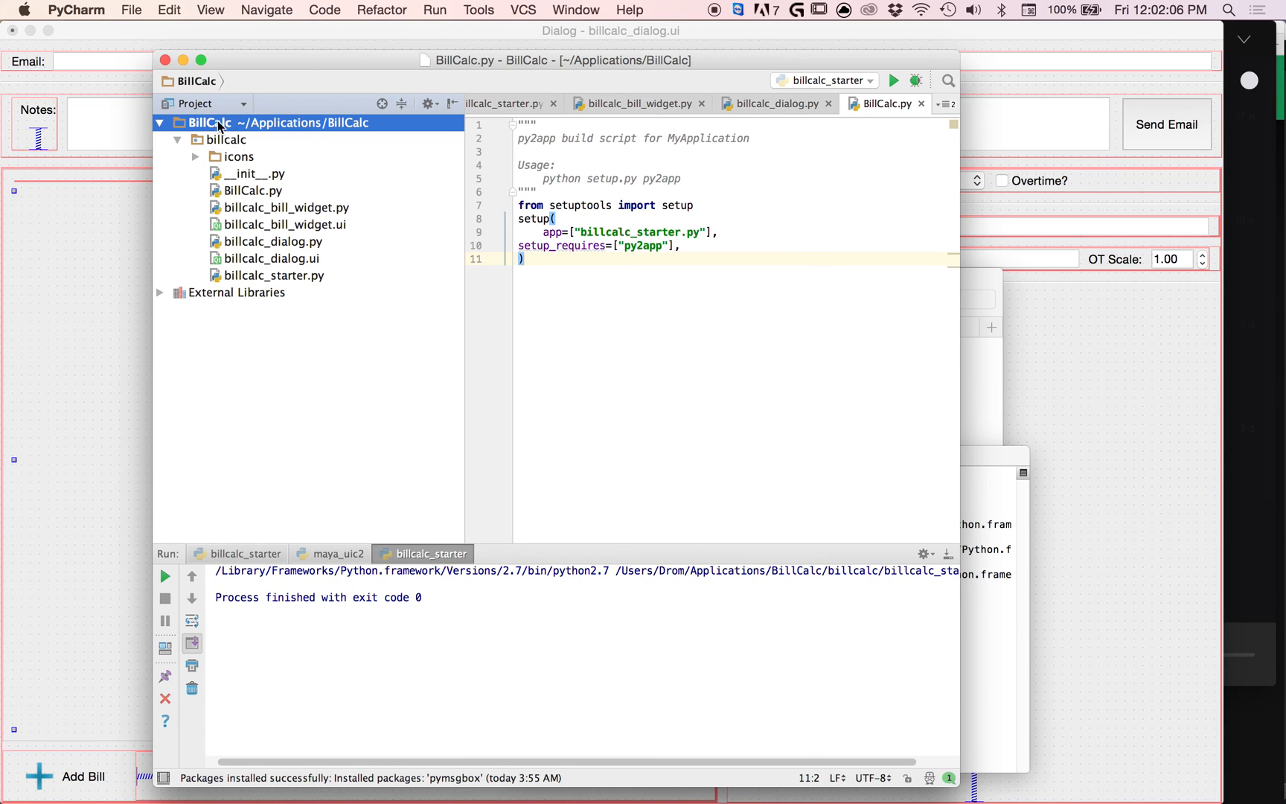
mouse_move(482, 58)
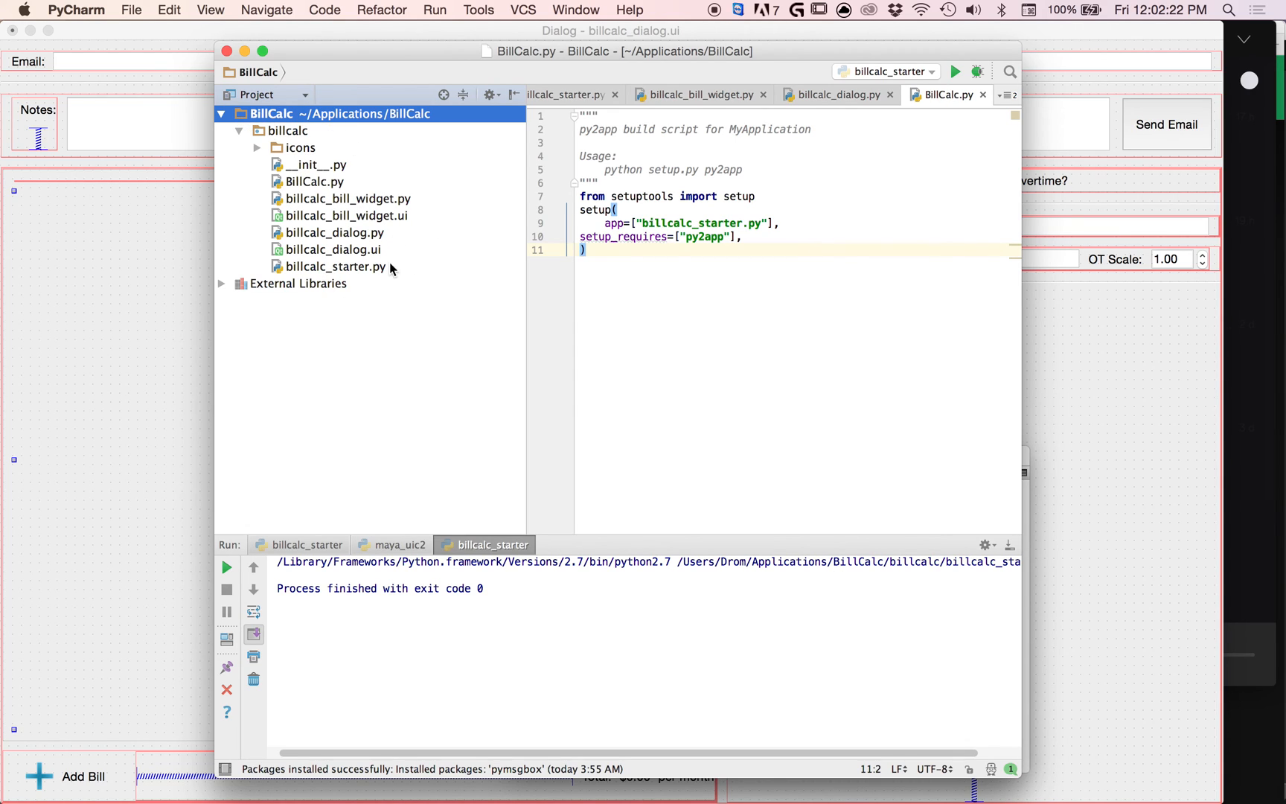
mouse_move(261, 64)
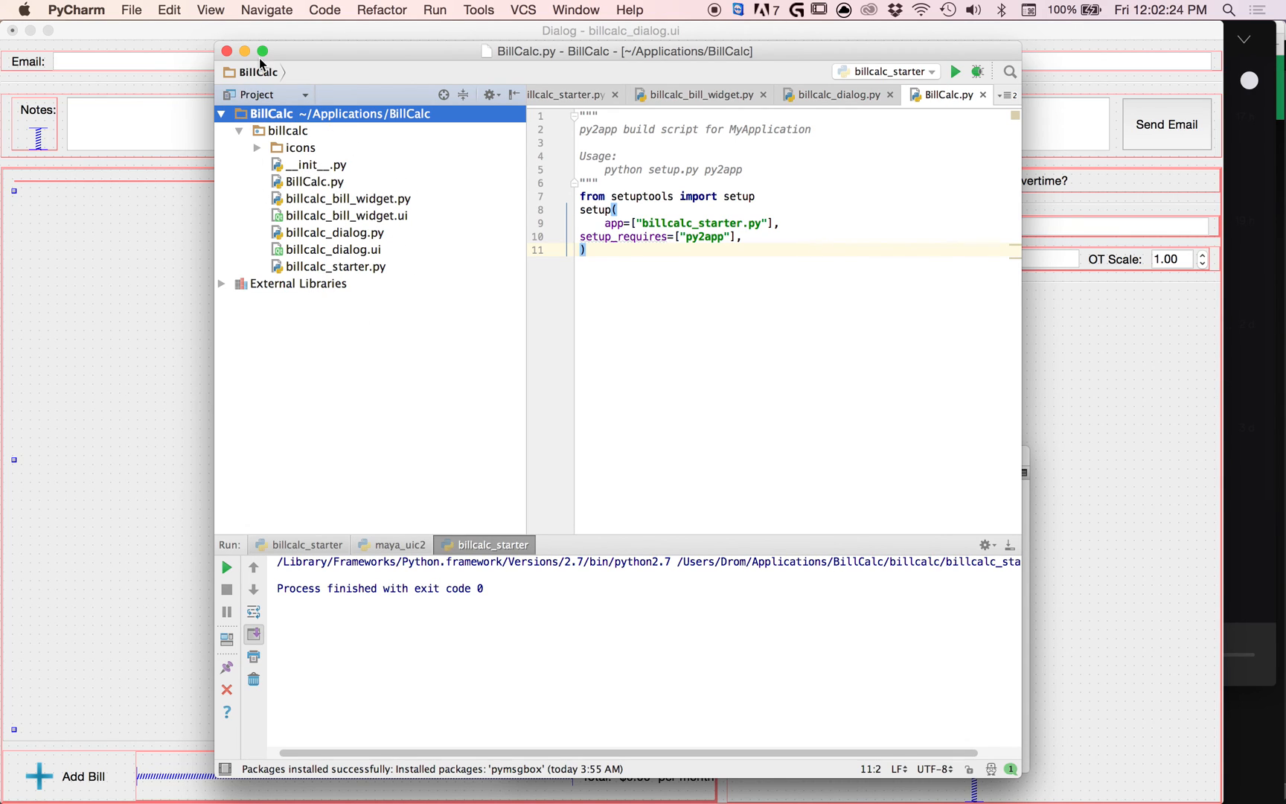
mouse_move(514, 245)
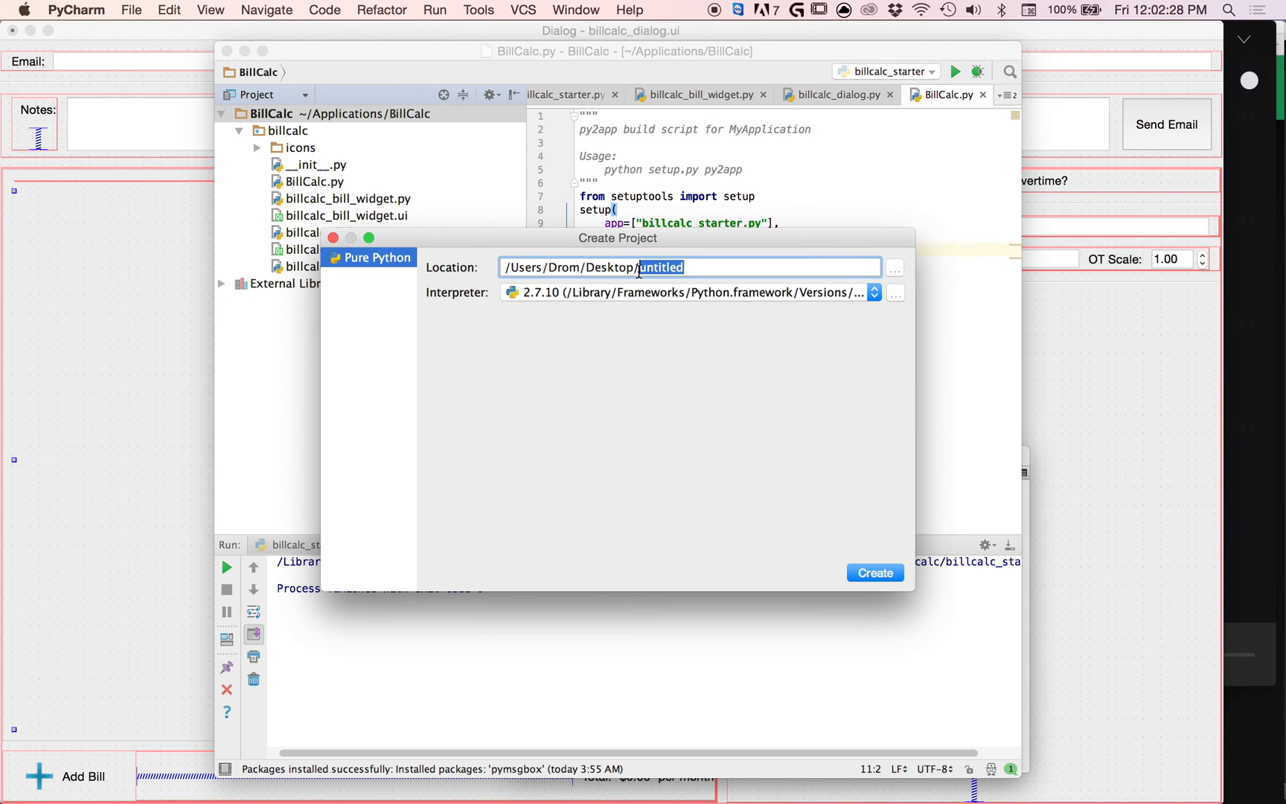
text(TestProjec)
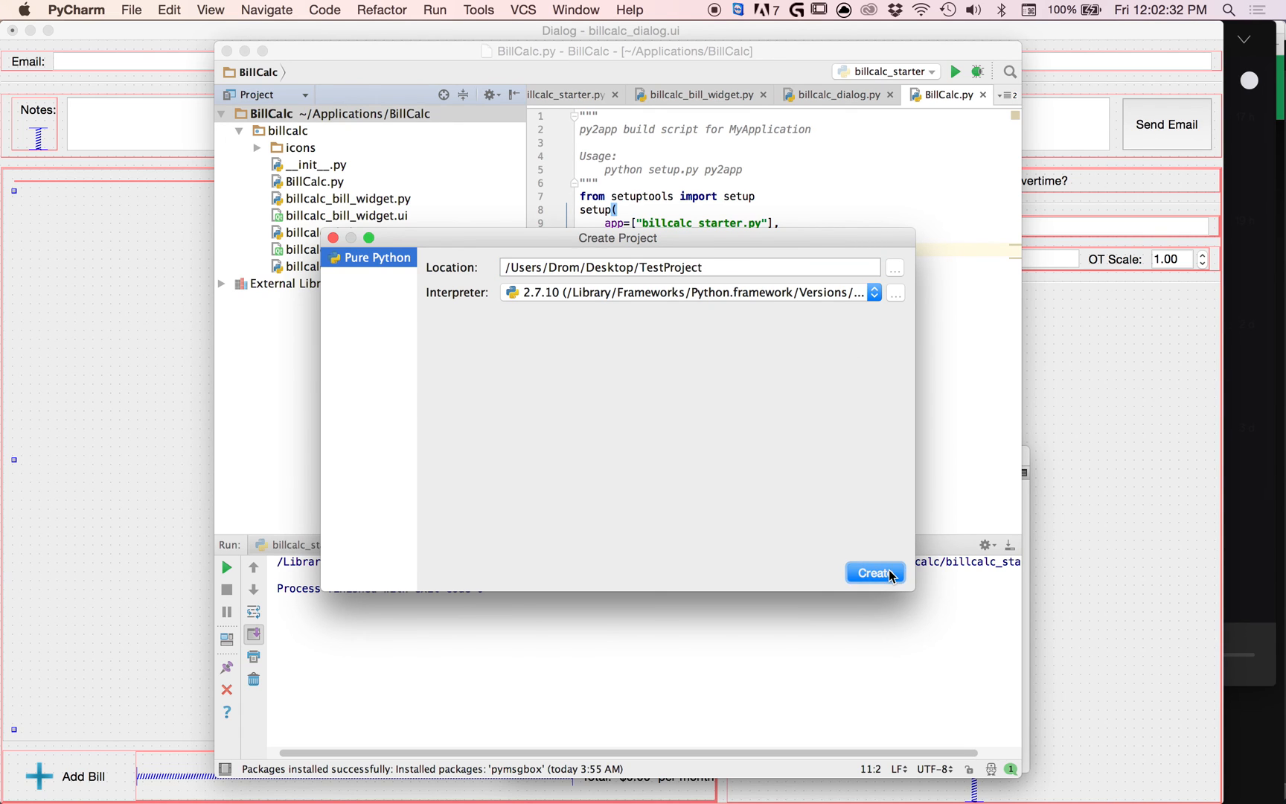
click(874, 574)
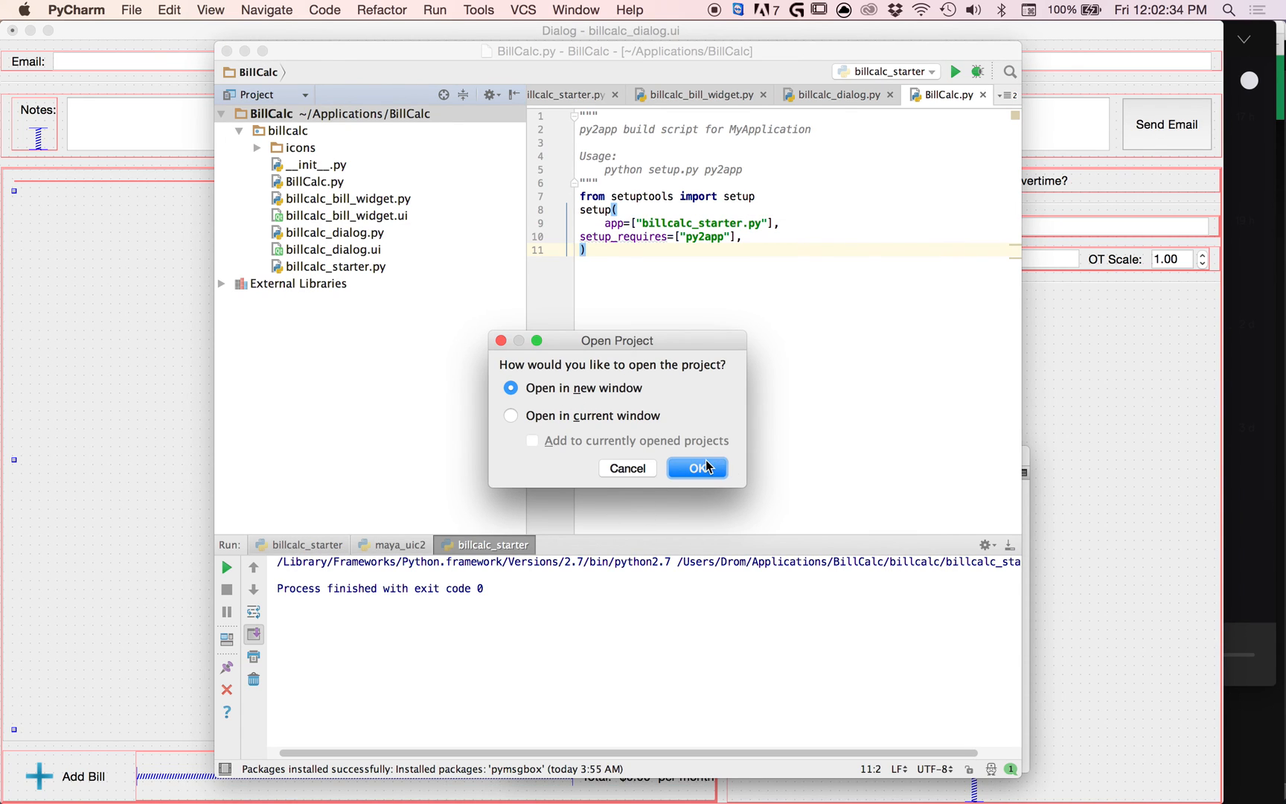
click(697, 467)
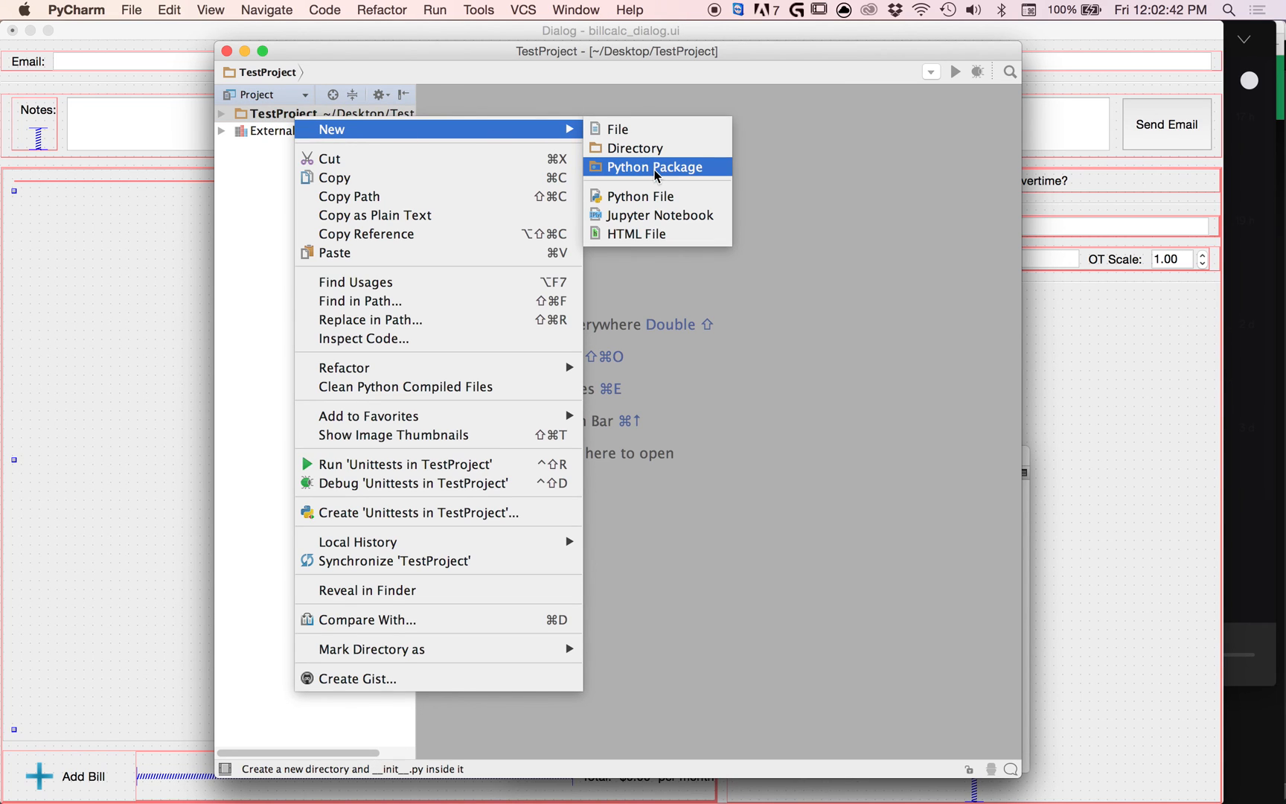
Add a Python package named test_package to TestProject
click(657, 166)
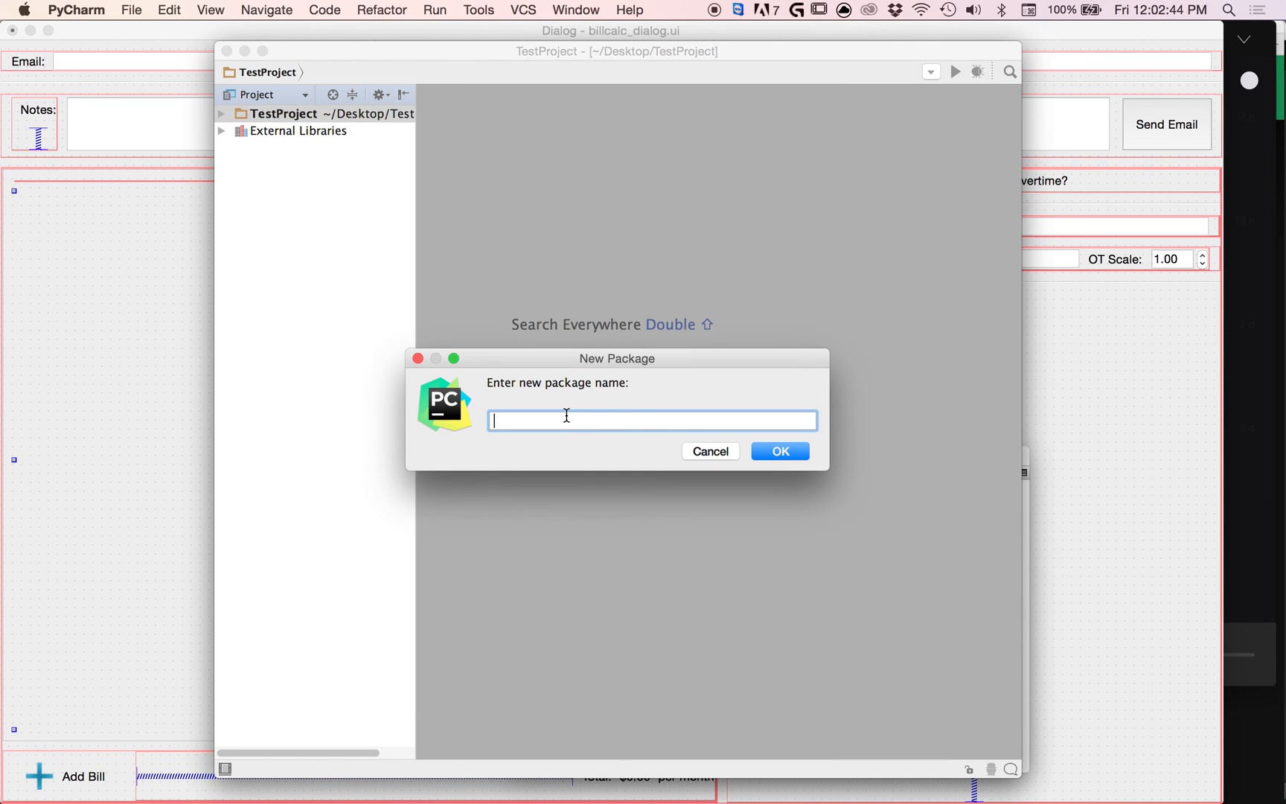
text(test_pack)
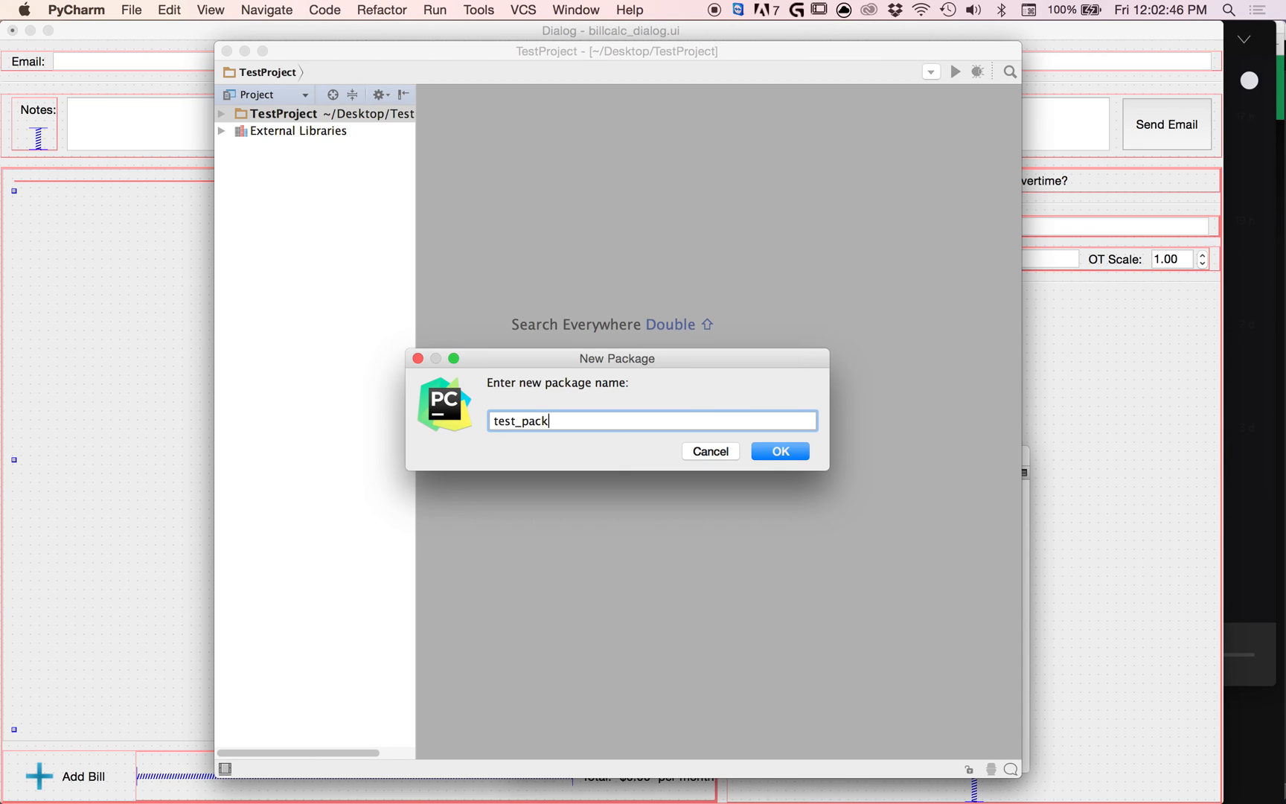
click(777, 451)
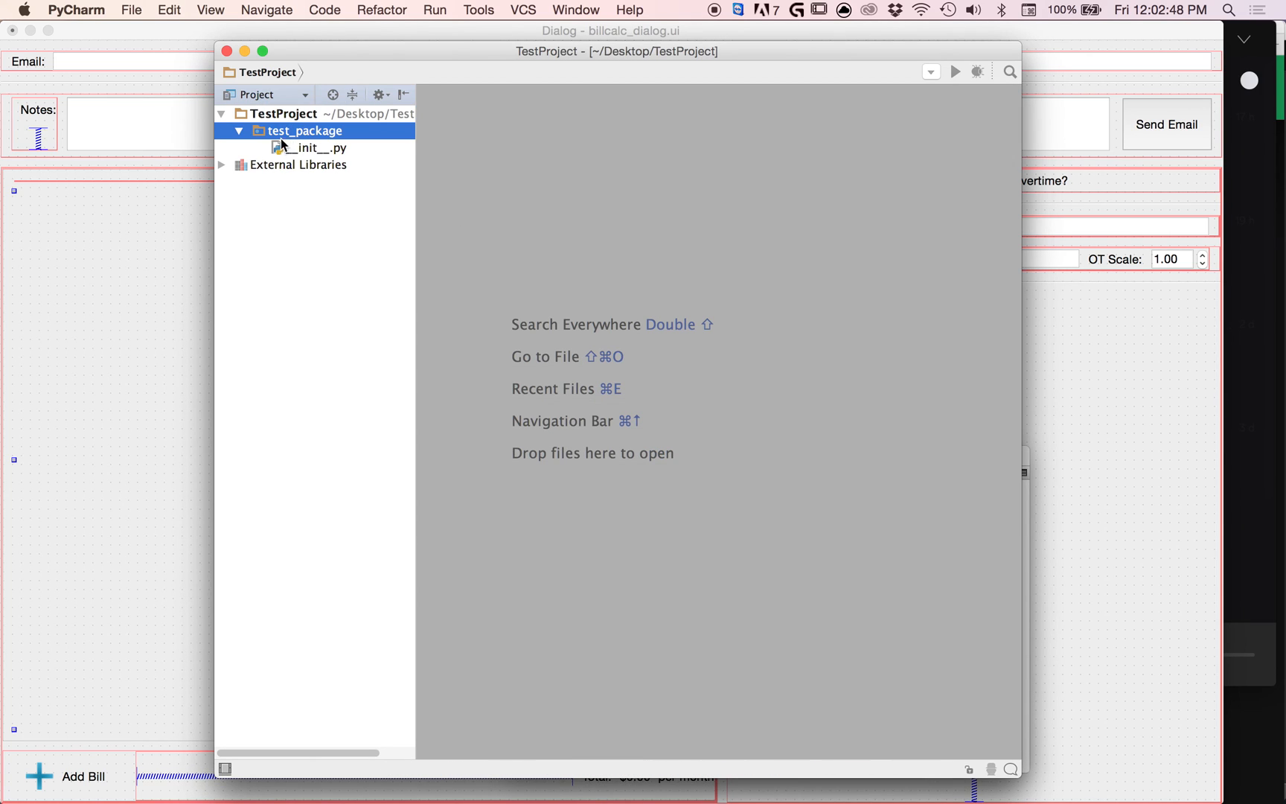
Create starter_file.py inside test_package and start editing it, removing a stray import
right_click(316, 147)
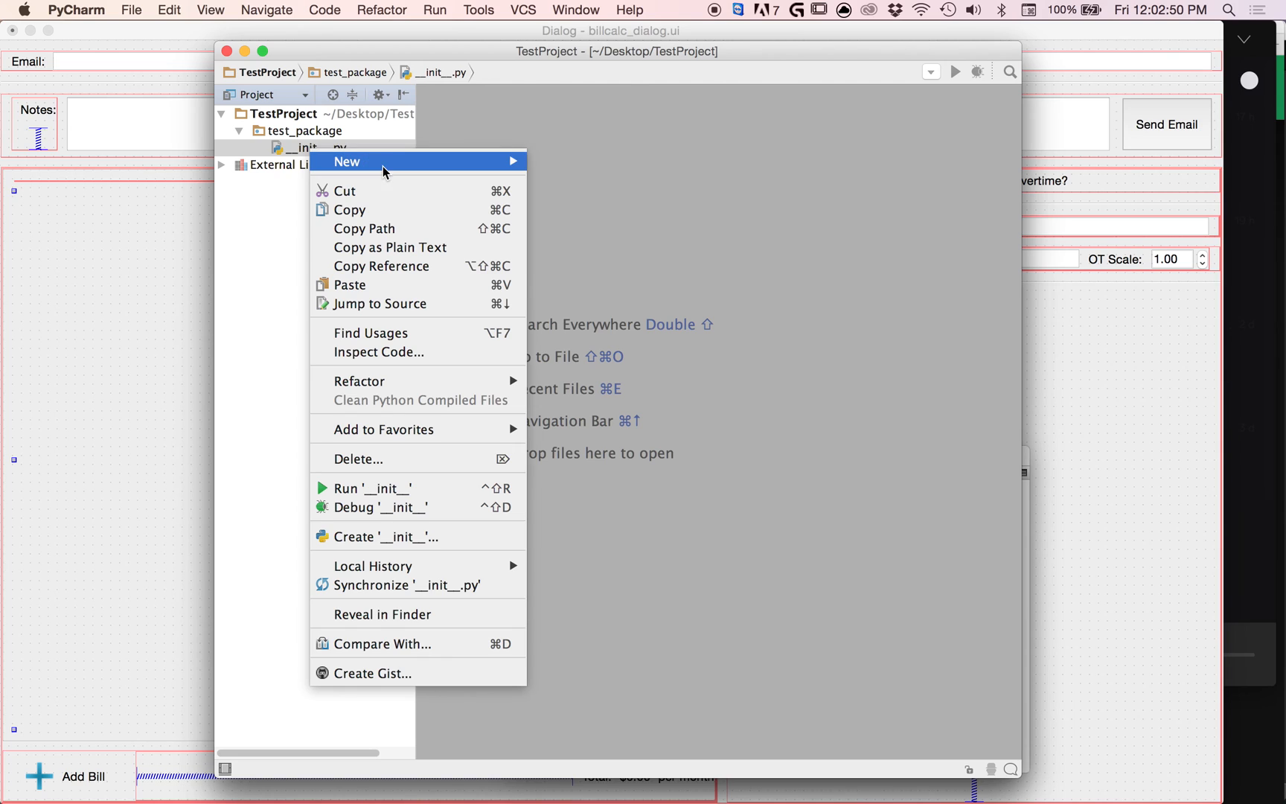
click(345, 161)
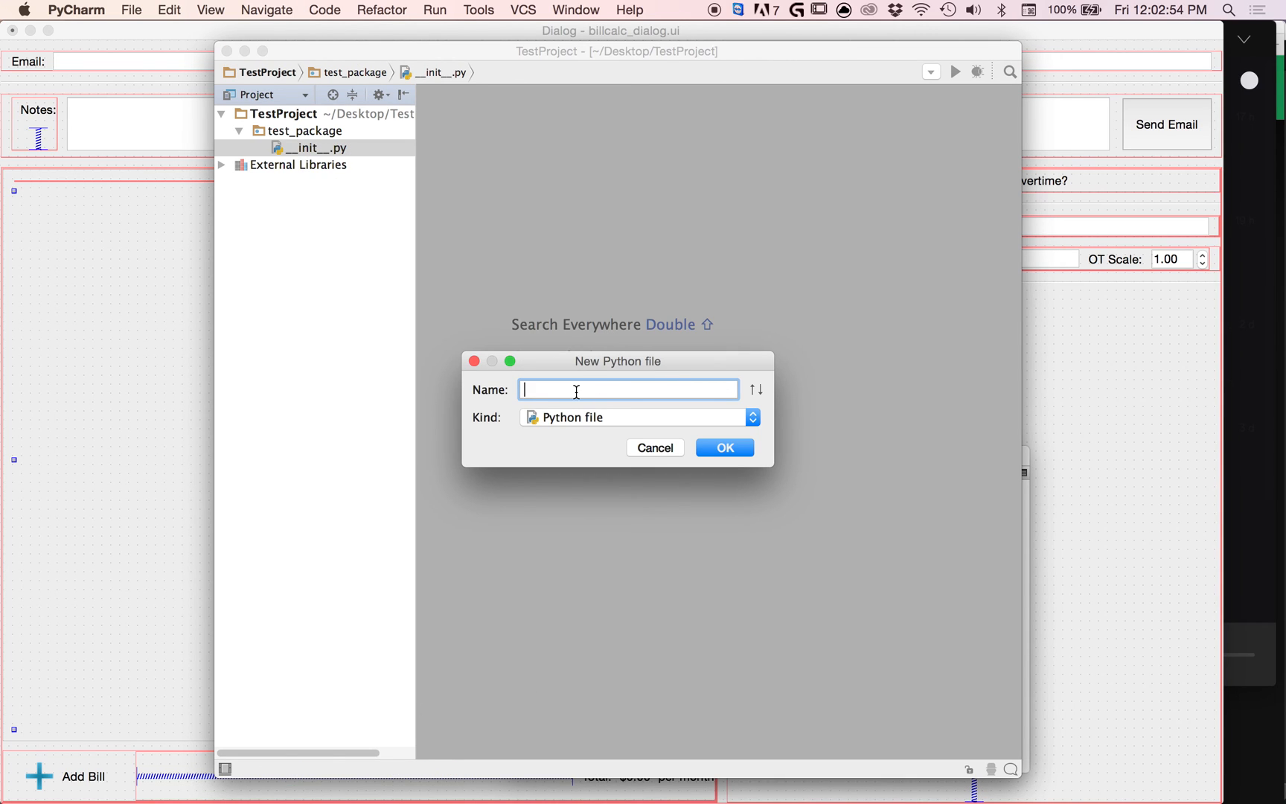
text(starter)
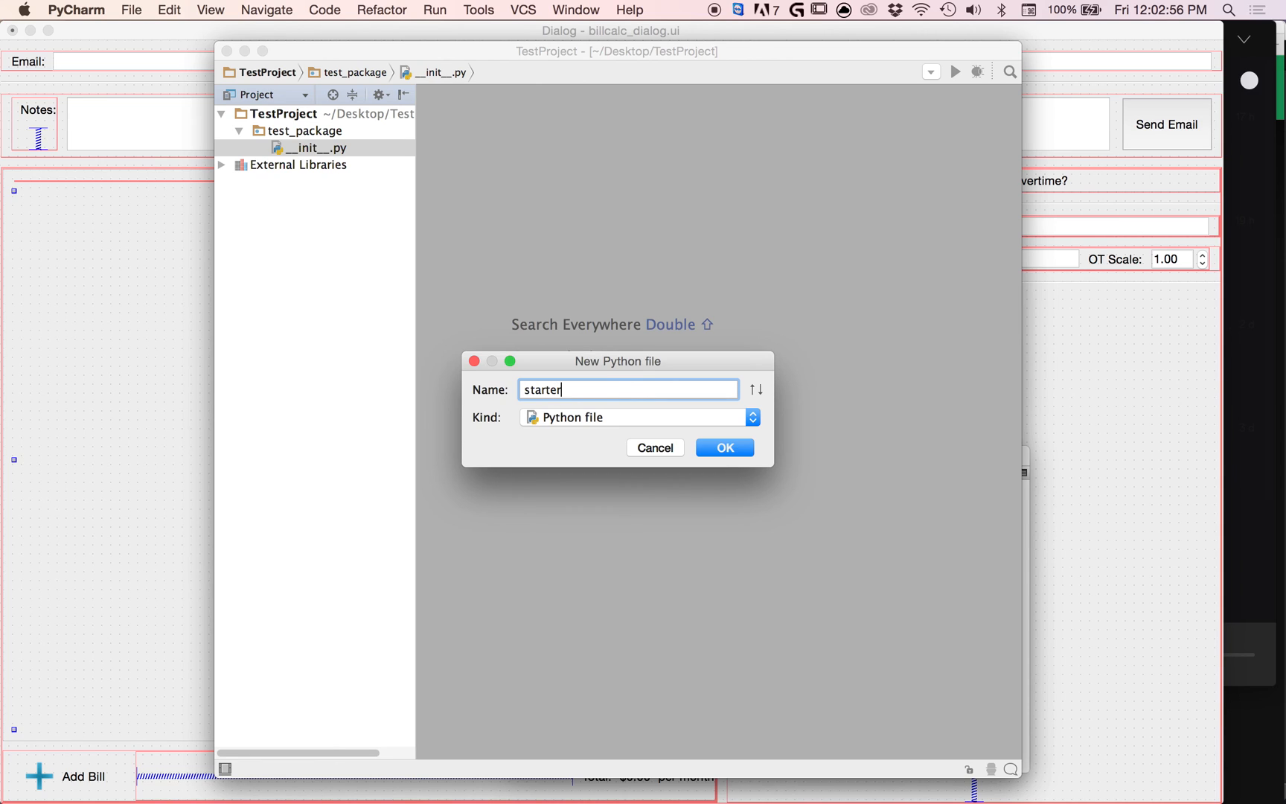
text(F)
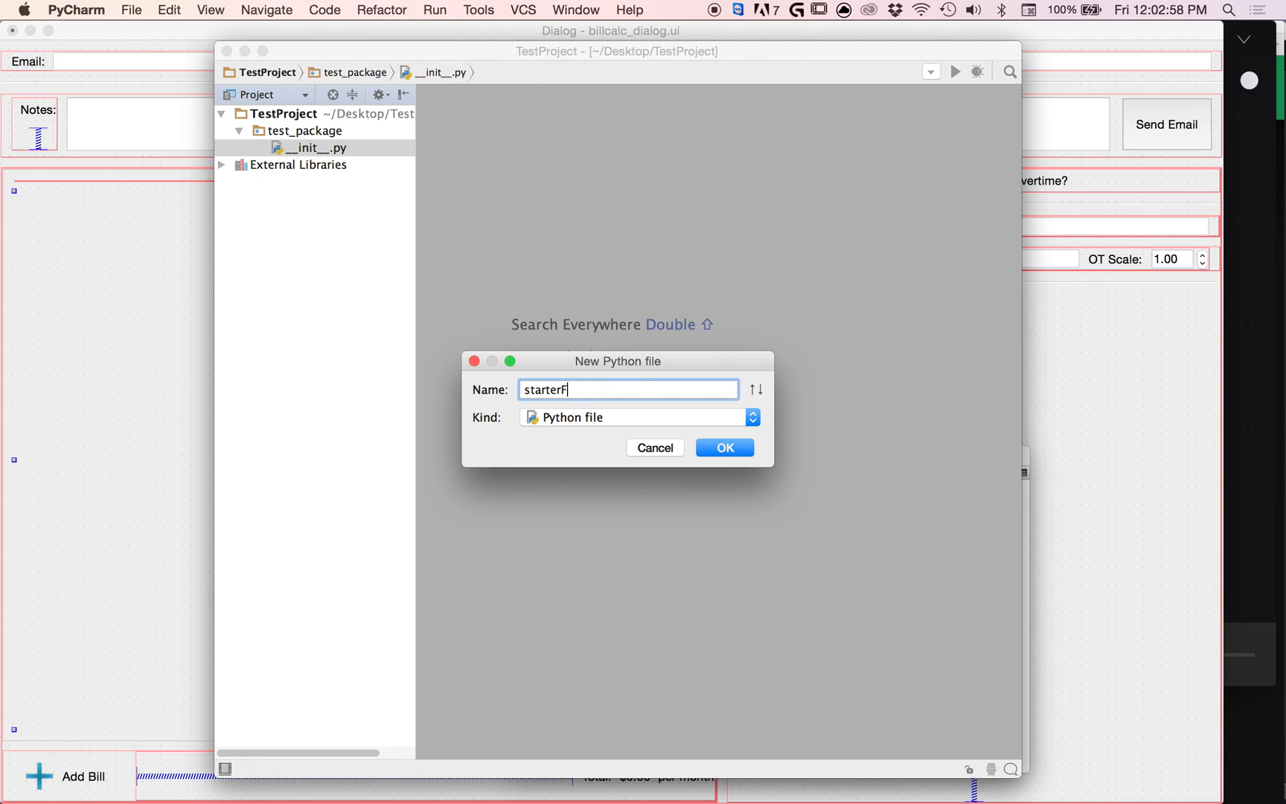
click(722, 447)
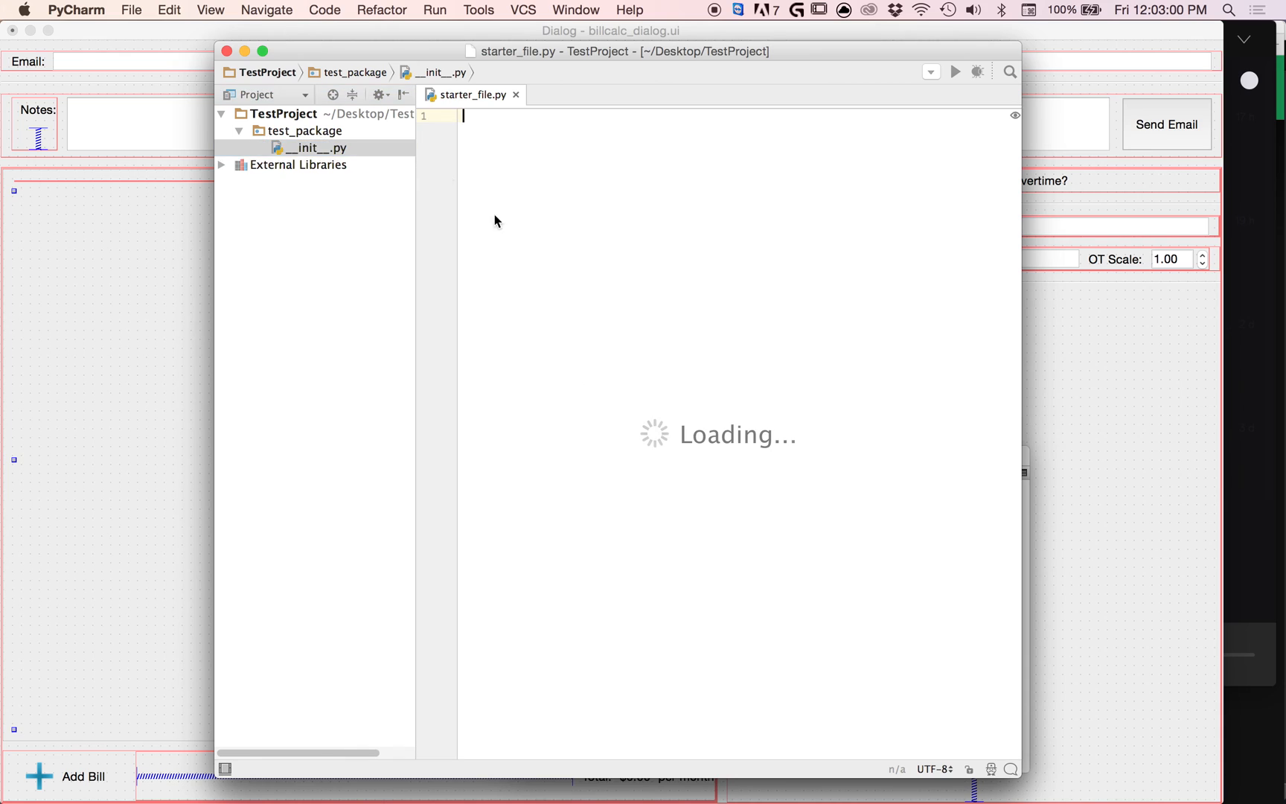
text(import)
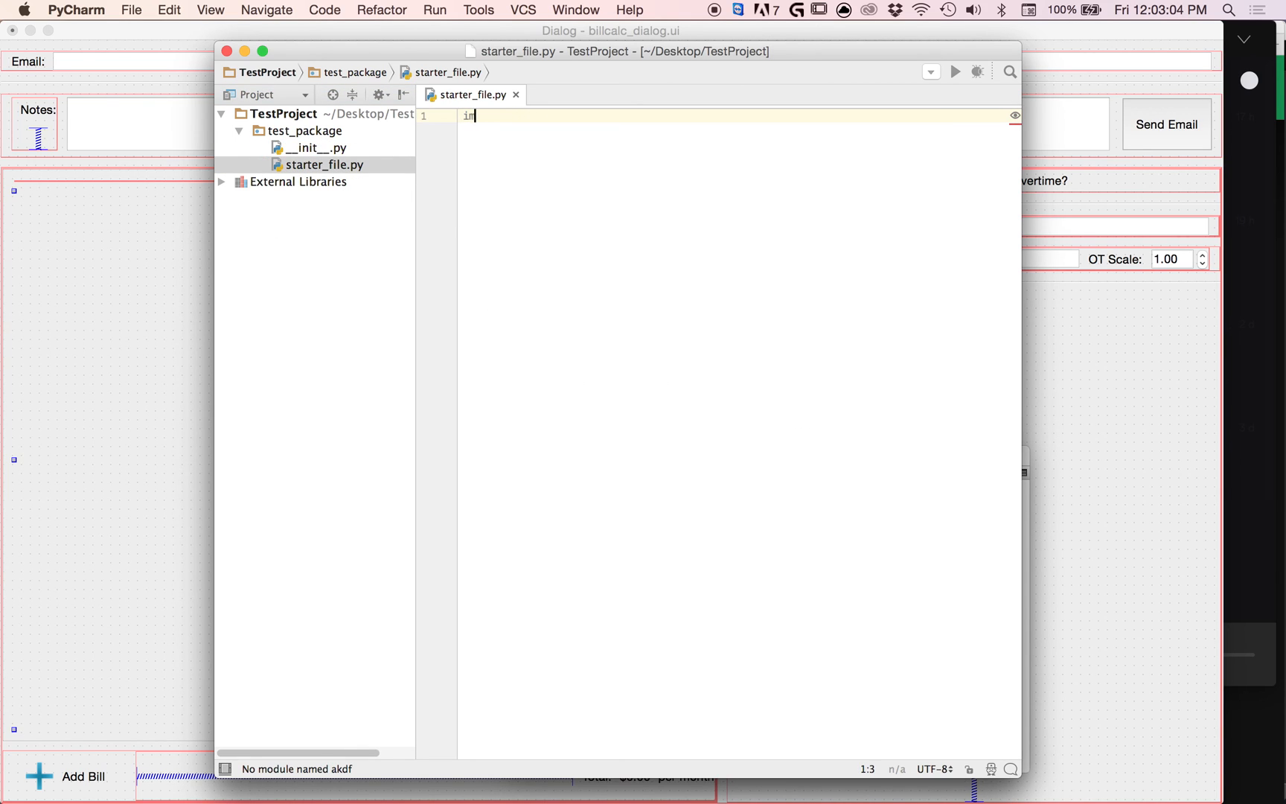
key(backspace)
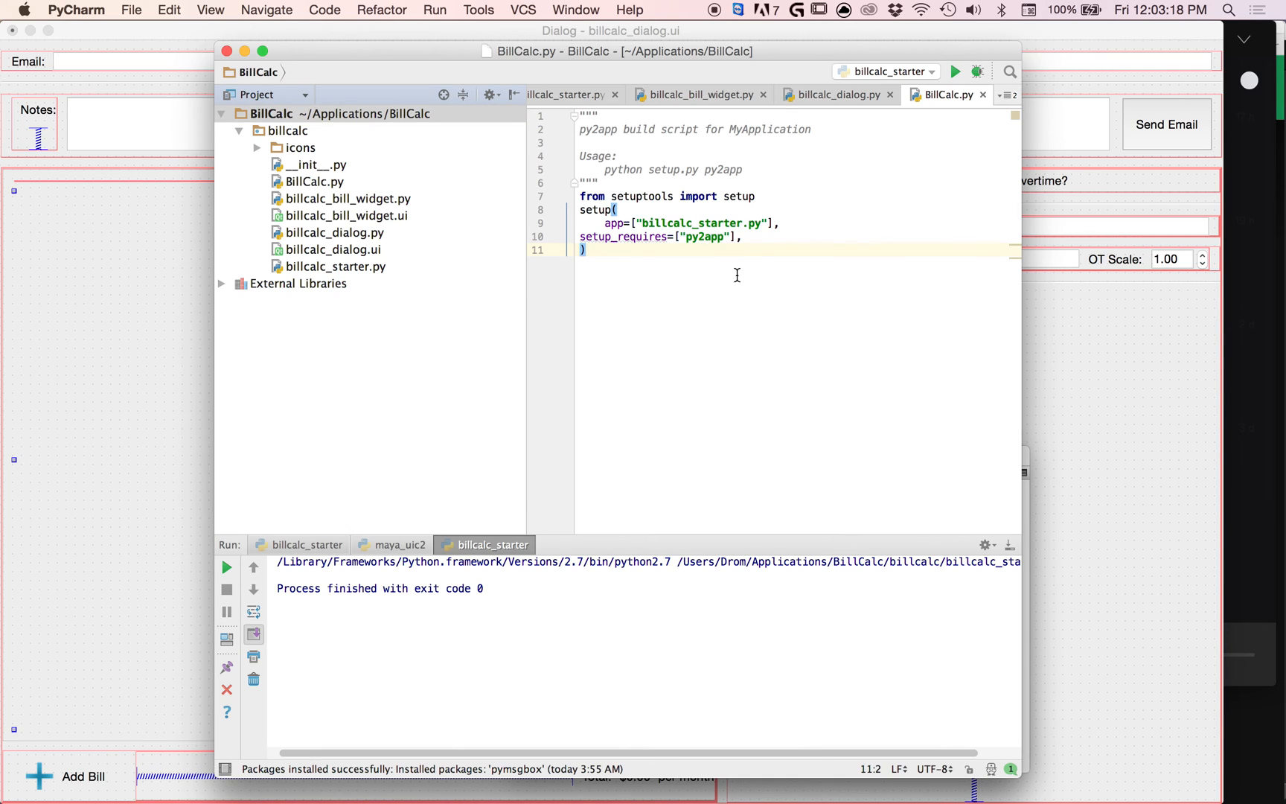
mouse_move(370, 253)
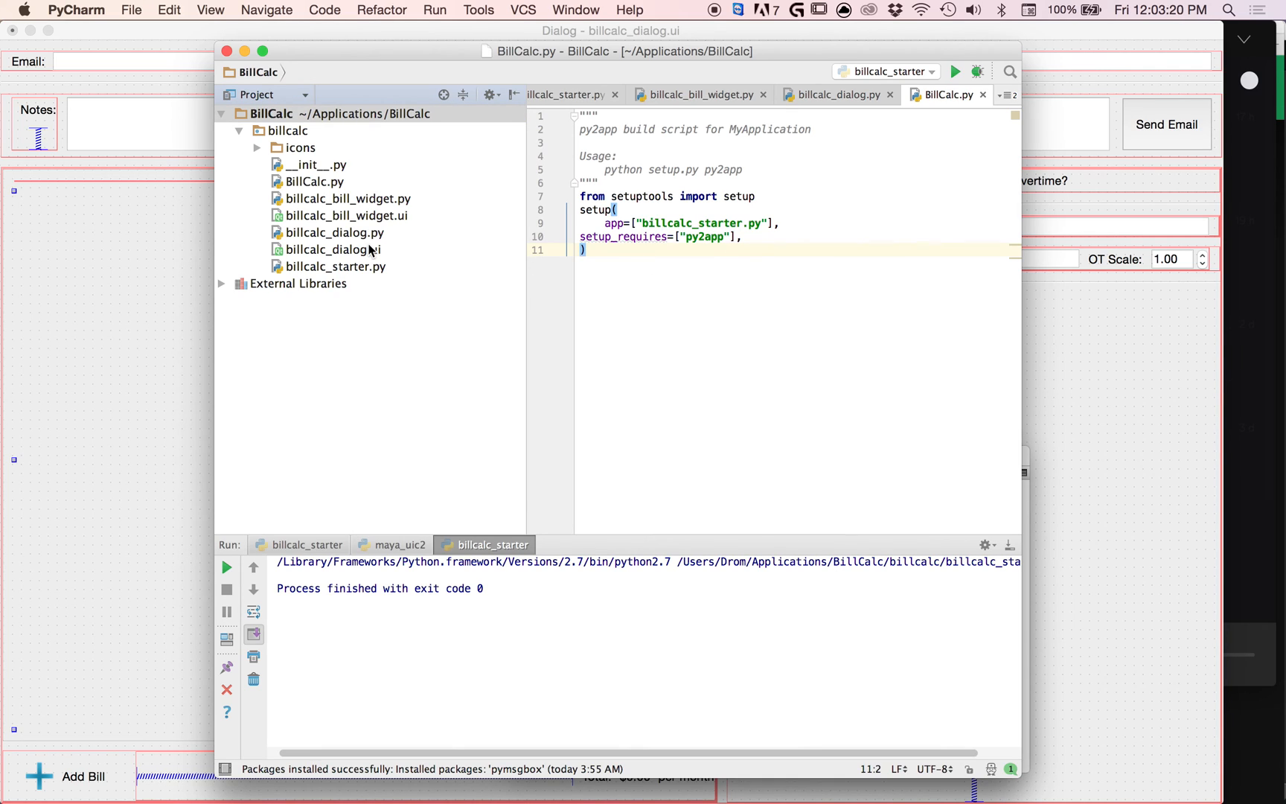
Create an empty bill_calc_build.py Python file in the billcalc package
click(317, 182)
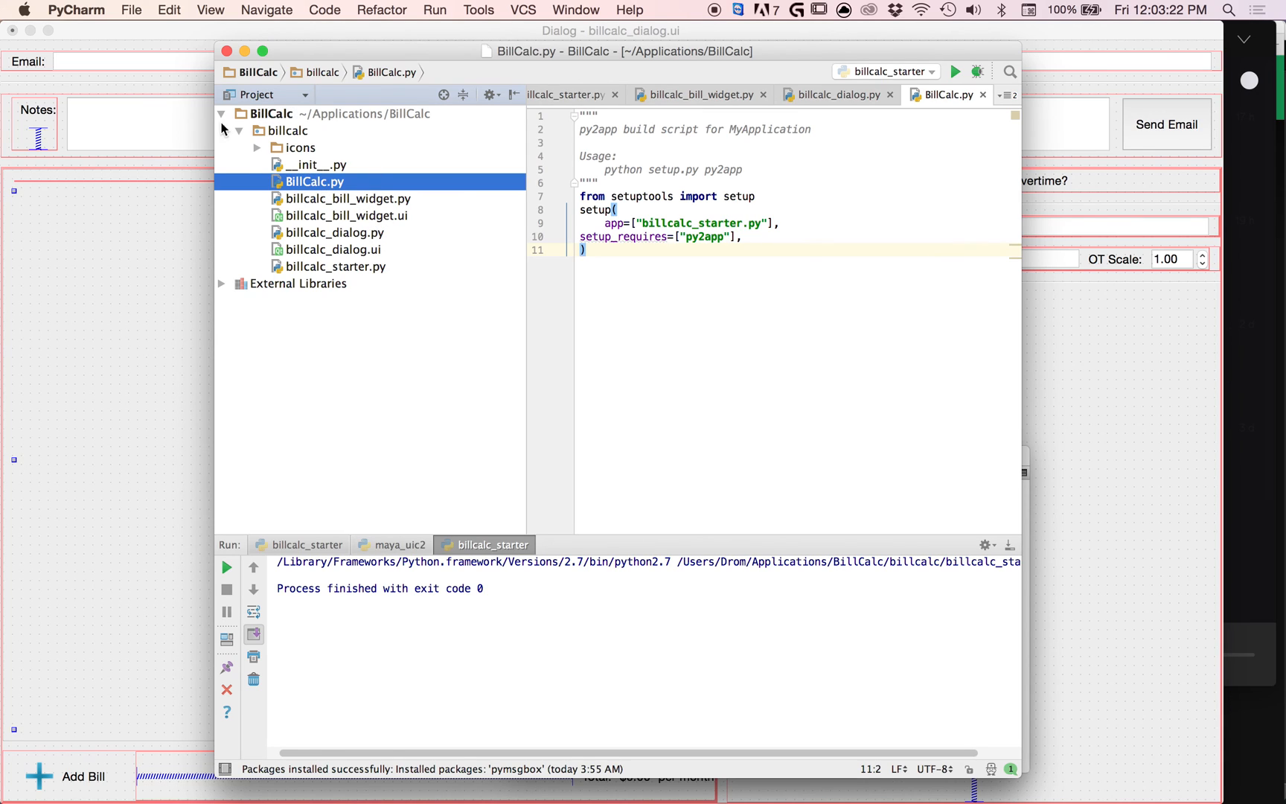
mouse_move(336, 256)
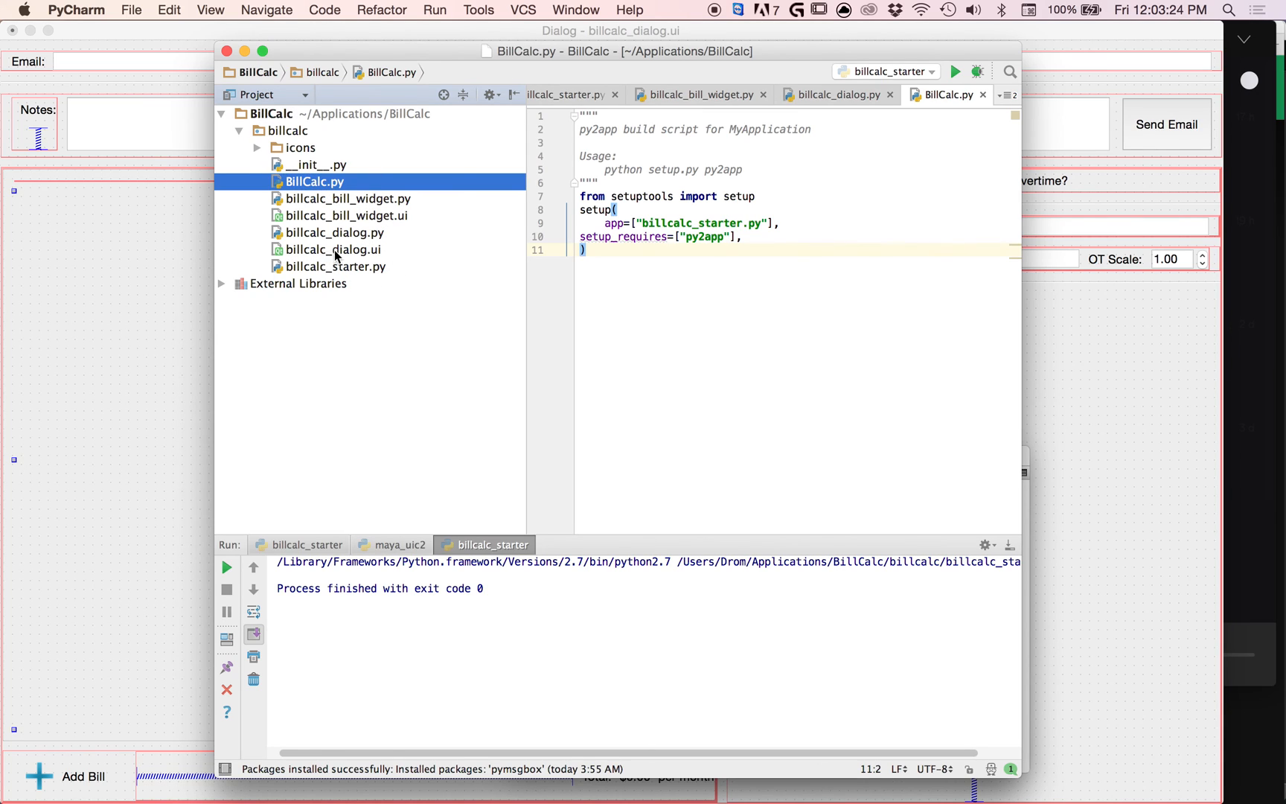
mouse_move(334, 282)
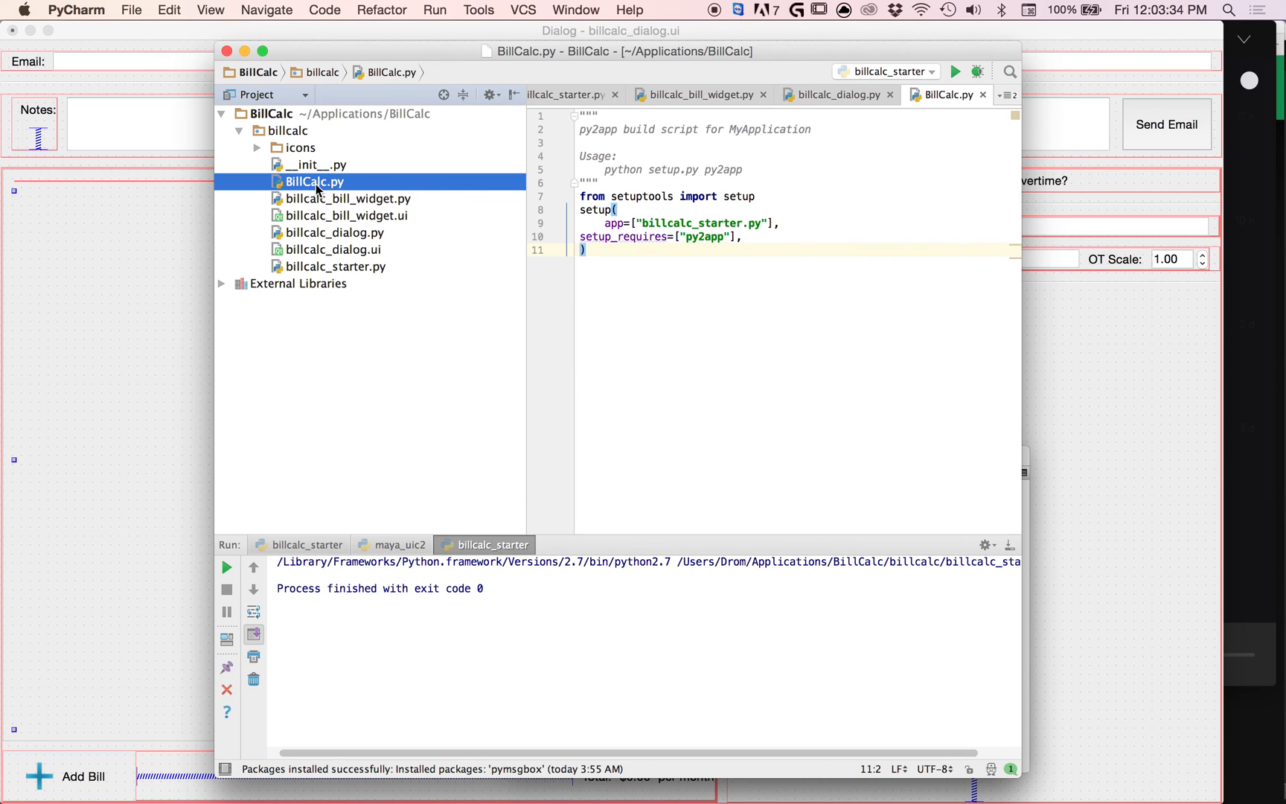
right_click(344, 198)
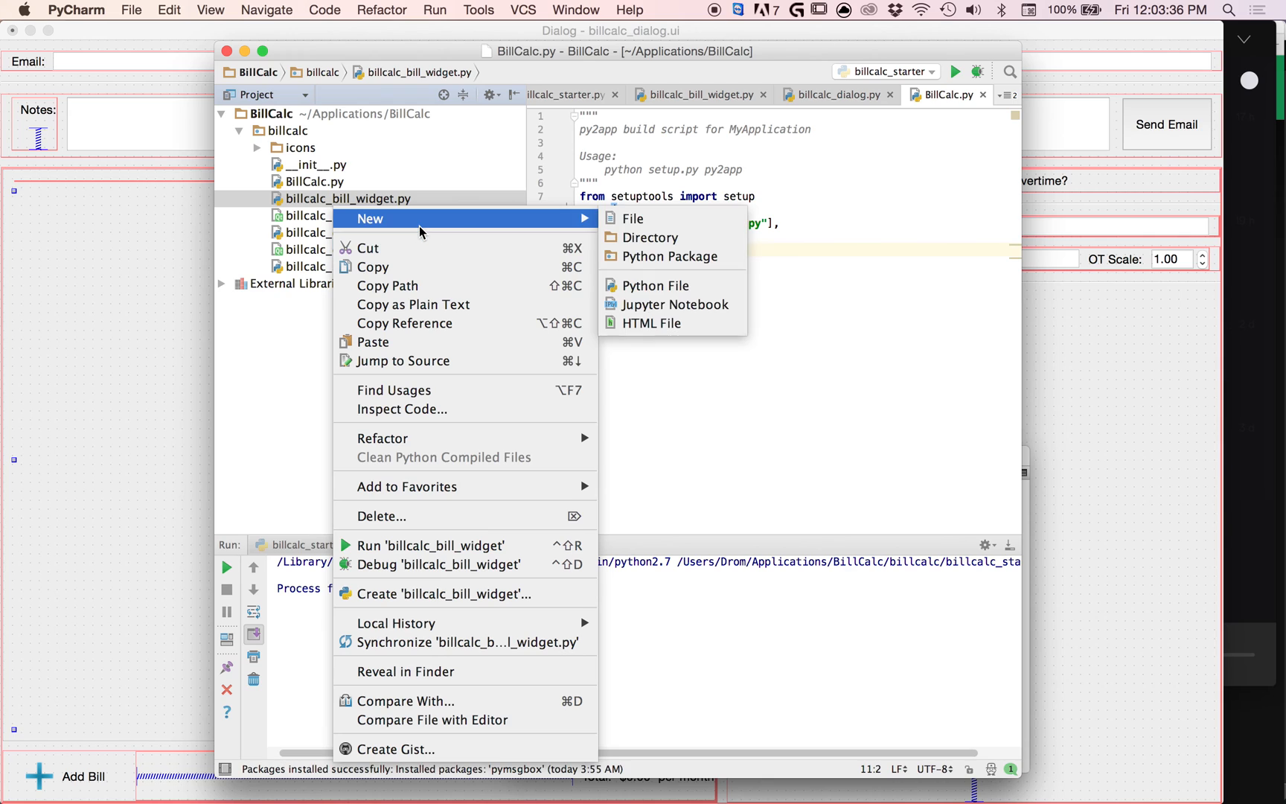
click(657, 284)
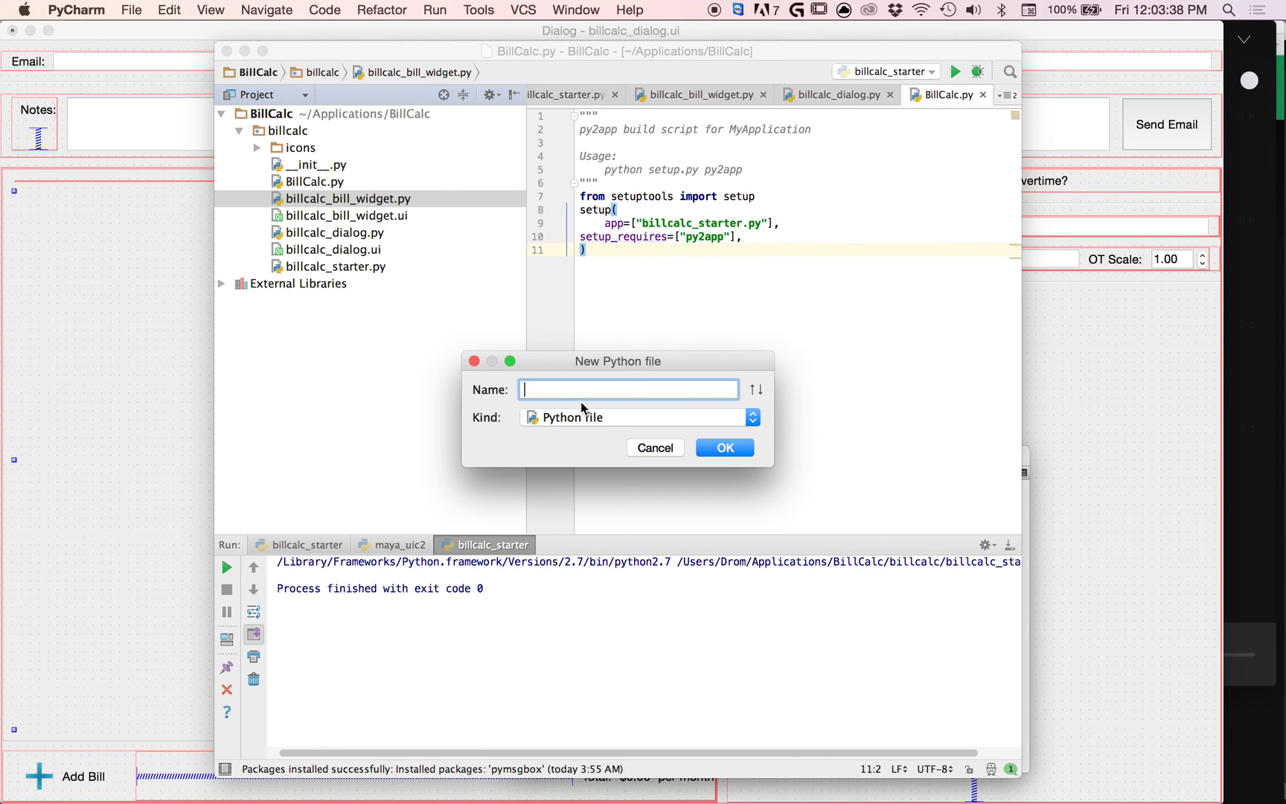
text(b)
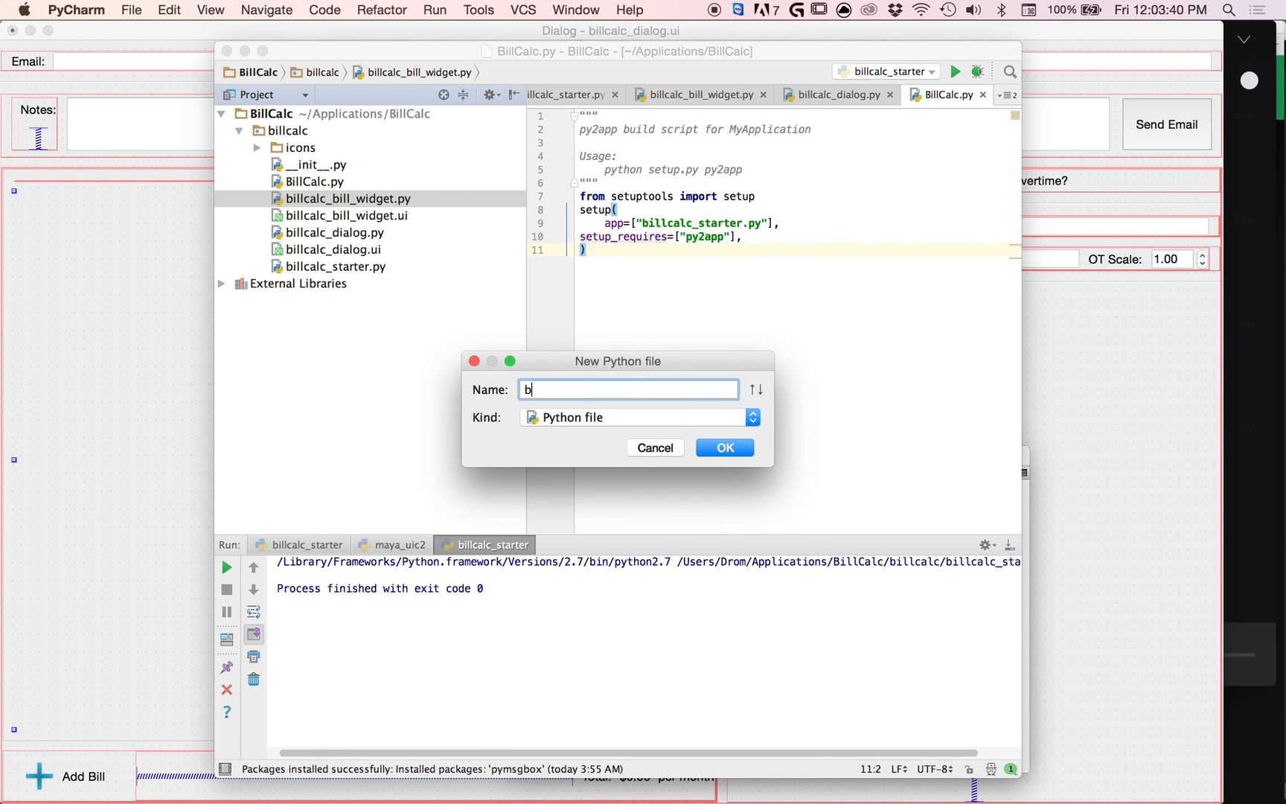
text(ill_calc_build)
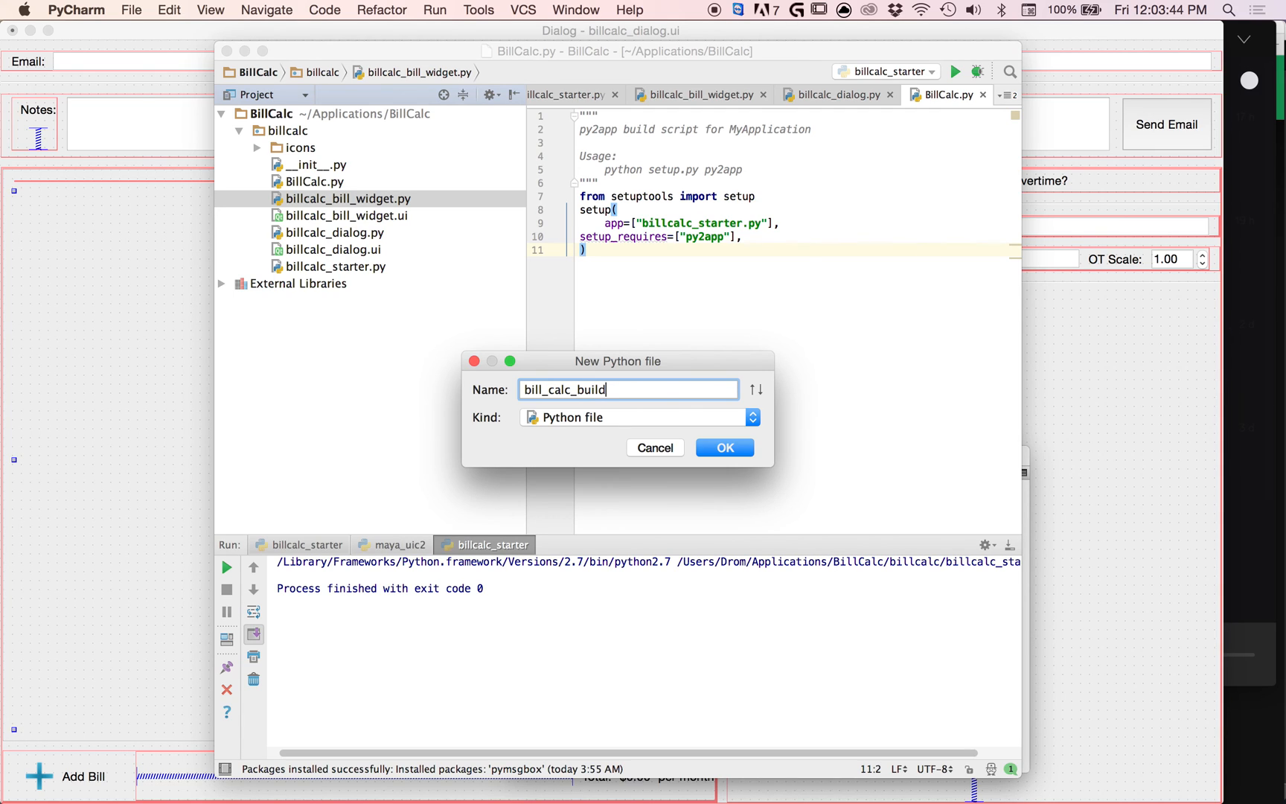
click(722, 446)
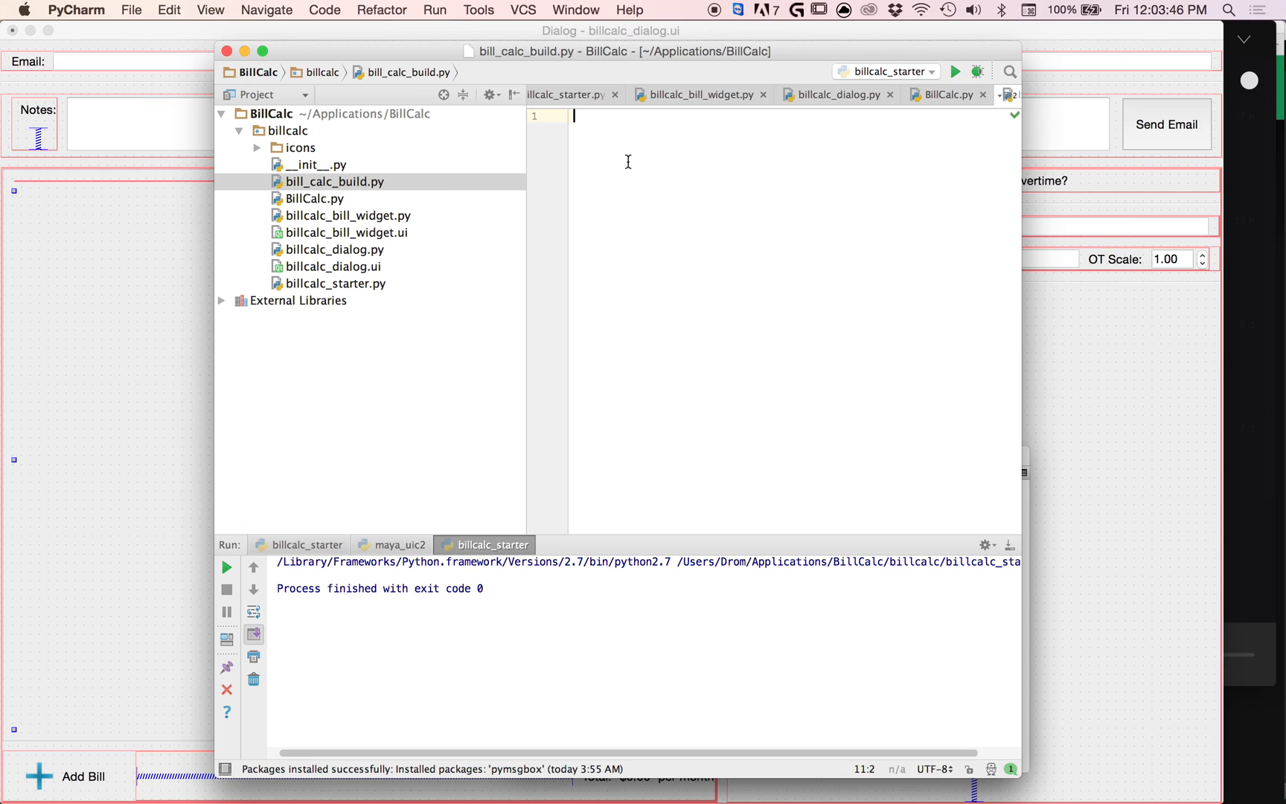
Review the setuptools import, setup call and billcalc_starter.py entry in BillCalc.py, then show billcalc_bill_widget.py
click(313, 198)
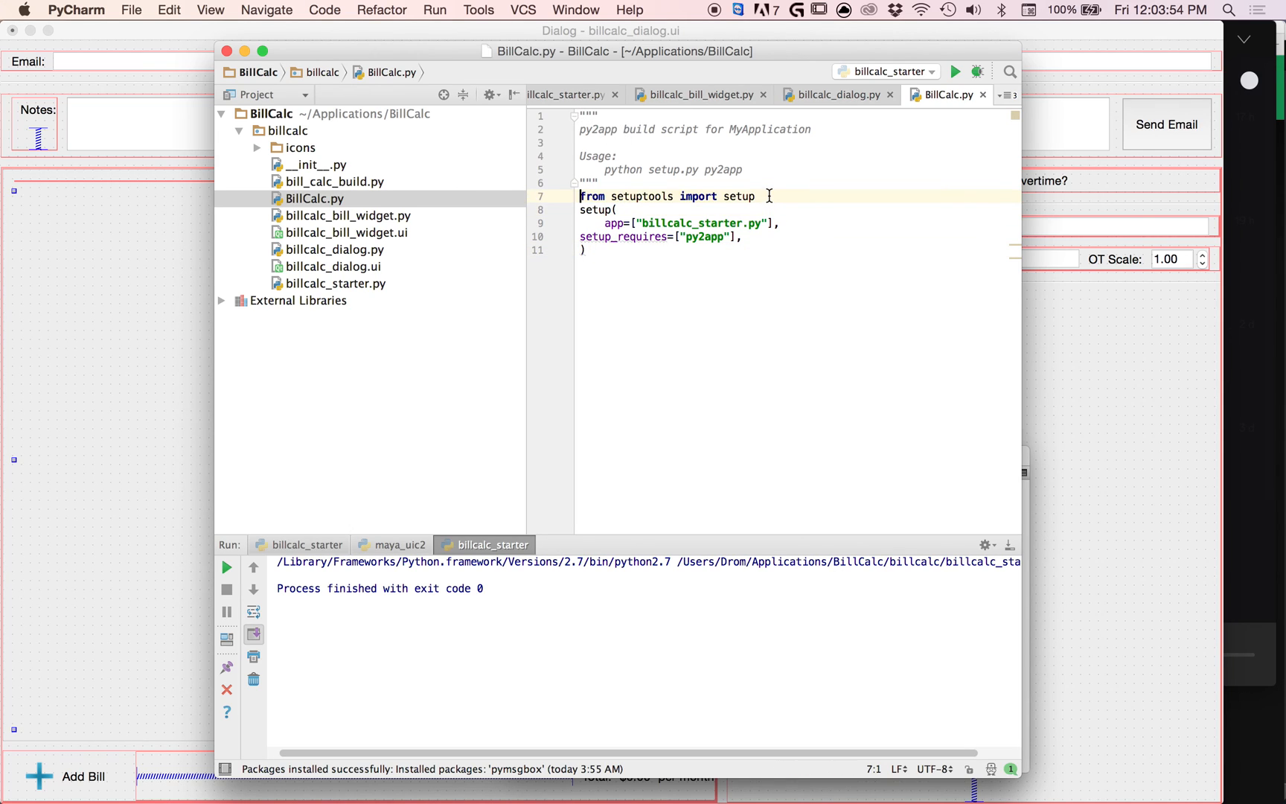
double_click(738, 195)
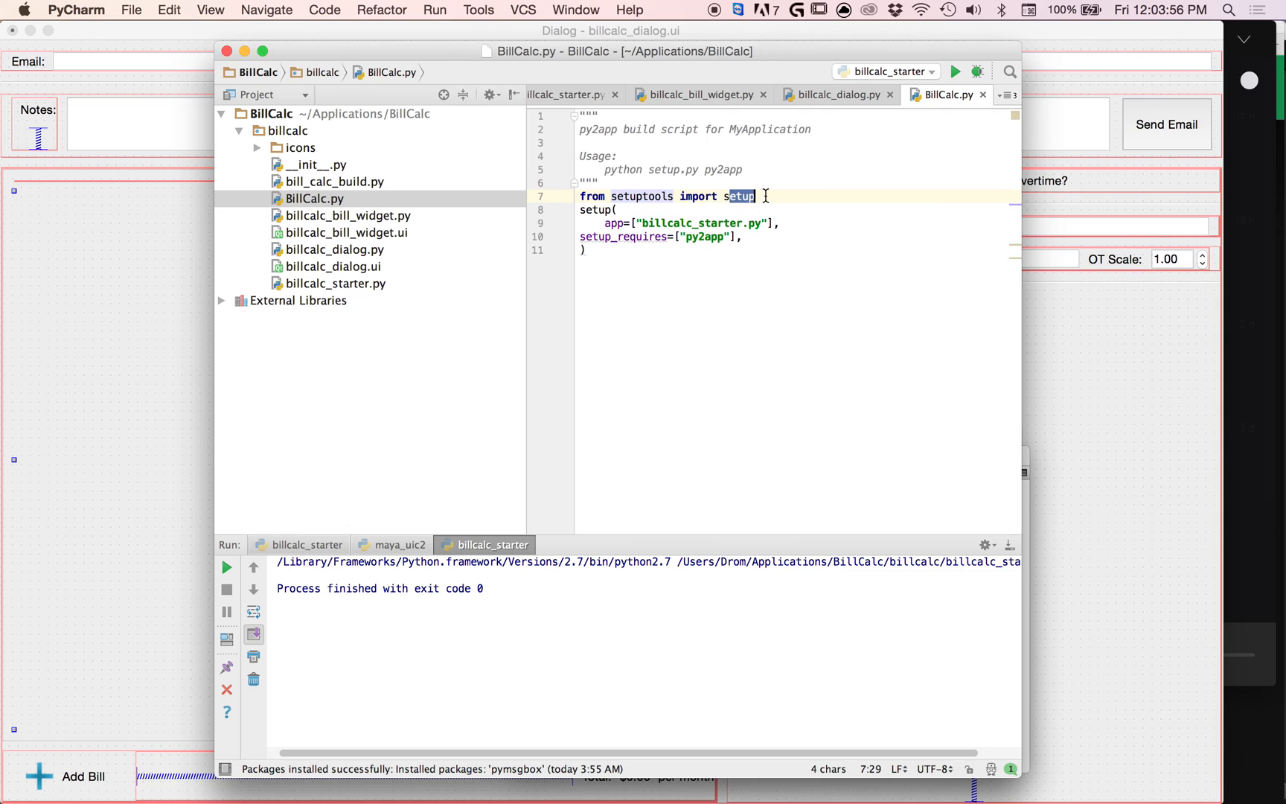
double_click(643, 197)
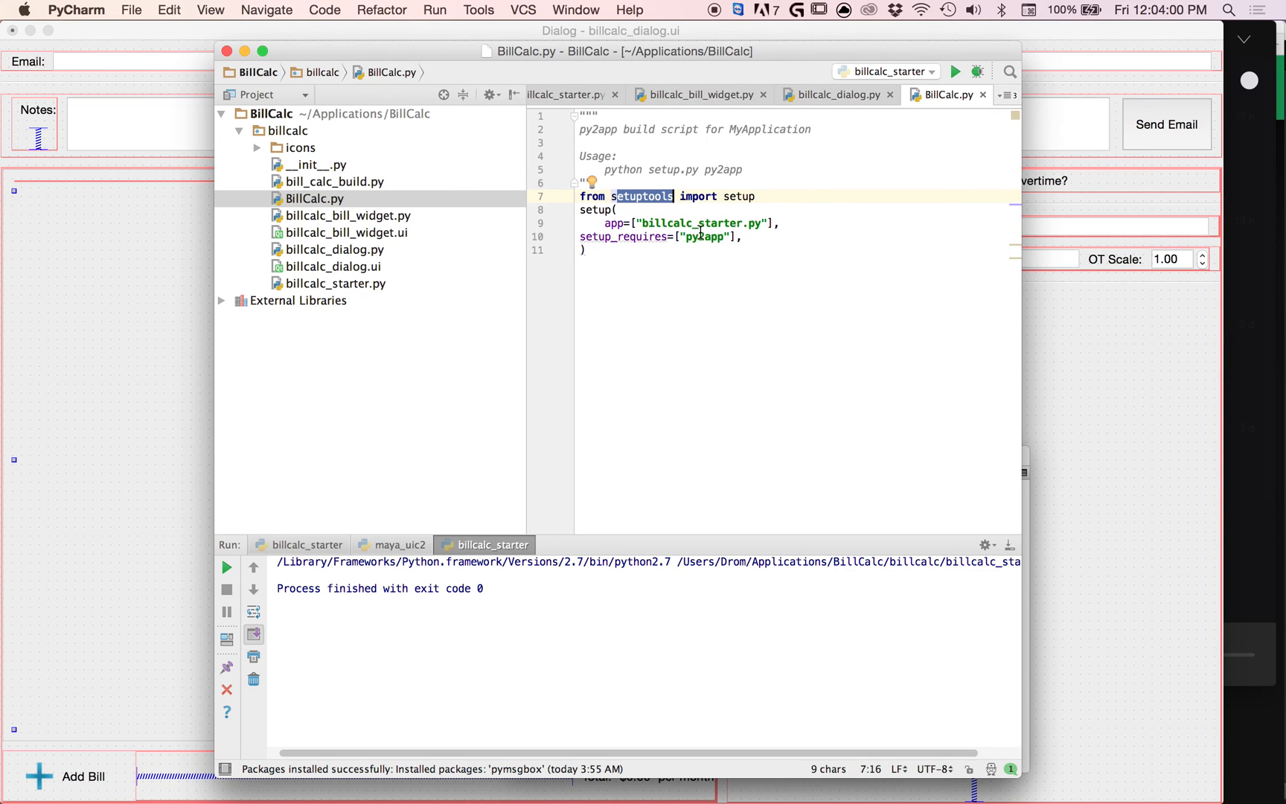
triple_click(666, 196)
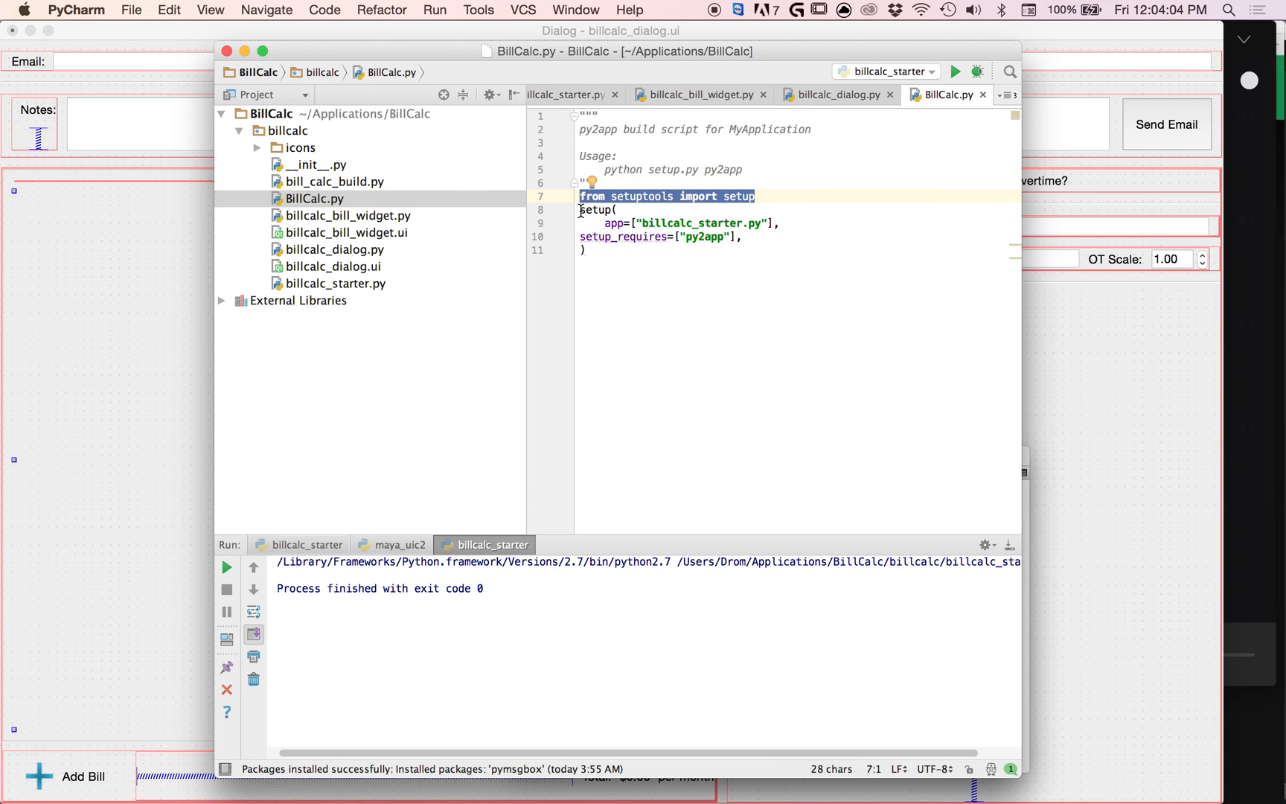
double_click(597, 210)
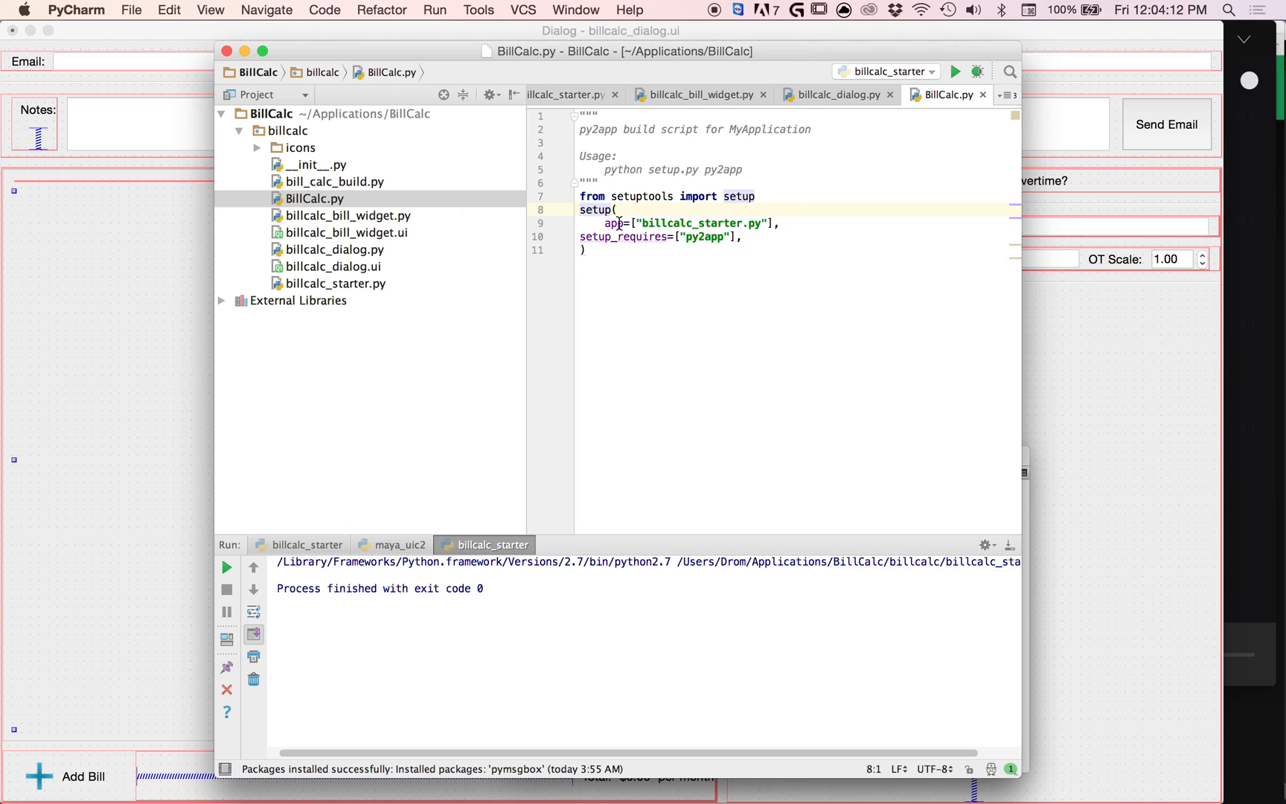
double_click(665, 222)
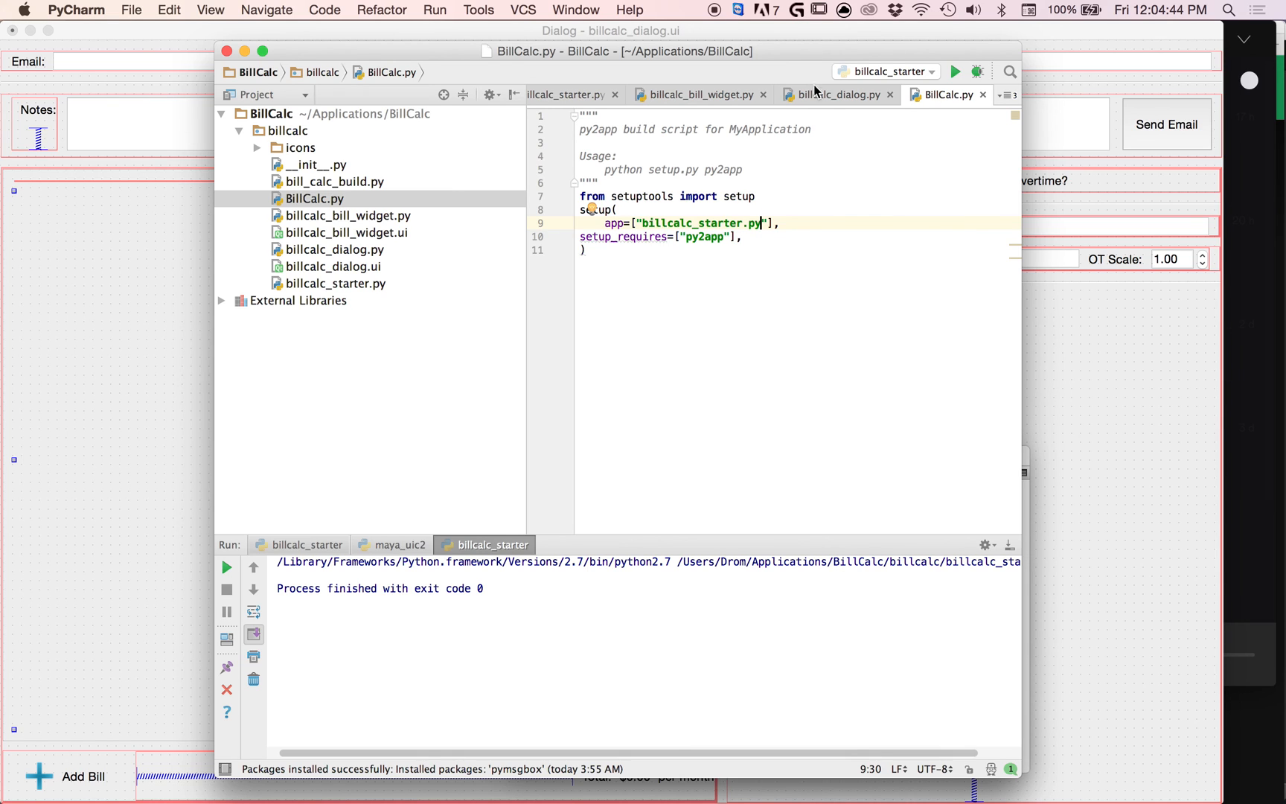
click(692, 94)
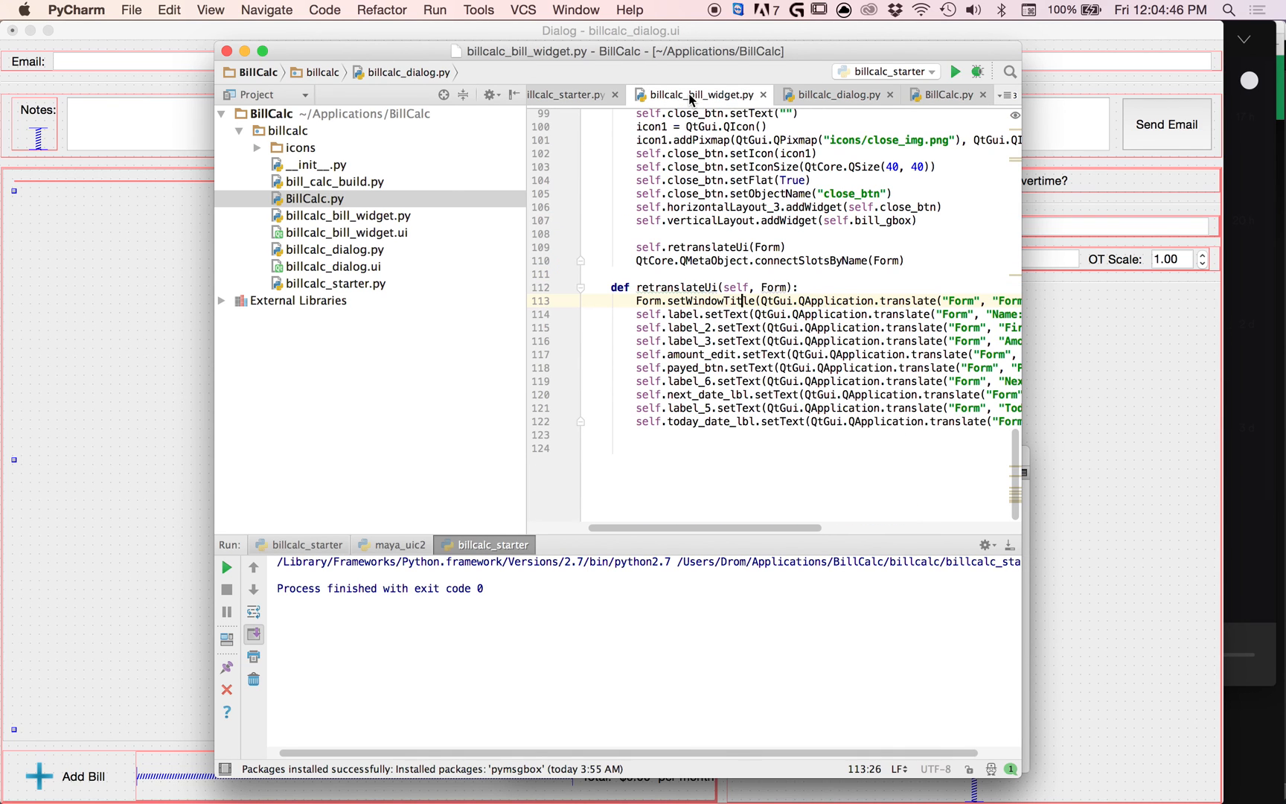
Look over billcalc_starter.py and billcalc_dialog.py, ending back on BillCalc.py
click(566, 94)
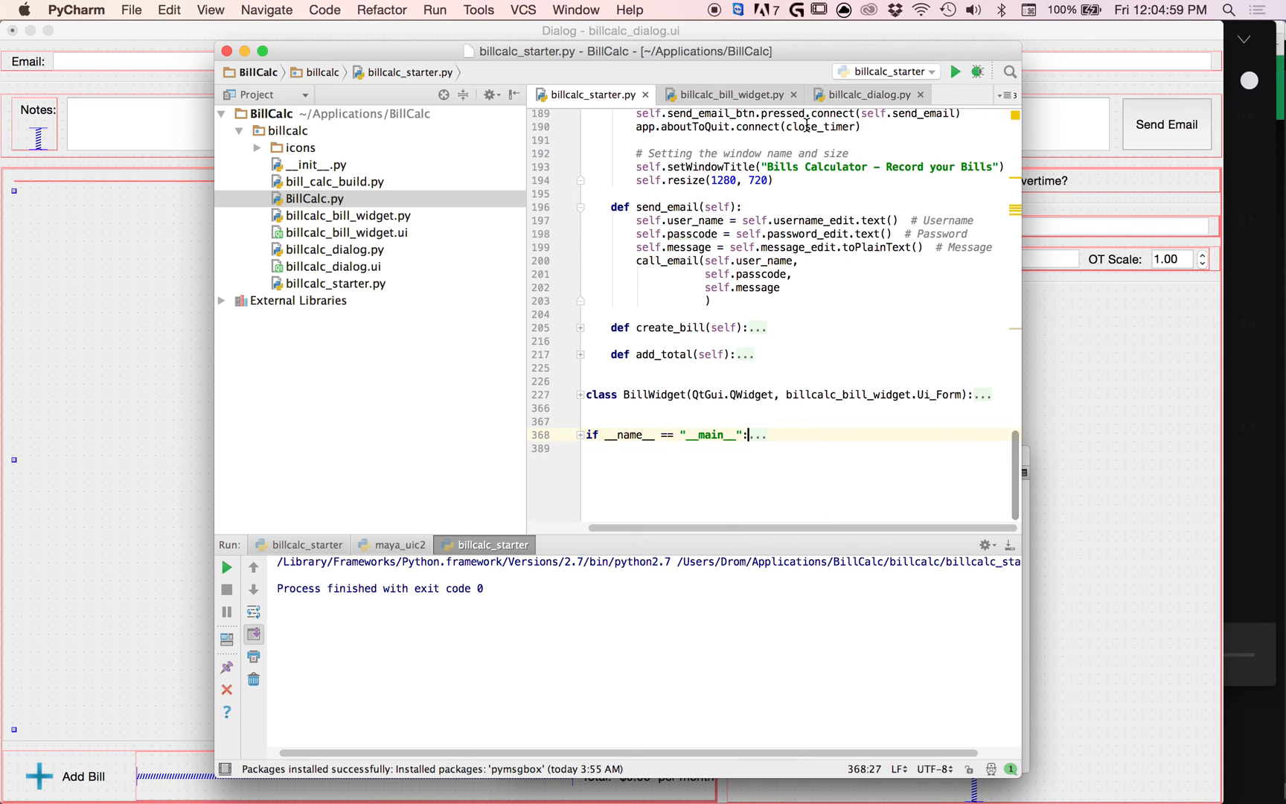
click(862, 94)
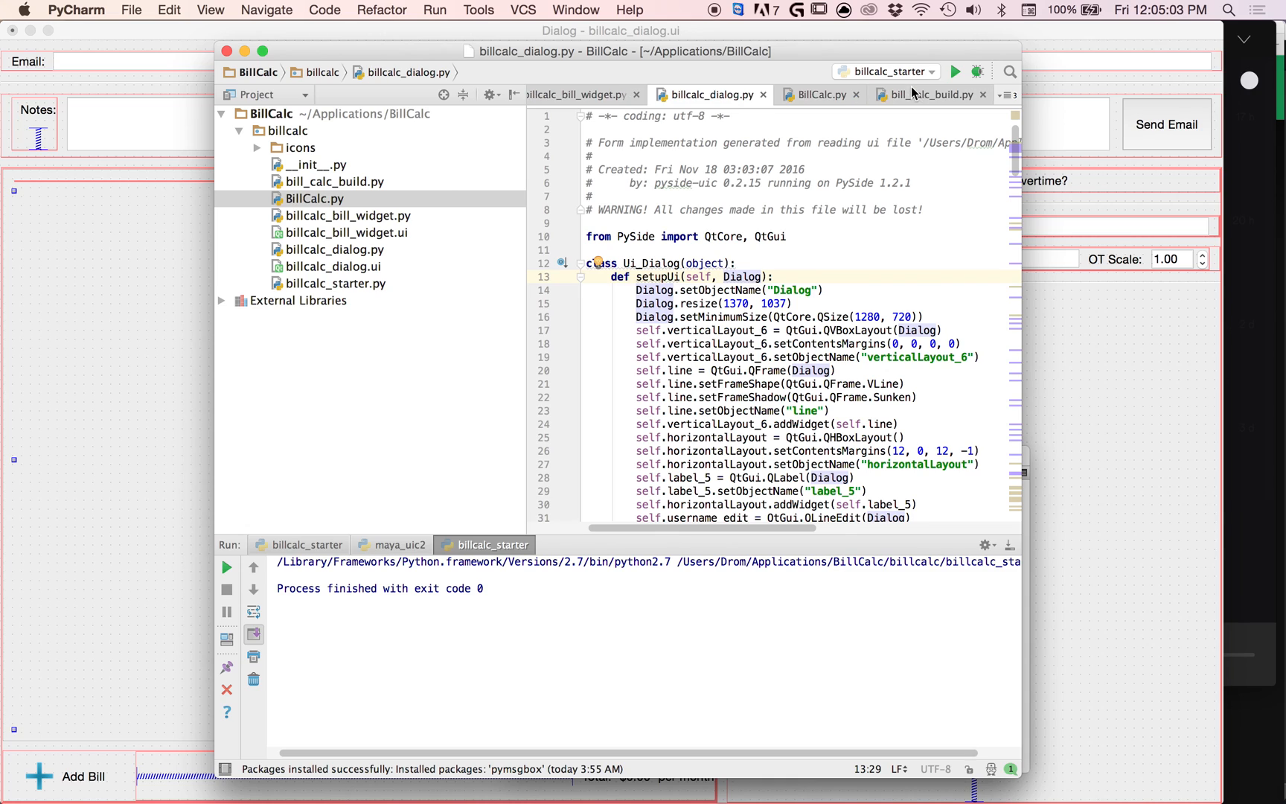
click(818, 94)
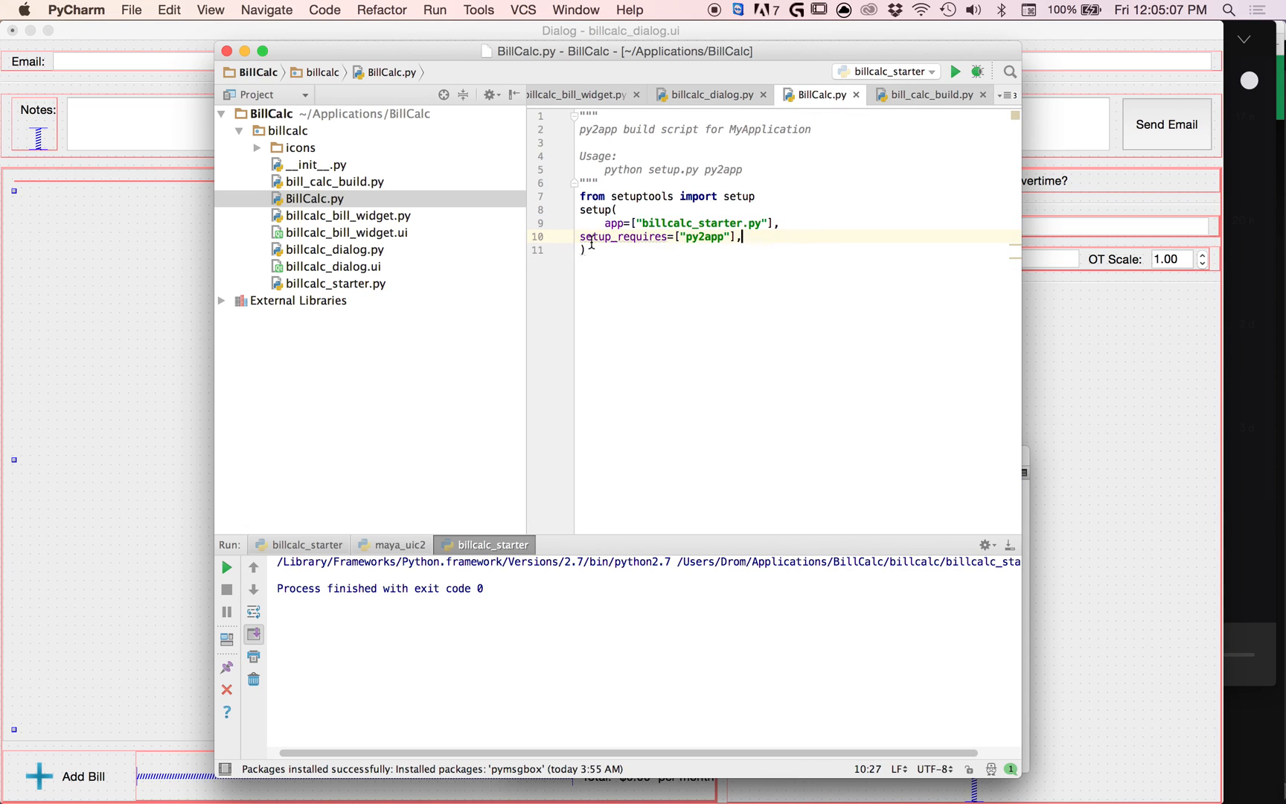
Select the whole py2app setup script in BillCalc.py for copying into bill_calc_build.py
click(612, 250)
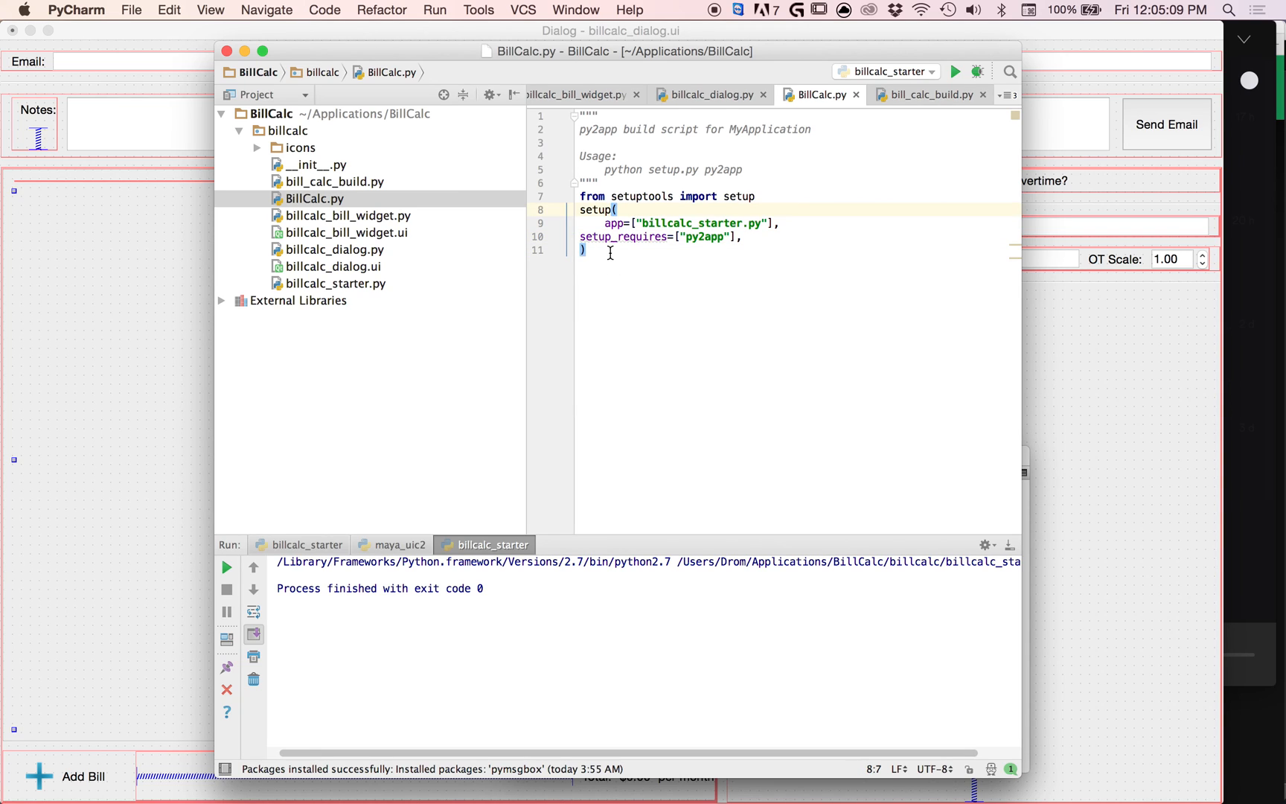
key(cmd+a)
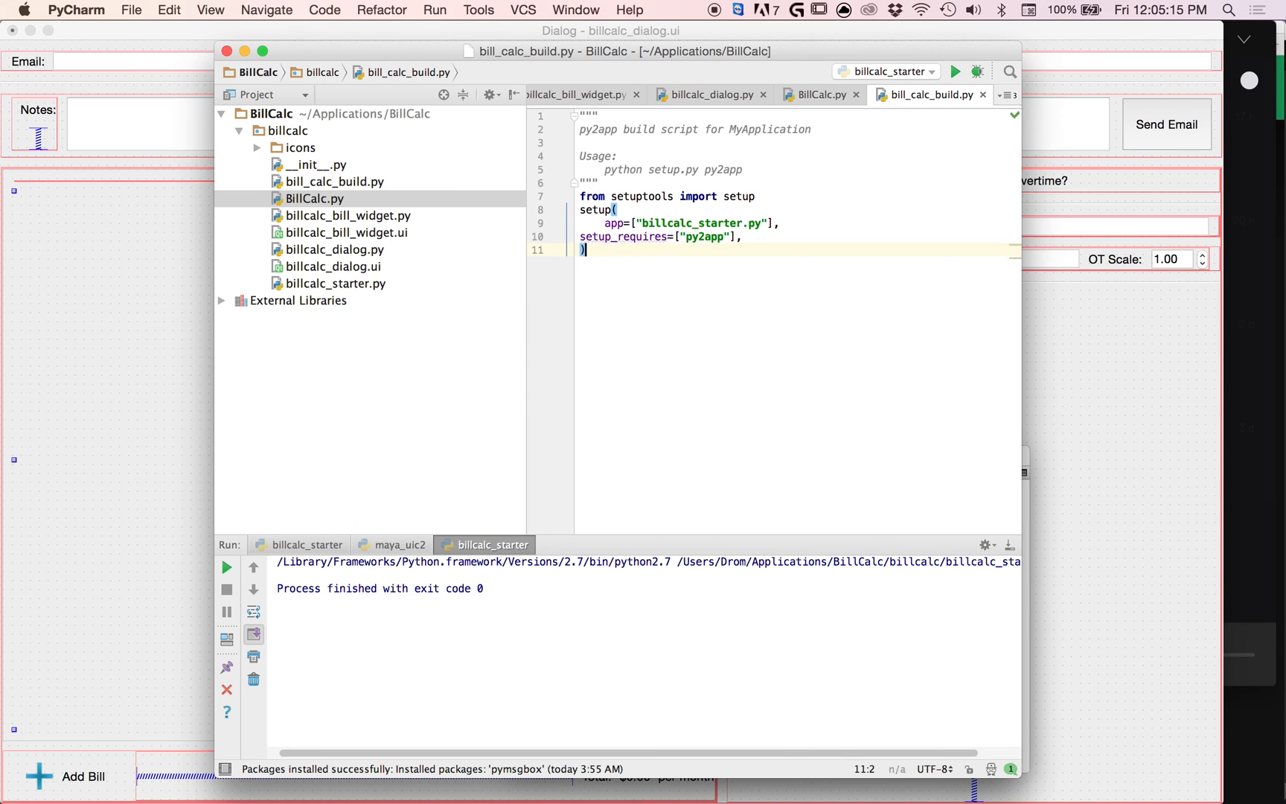
mouse_move(657, 295)
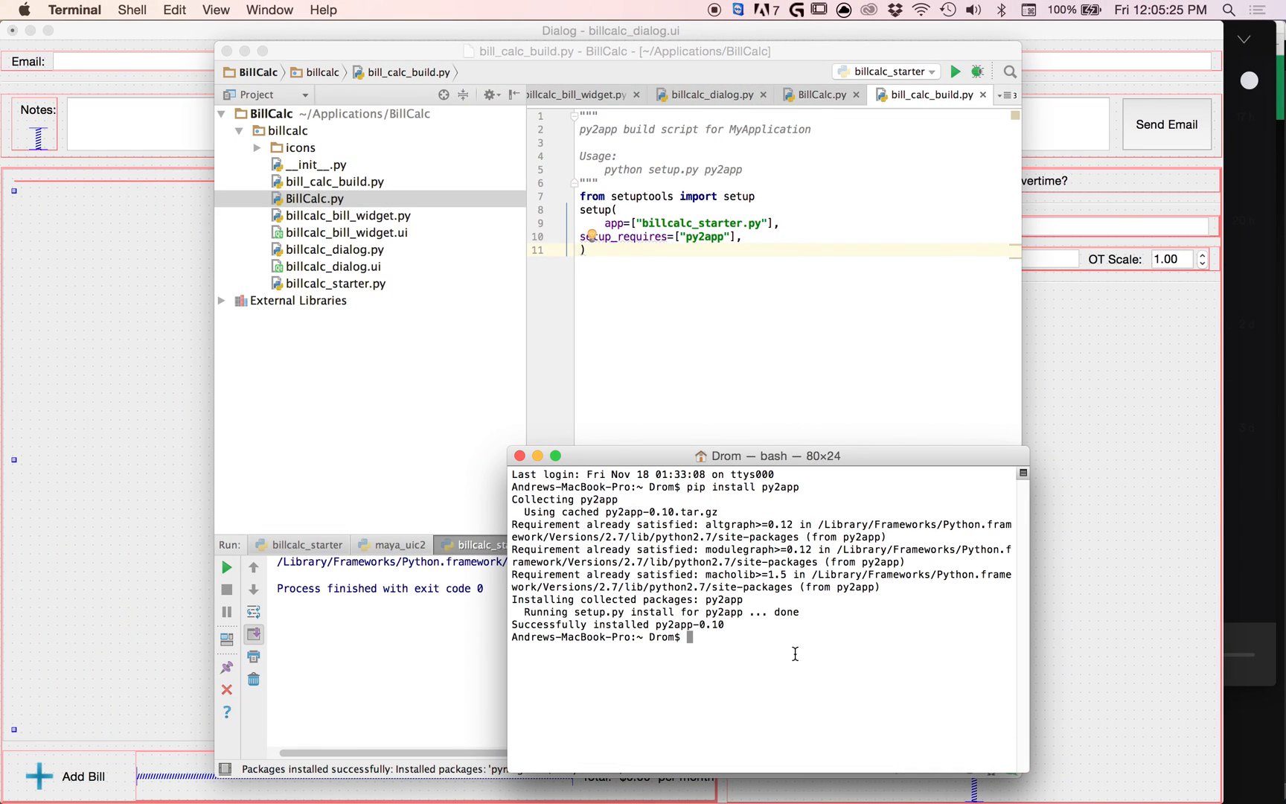
Change the shell directory to /Users/Drom/Applications/BillCalc/billcalc
drag(771, 455, 886, 259)
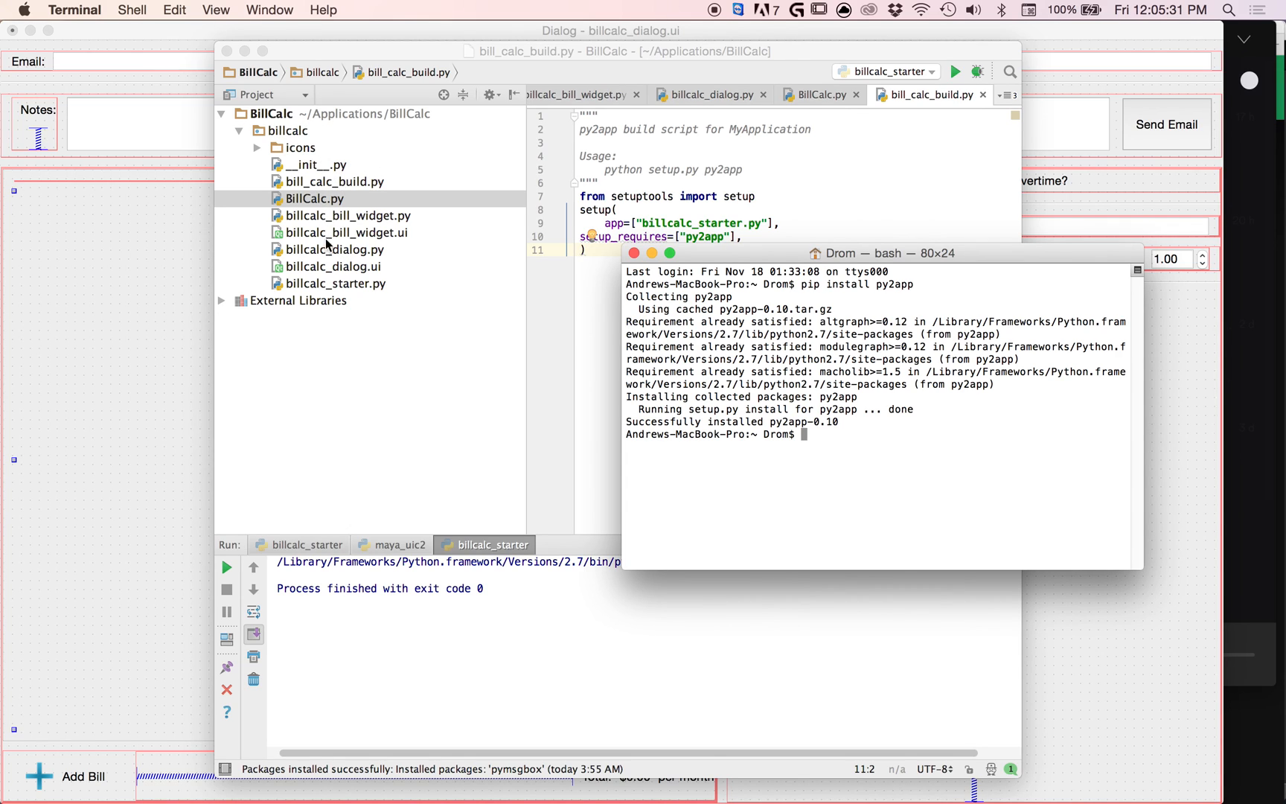
mouse_move(297, 137)
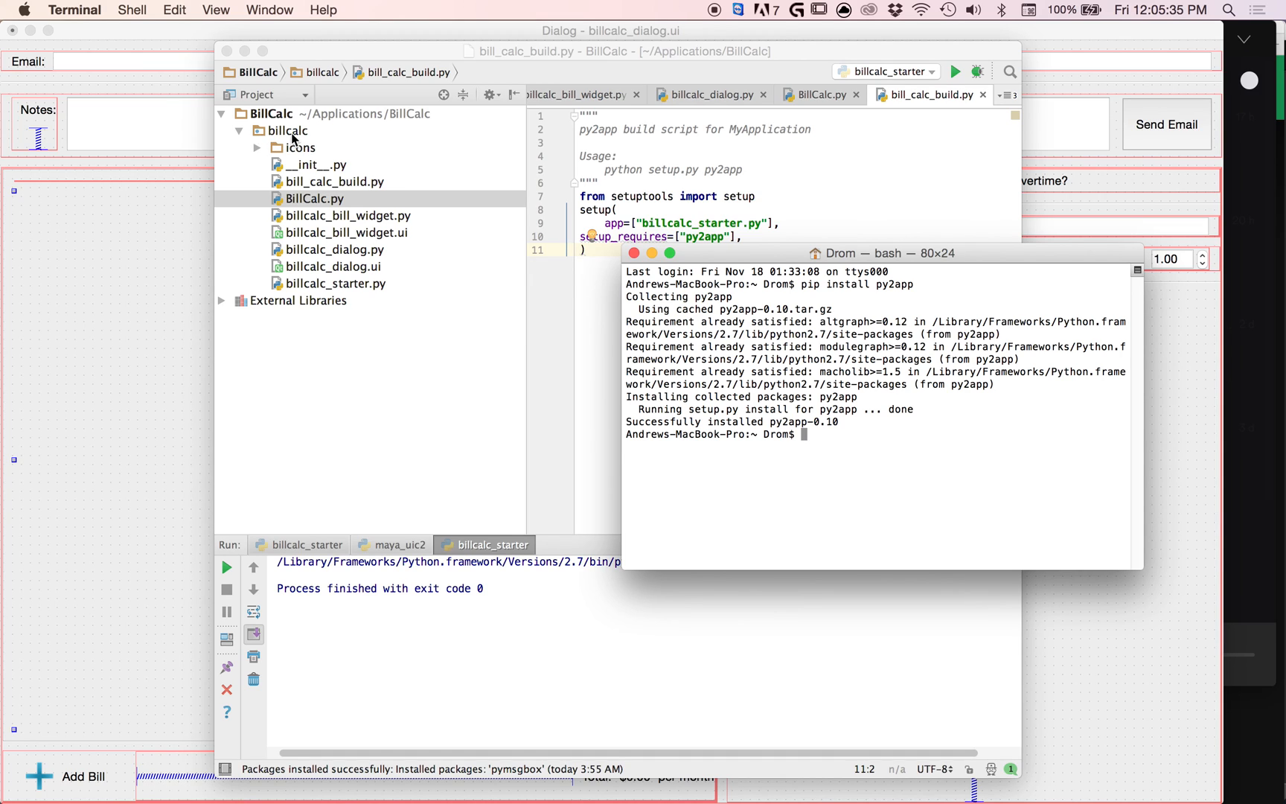
right_click(287, 131)
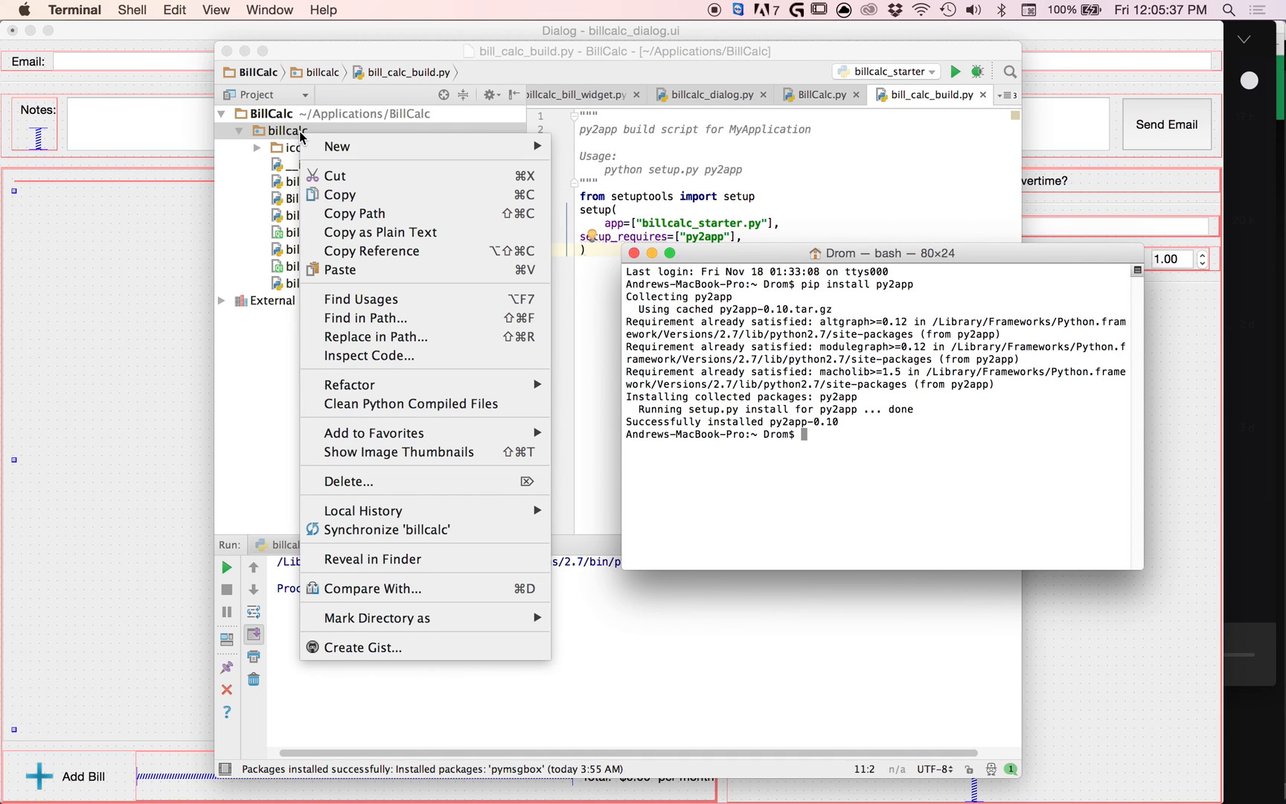
mouse_move(354, 213)
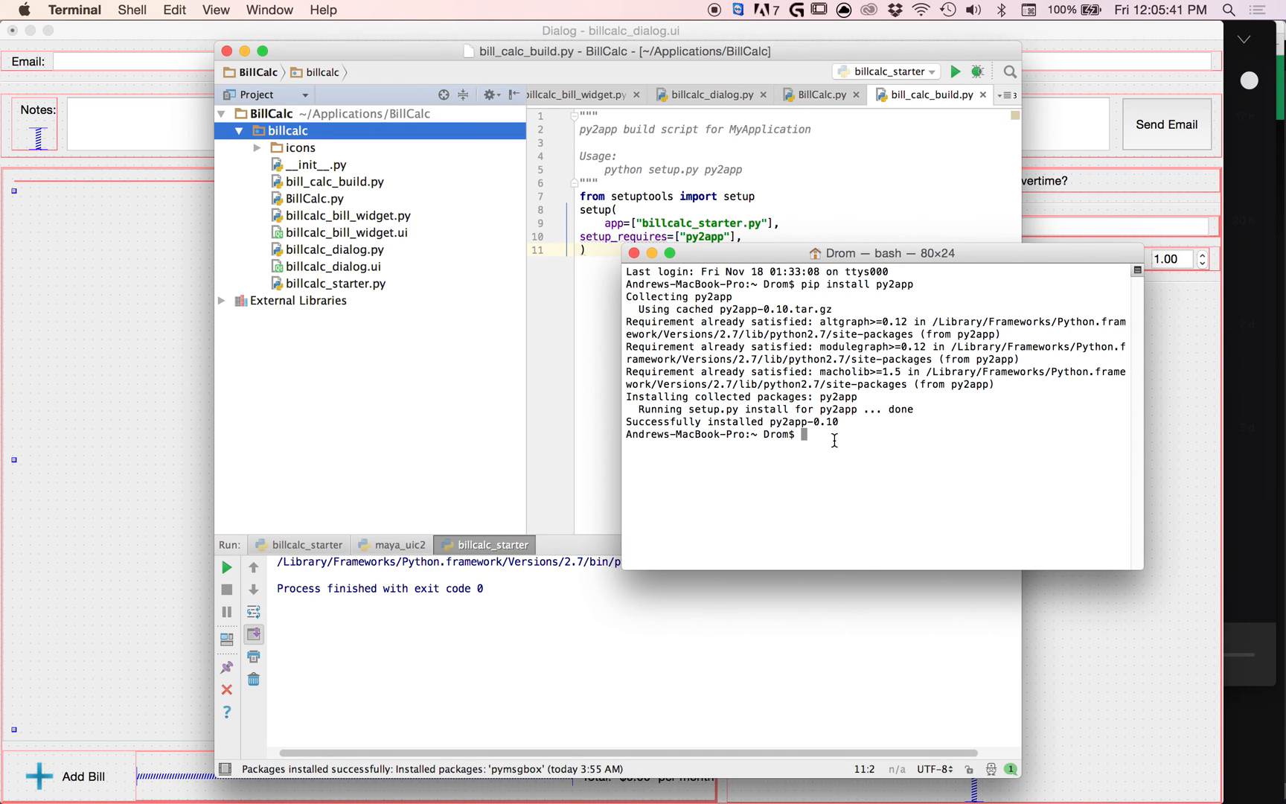
text(cd)
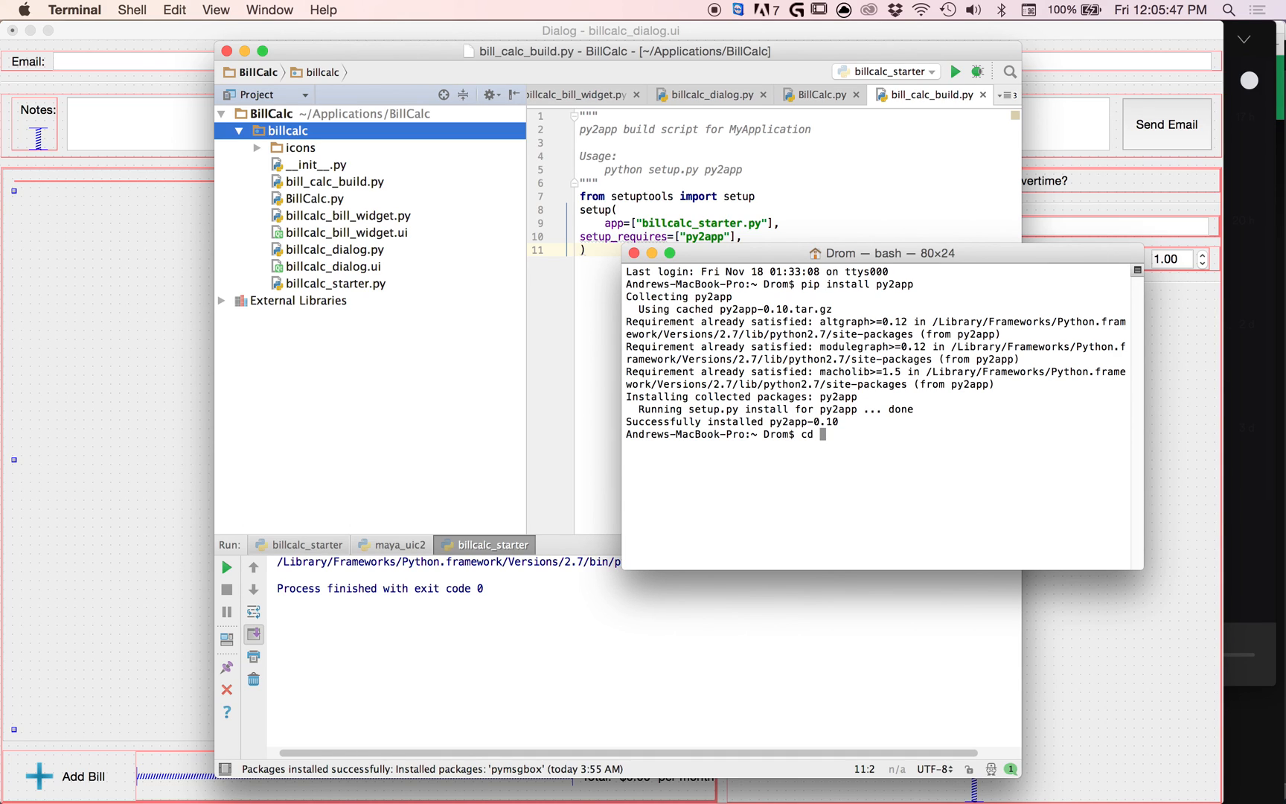
text(/Users/Drom/Applications/BillCalc/billcalc)
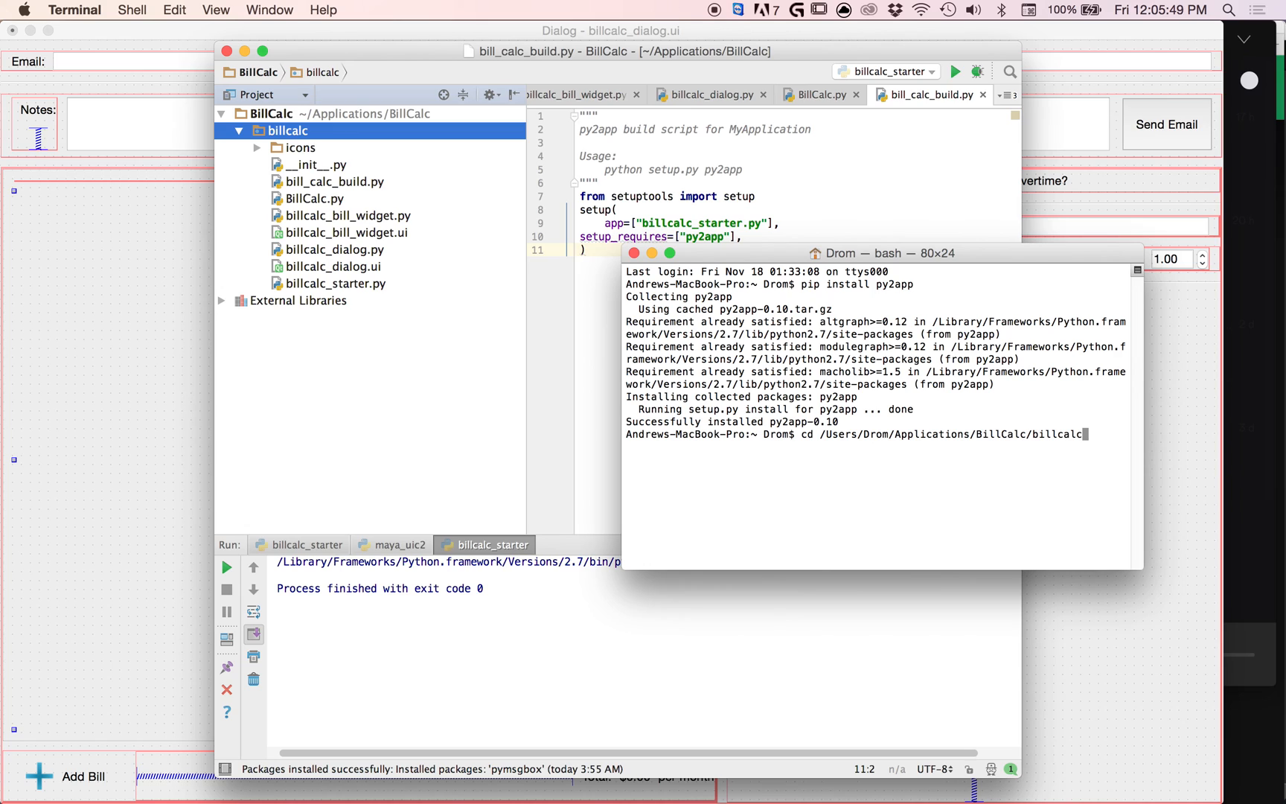
key(Return)
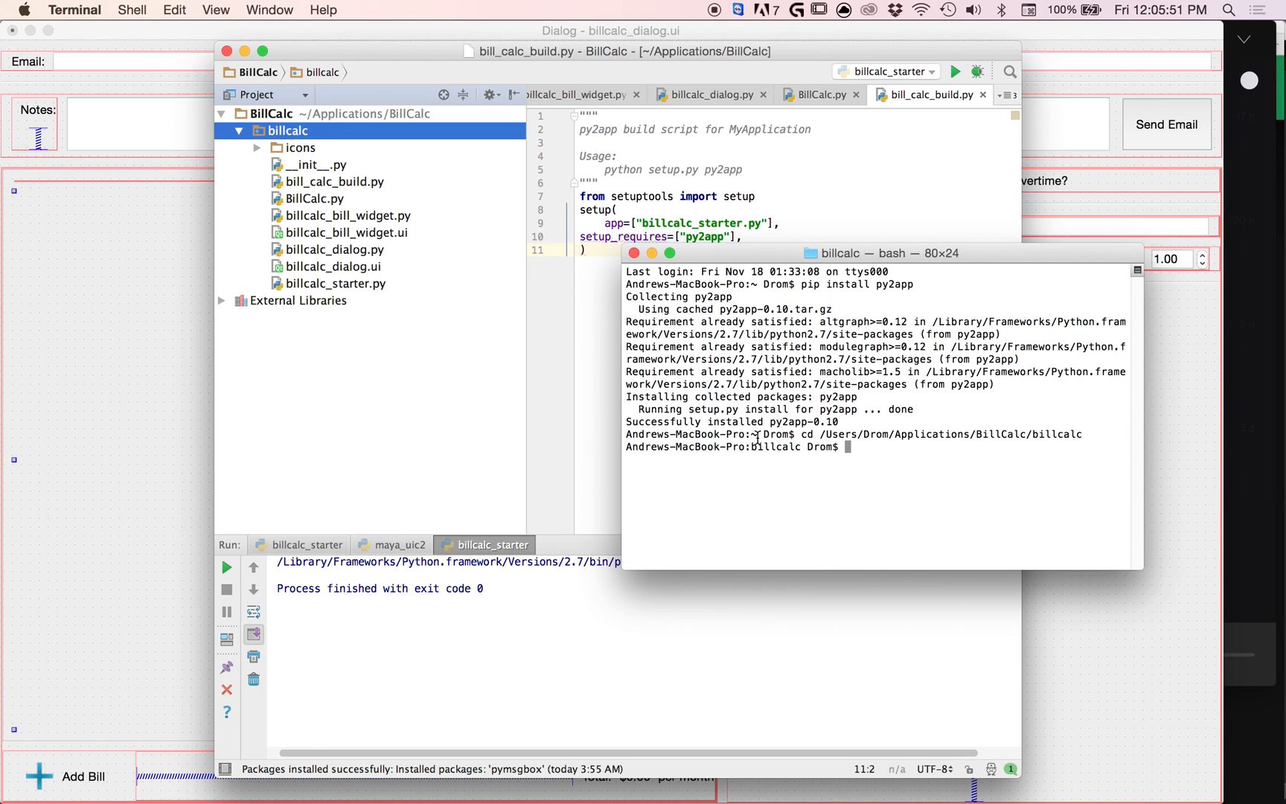
Enter the command python bill_calc_build.py at the prompt
double_click(776, 447)
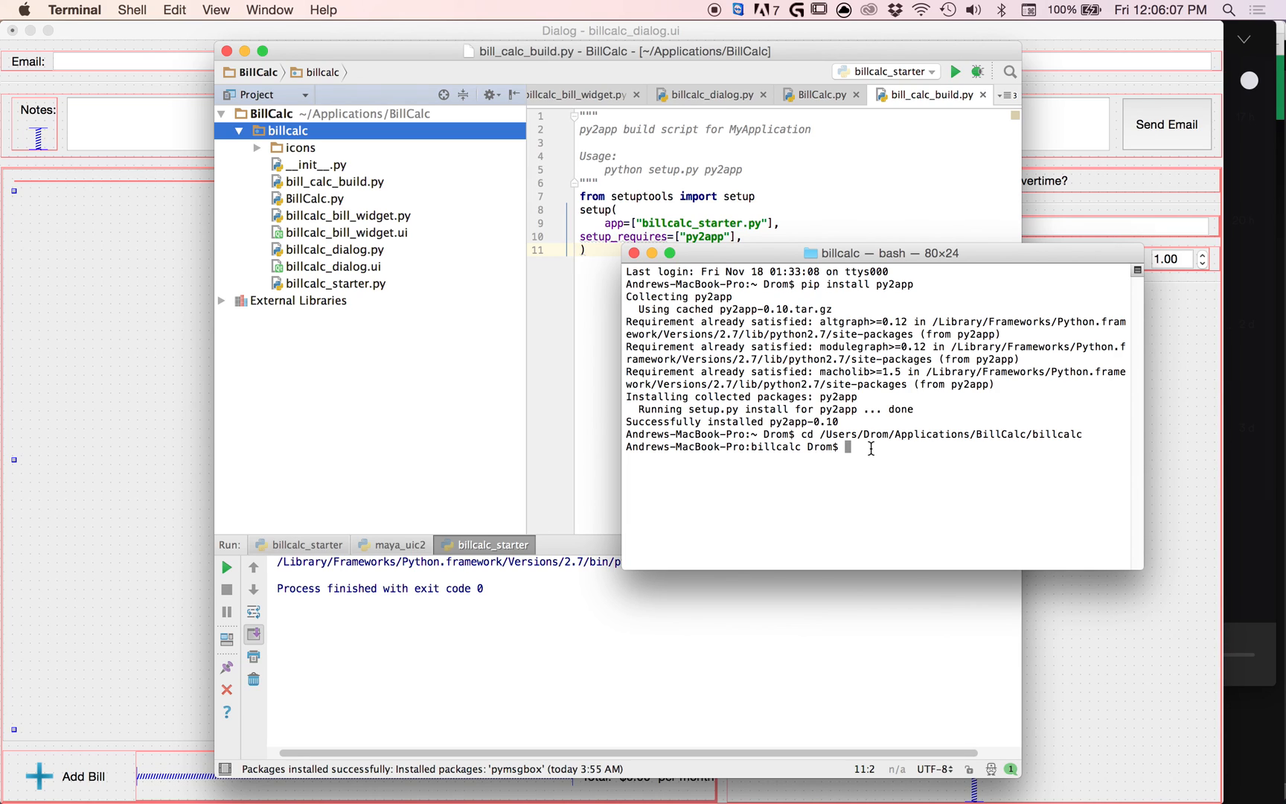
text(python)
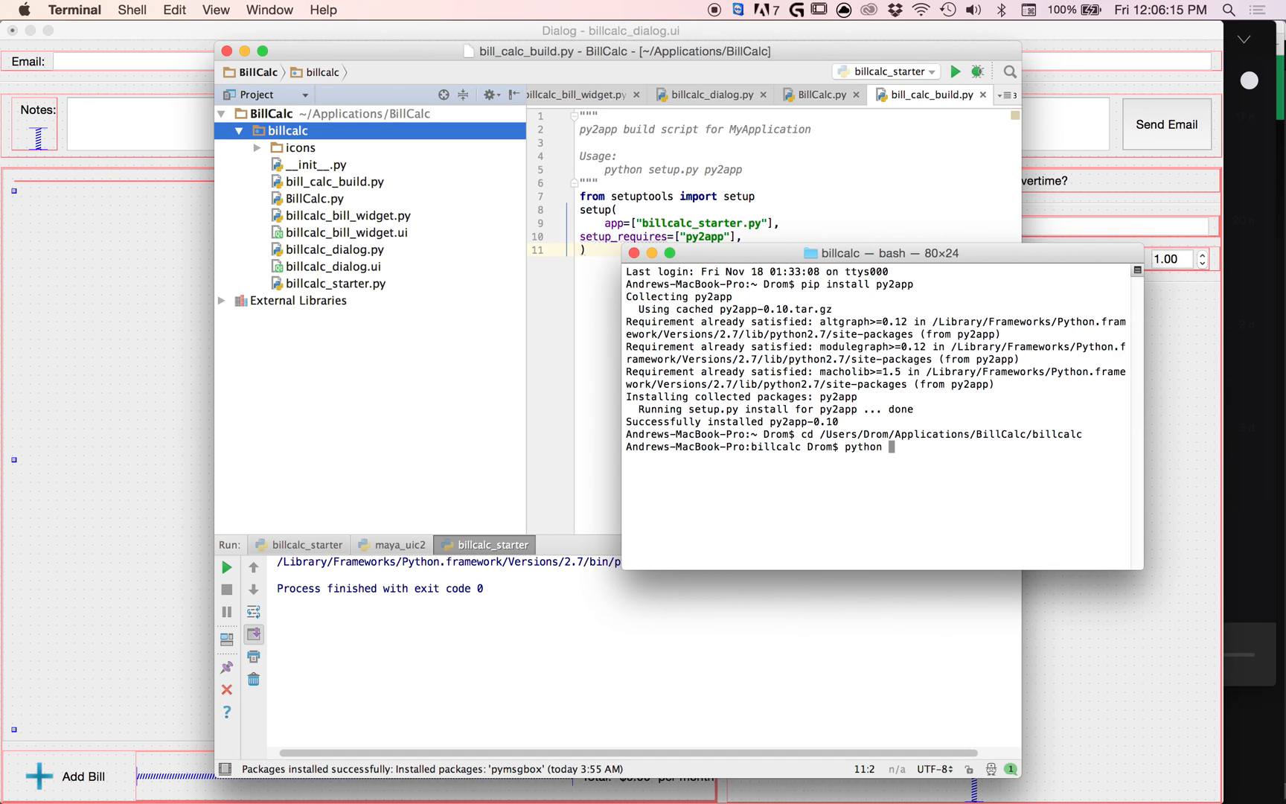
text(bill)
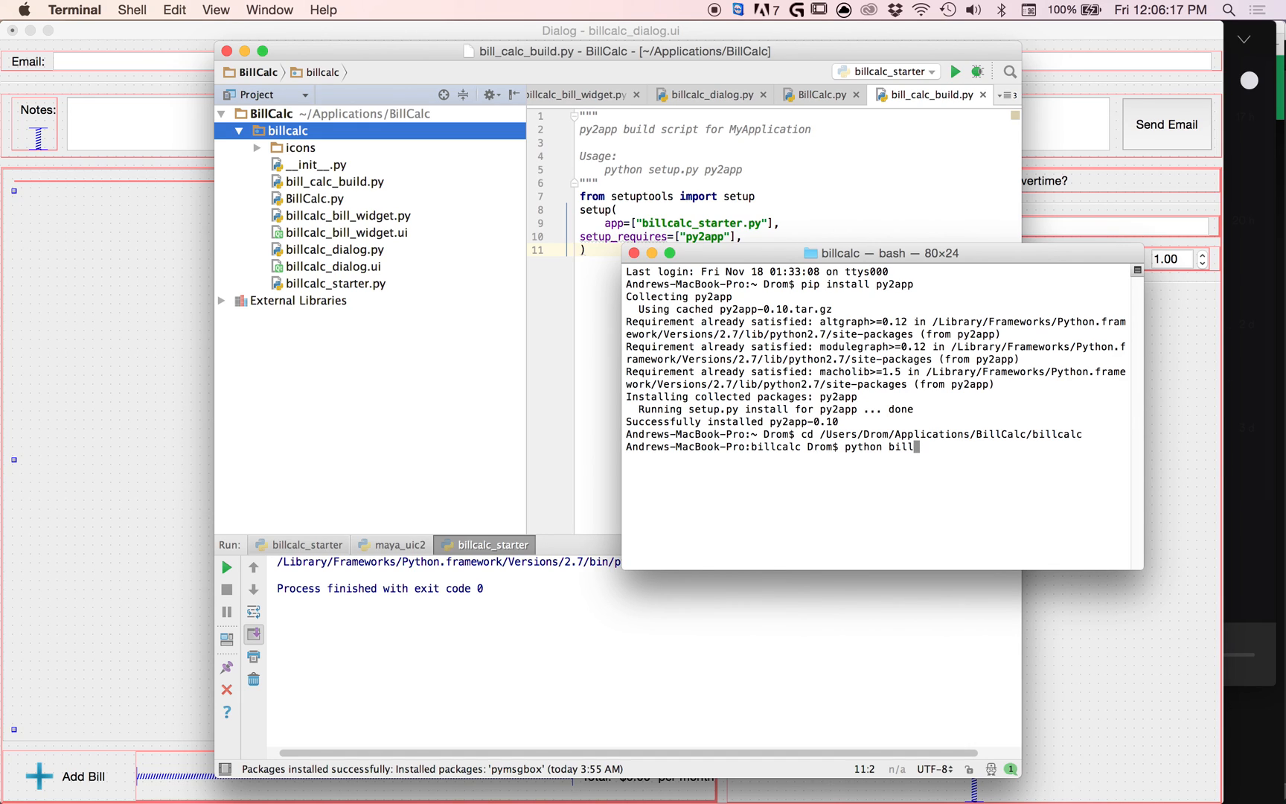
text(_calc_bui)
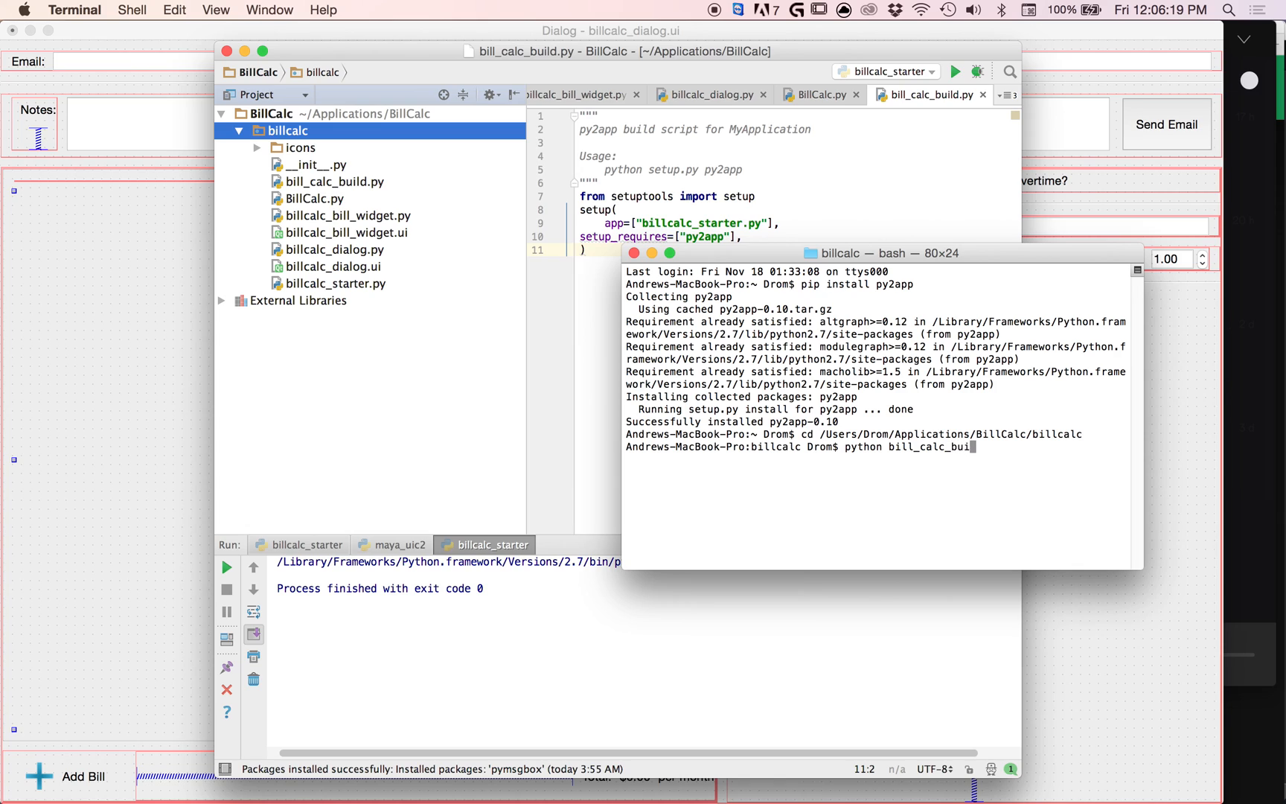
text(ld.py)
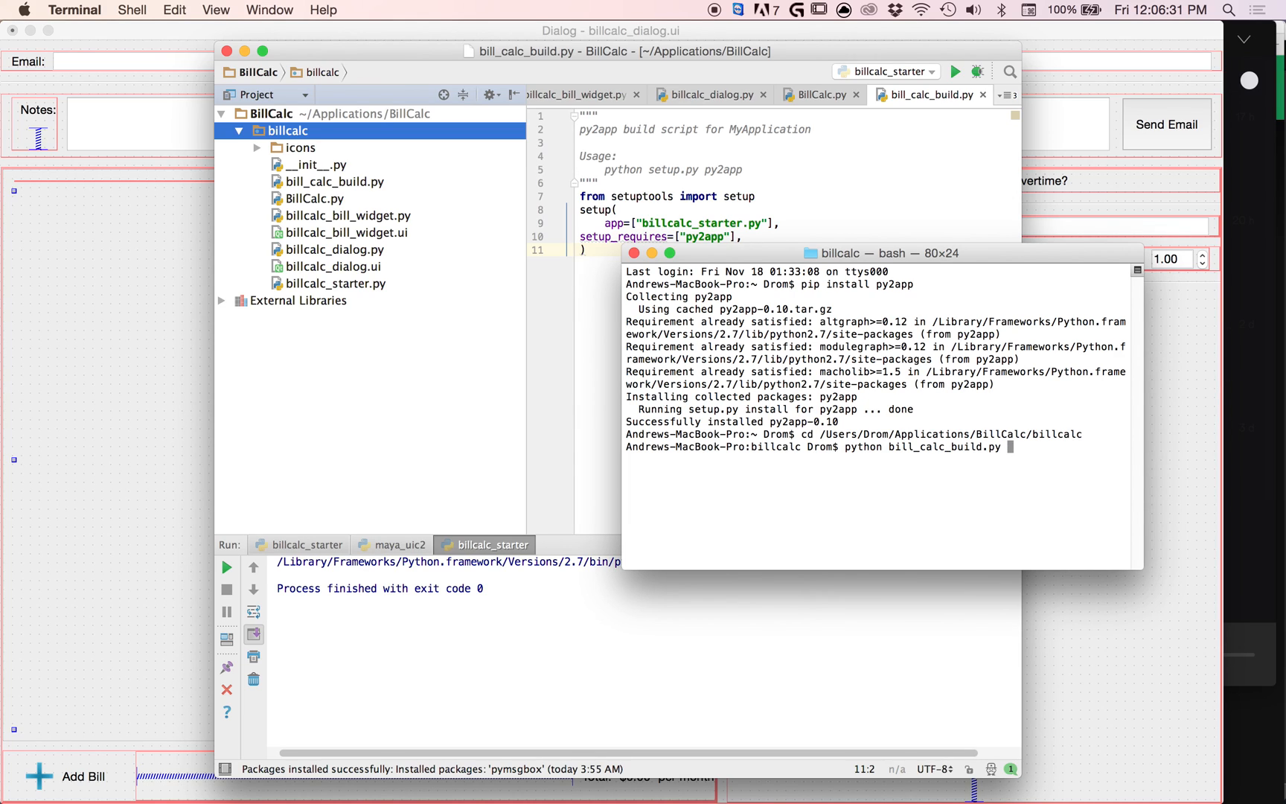
text(py2app)
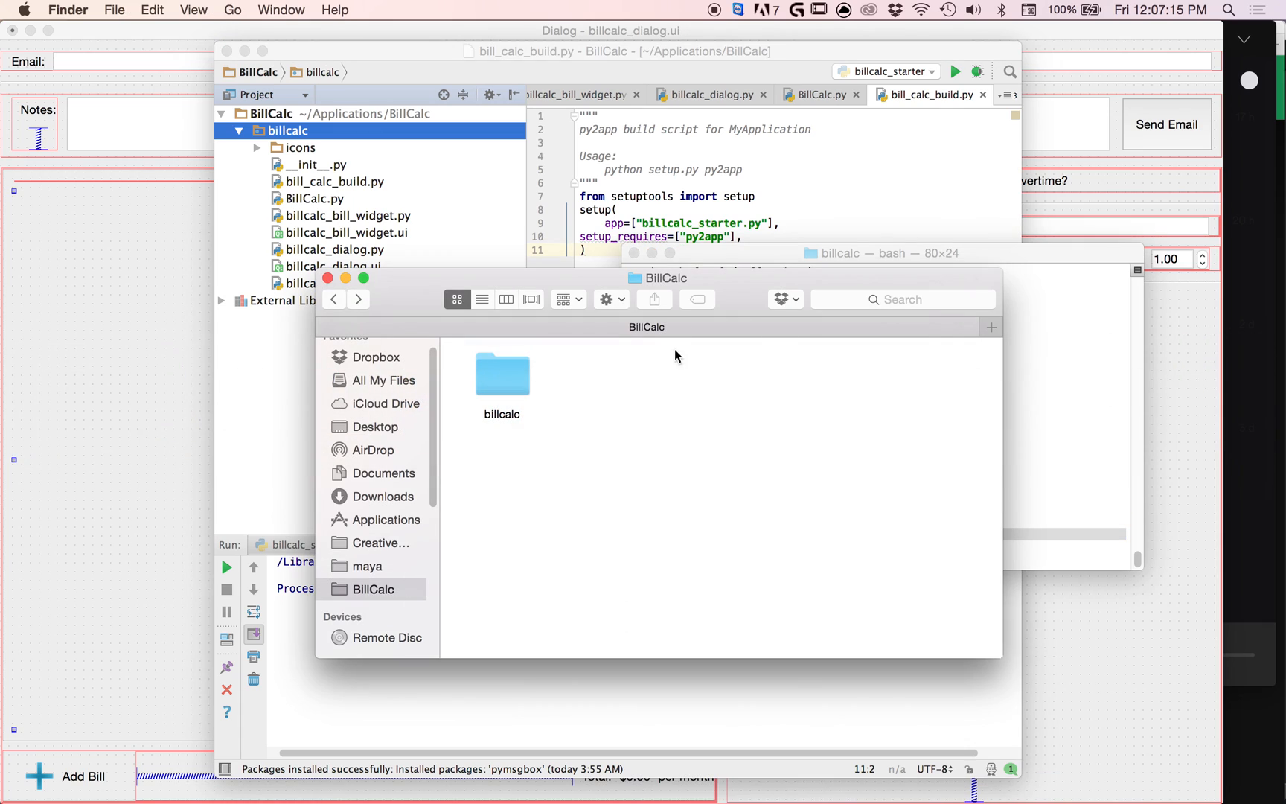
Browse the billcalc build output down to bdist.macosx-10.6-intel and back
double_click(501, 374)
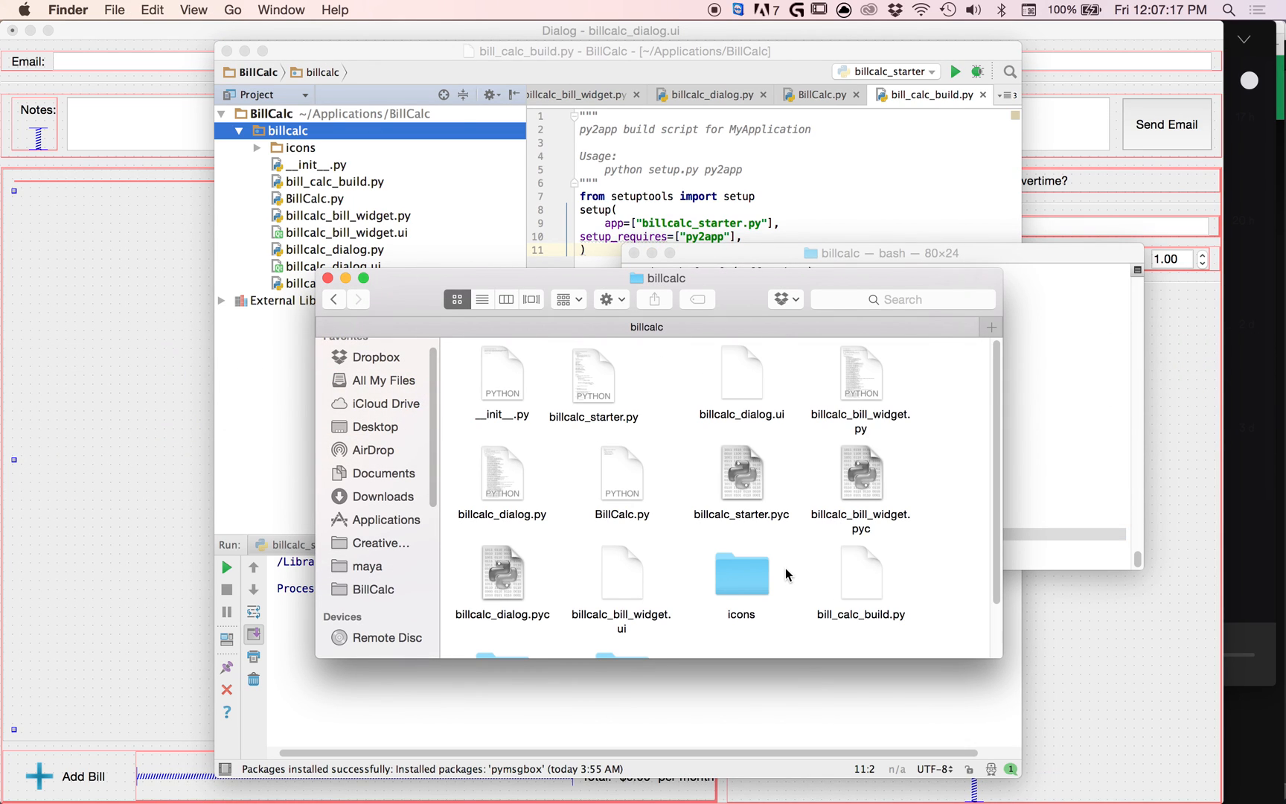
scroll(down, 3)
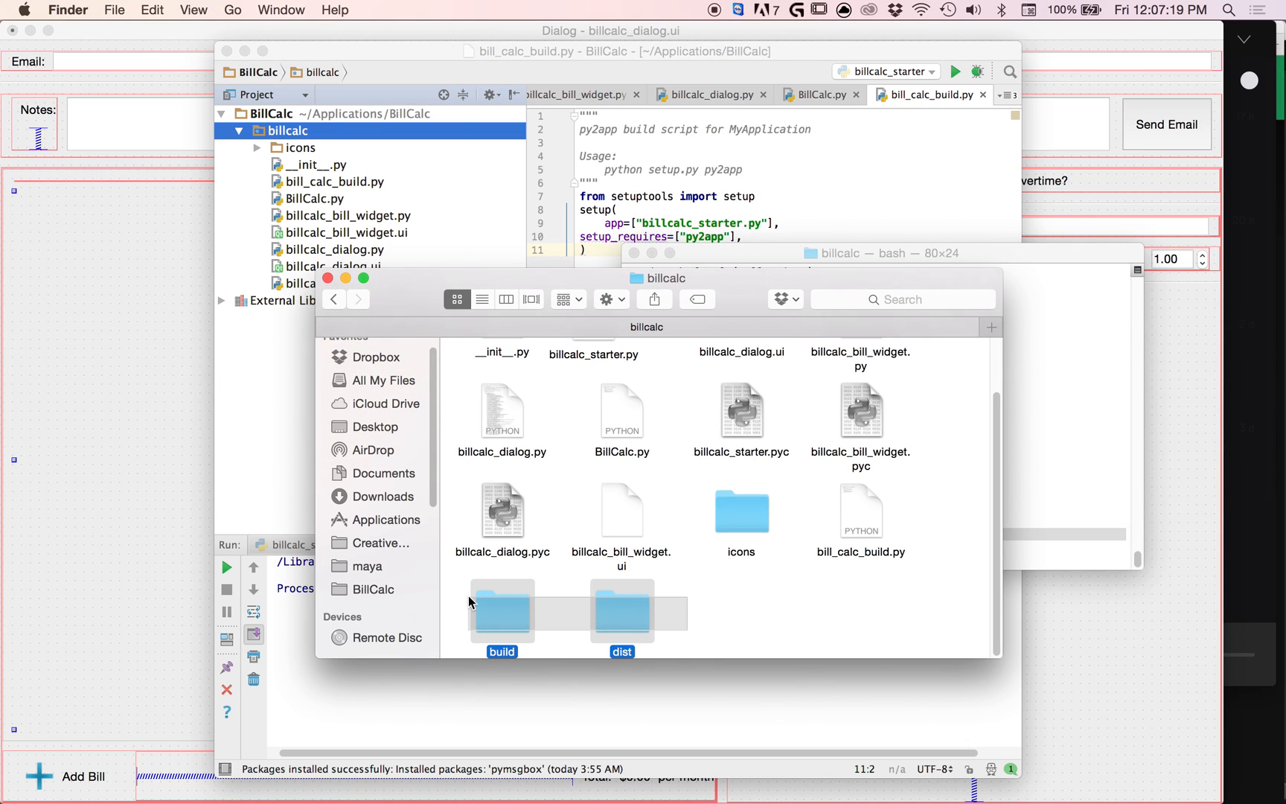
click(502, 612)
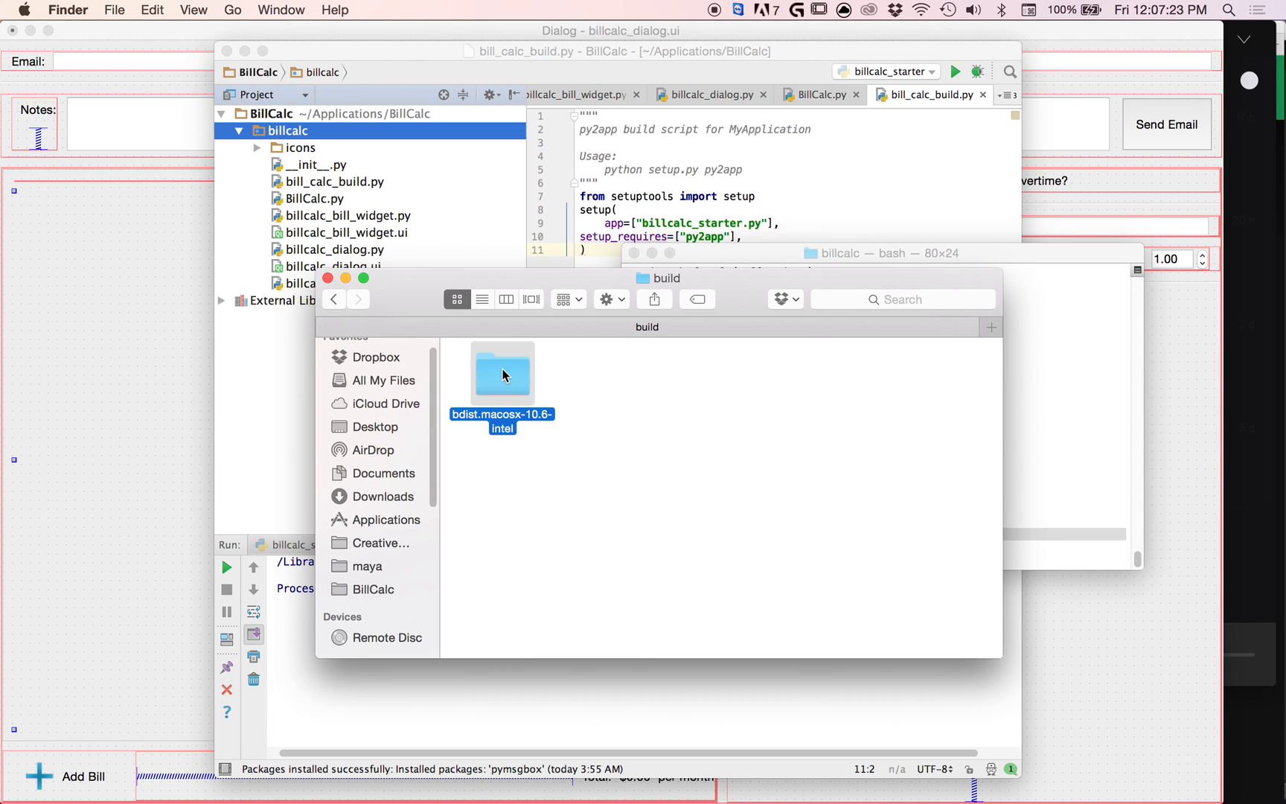
double_click(502, 373)
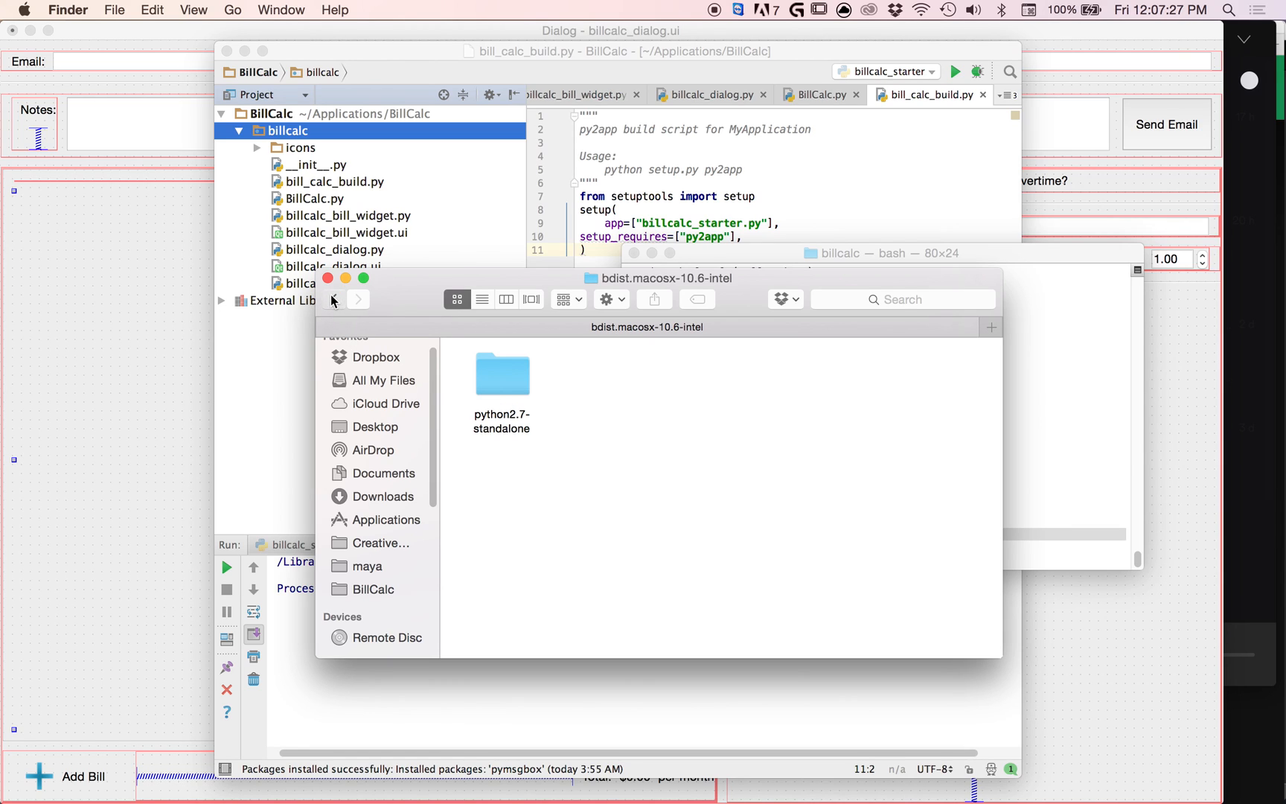
click(333, 299)
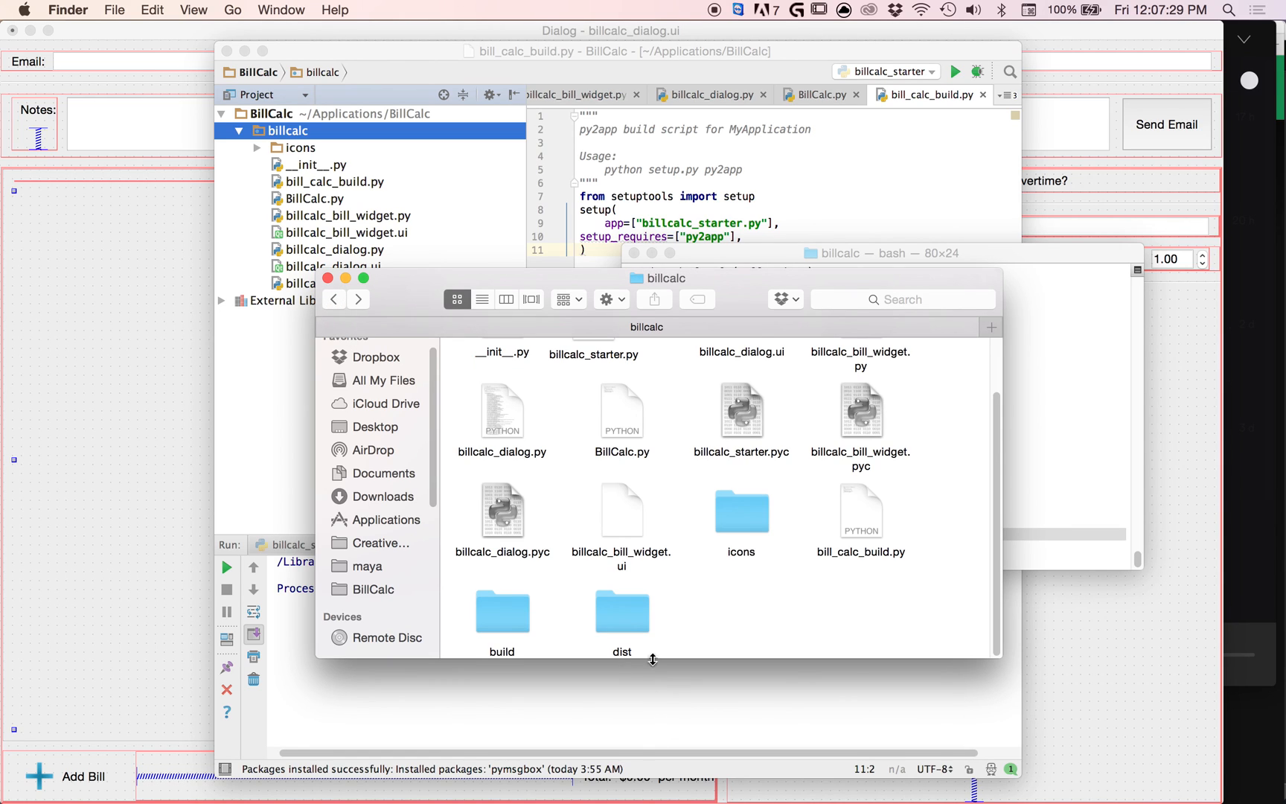
Open the dist folder and launch the built billcalc_starter app
double_click(623, 614)
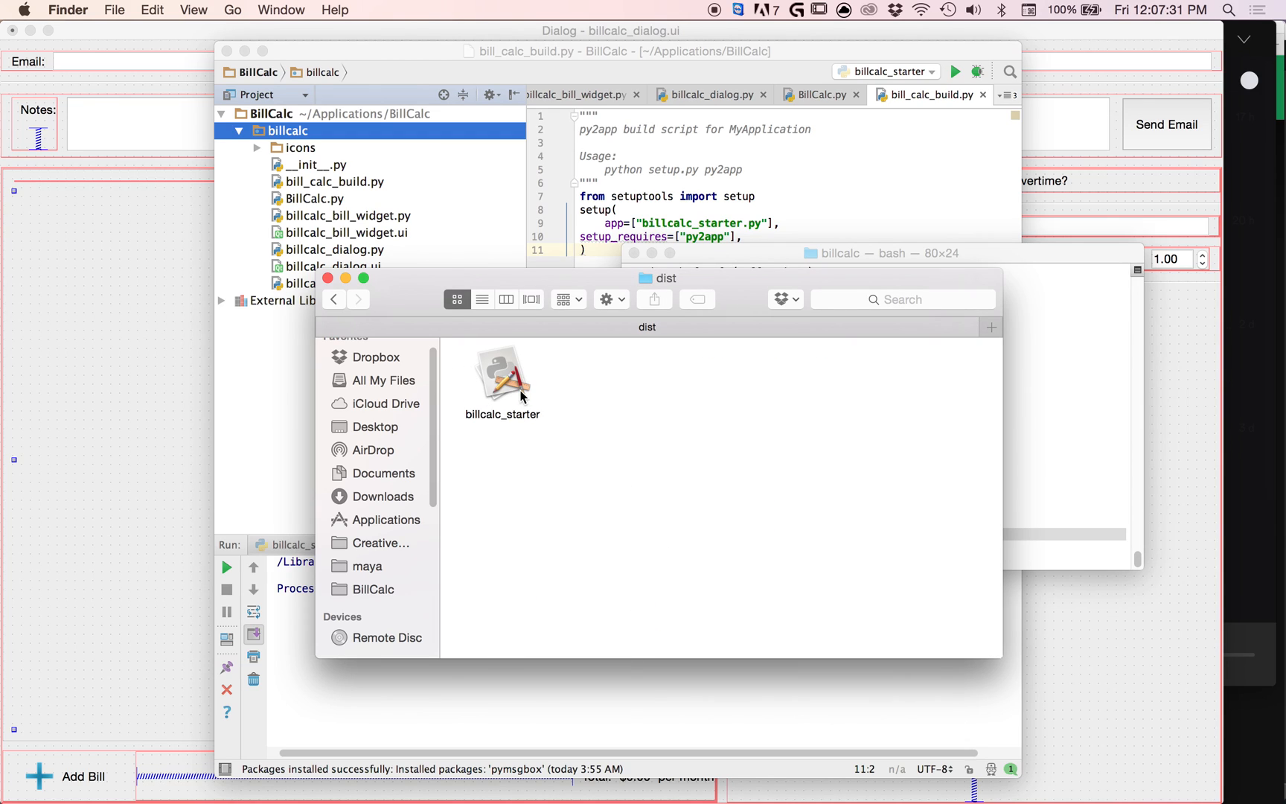
click(502, 374)
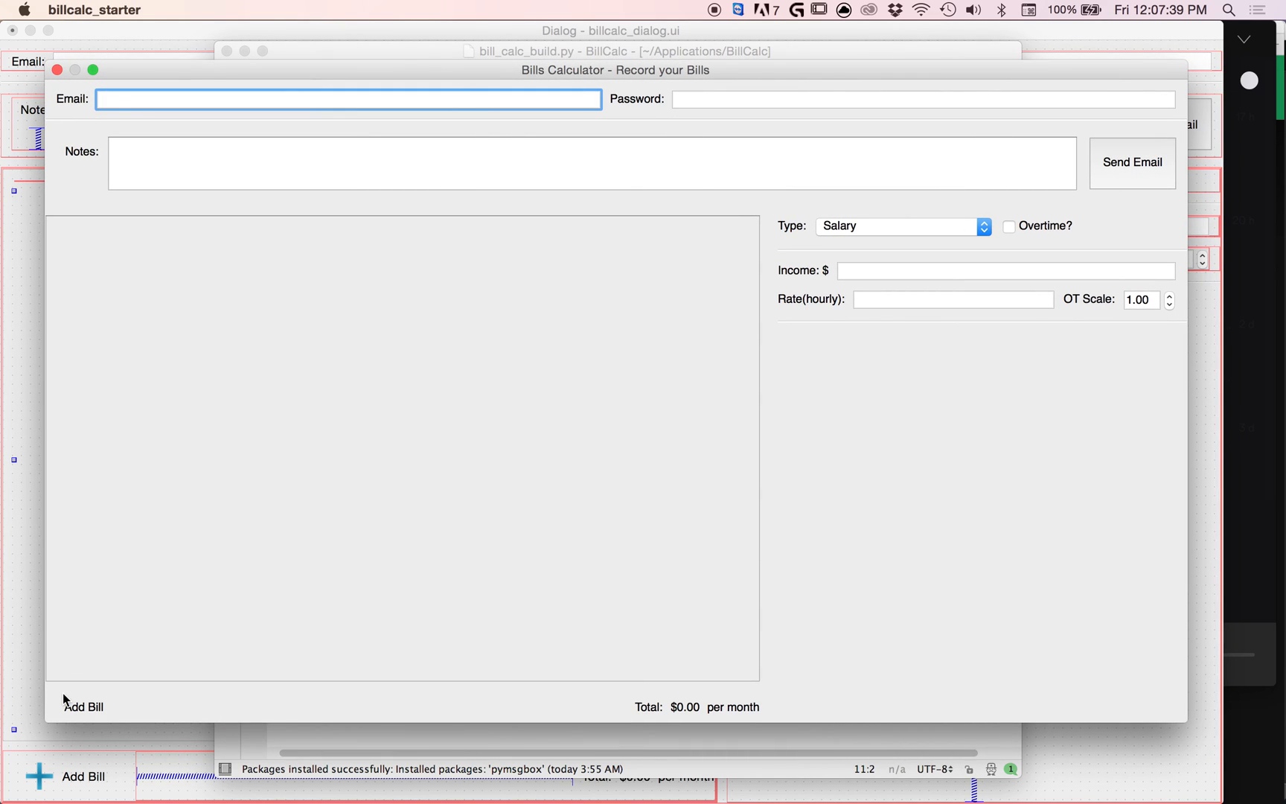
Add blank bill entries in the standalone Bills Calculator to confirm it runs
click(83, 706)
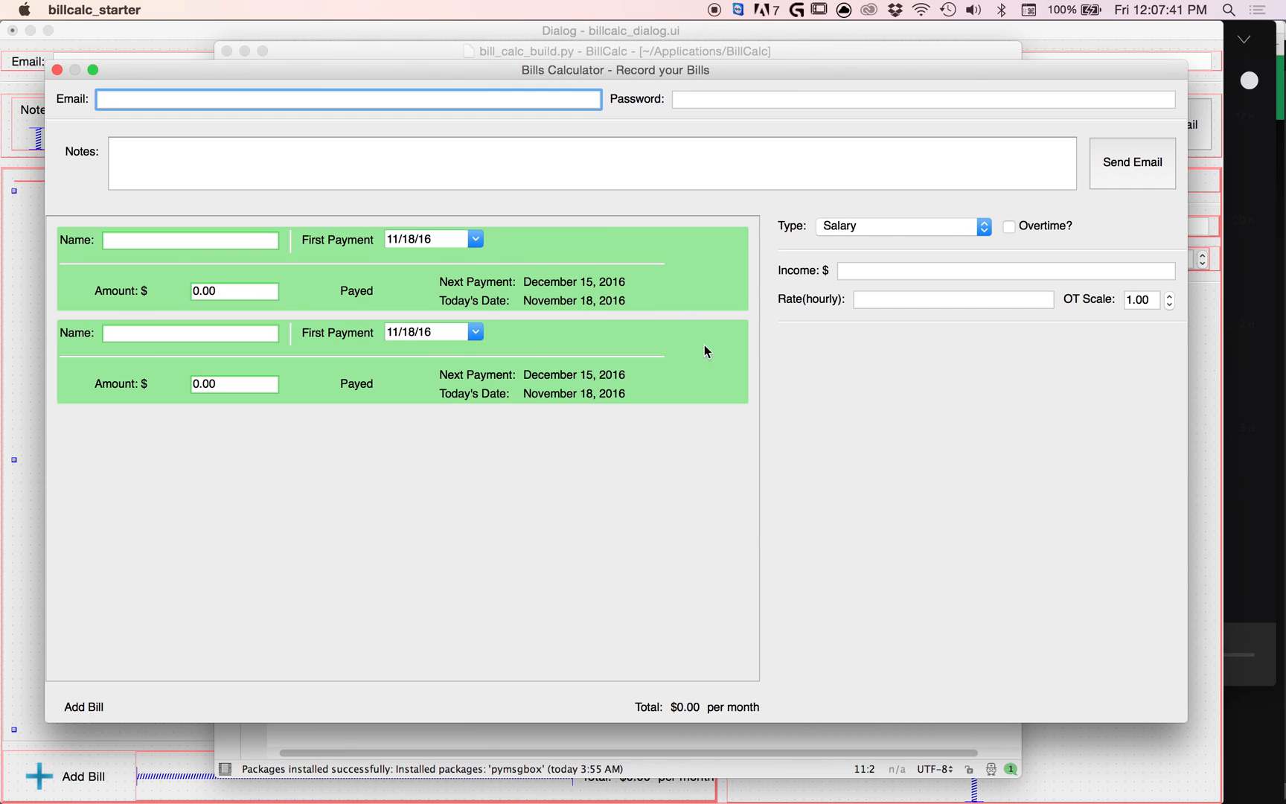
mouse_move(73, 454)
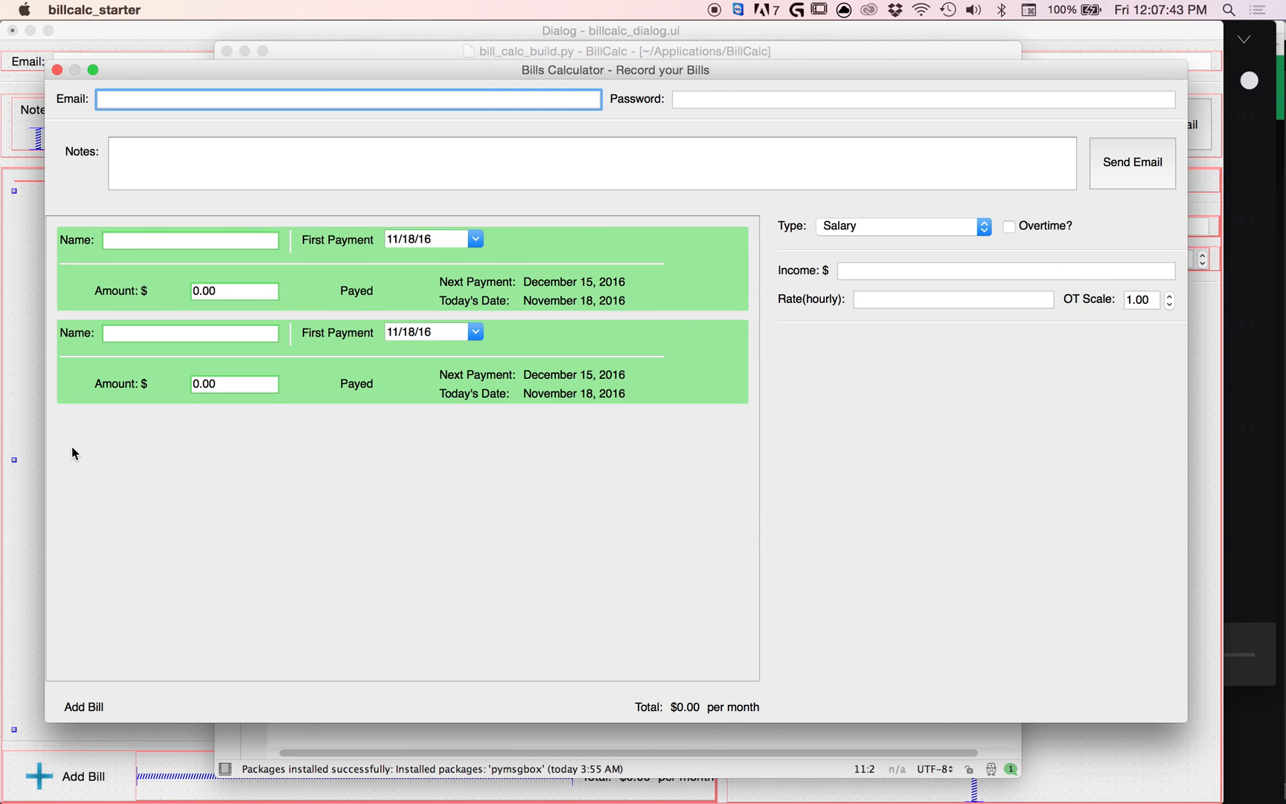
mouse_move(169, 688)
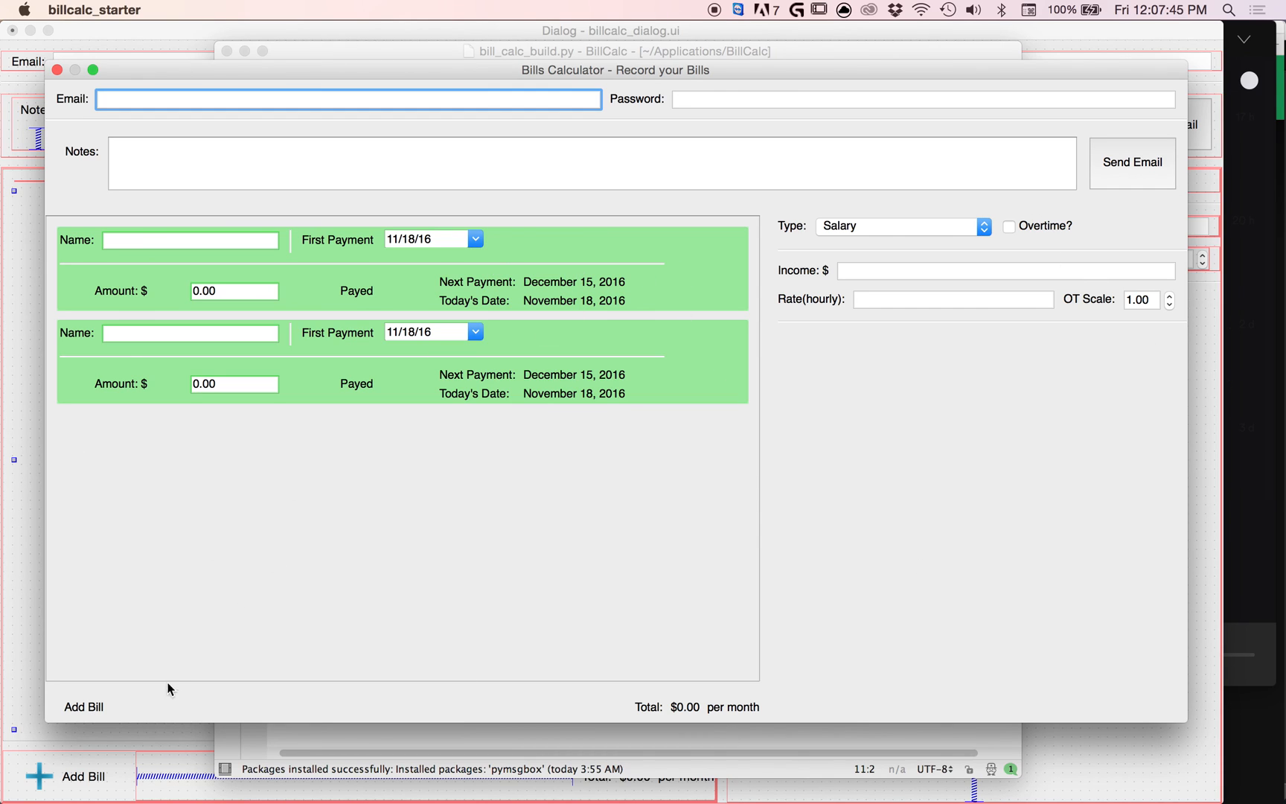
mouse_move(122, 712)
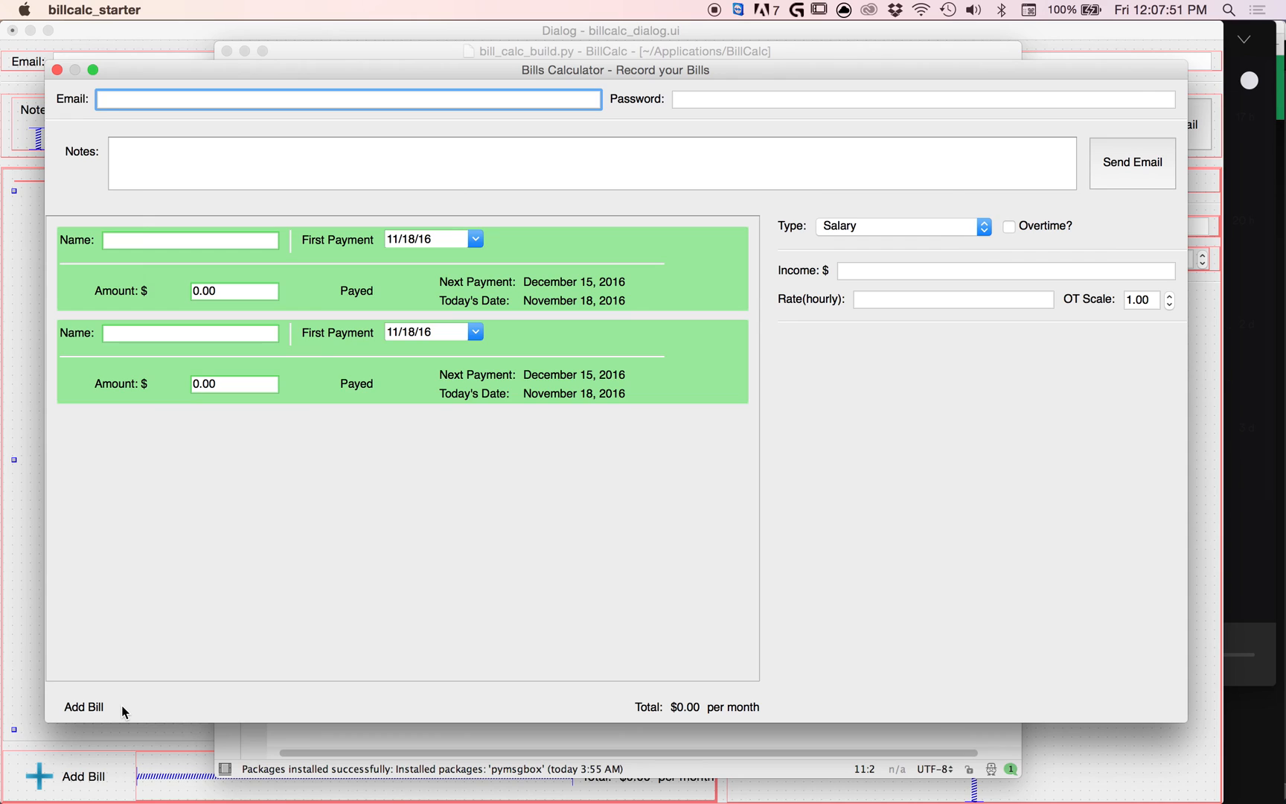
mouse_move(72, 518)
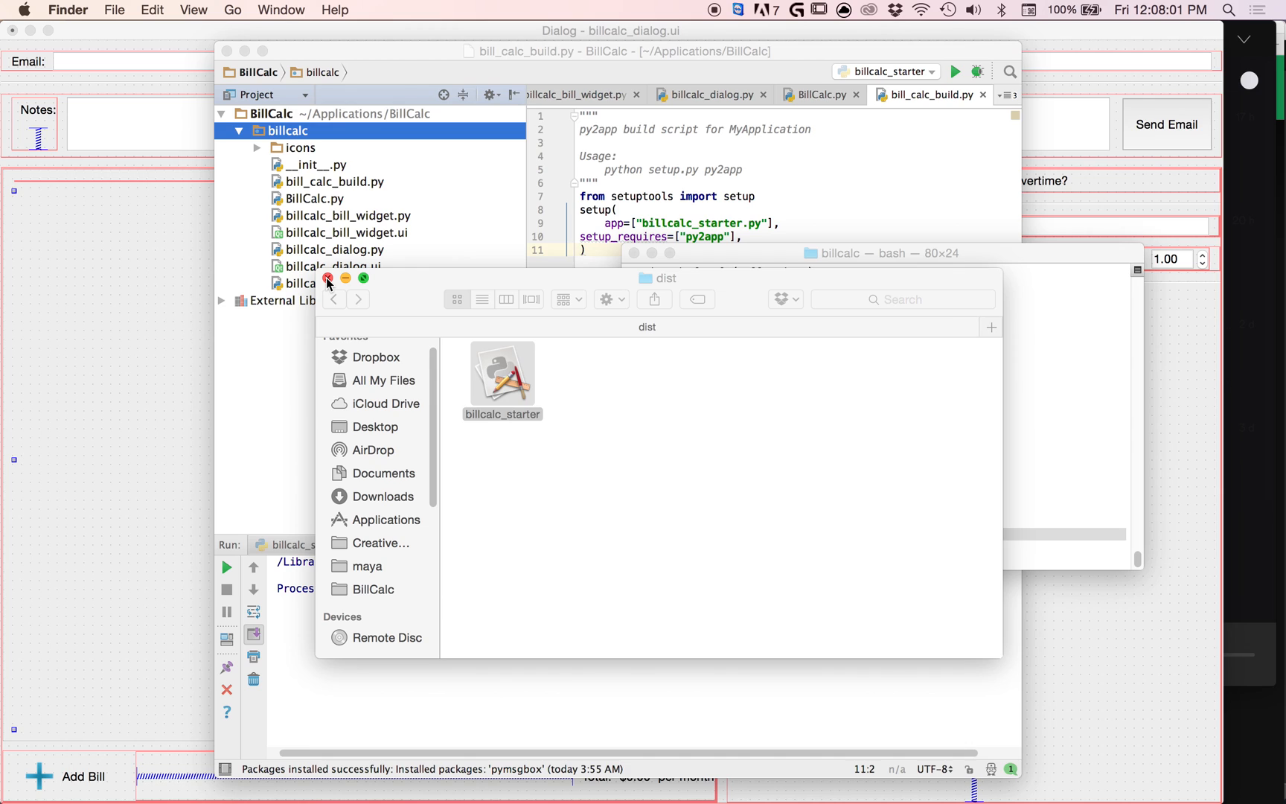
Move the built billcalc_starter app out of dist into the top-level BillCalc folder and select its name for renaming
click(334, 300)
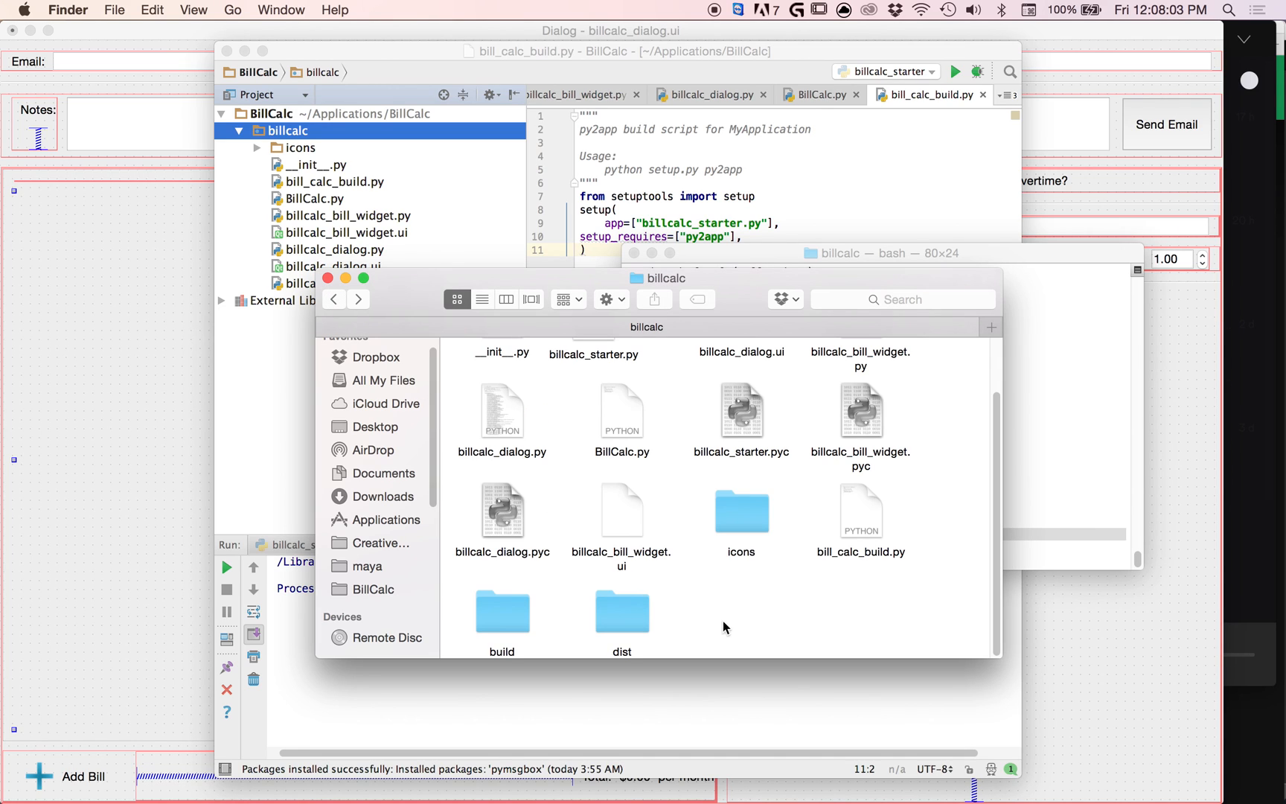
double_click(620, 612)
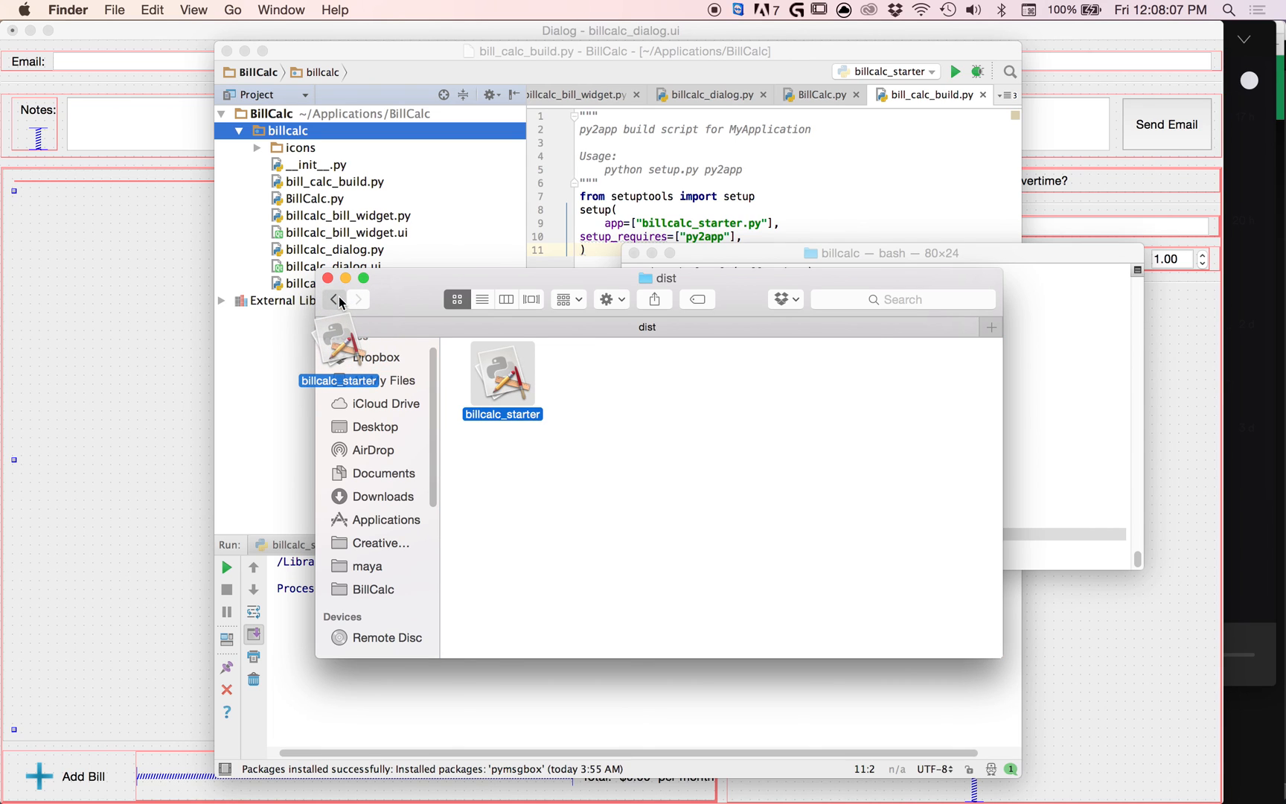
click(335, 299)
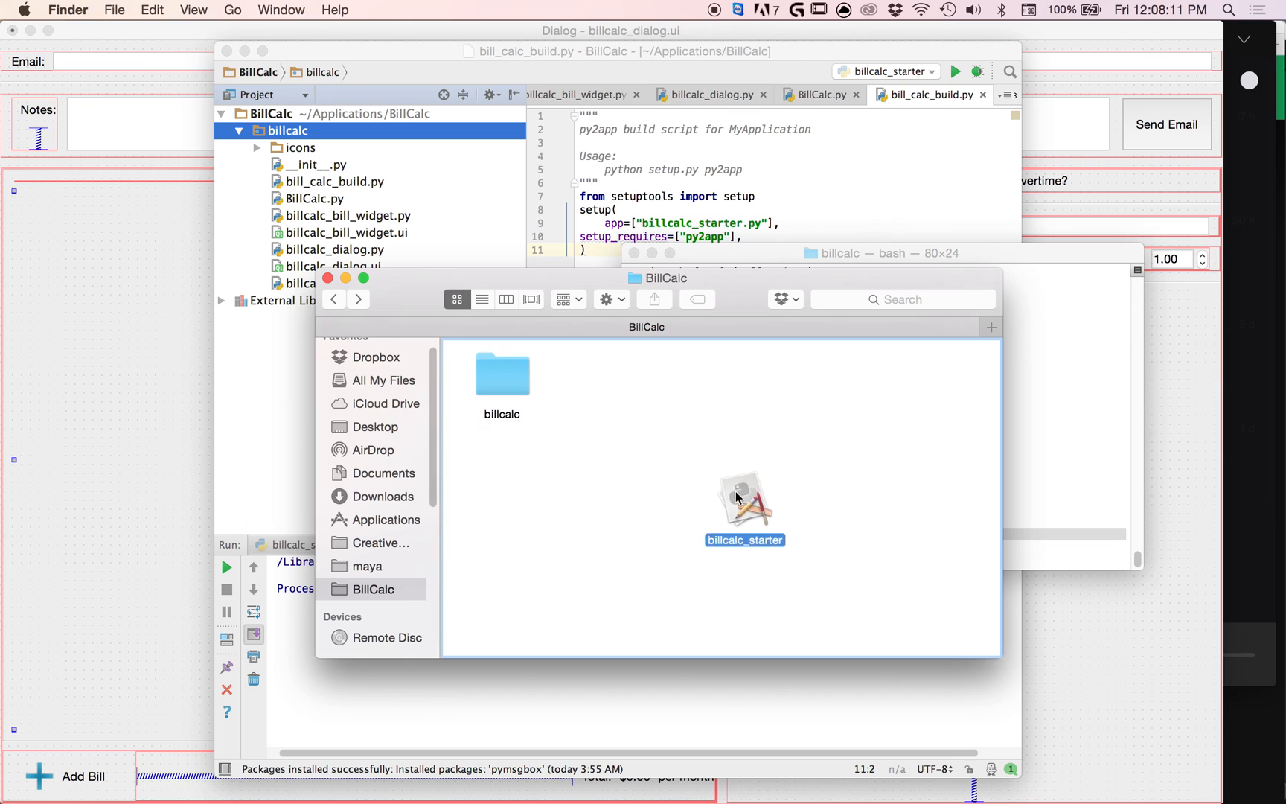
drag(744, 505, 594, 381)
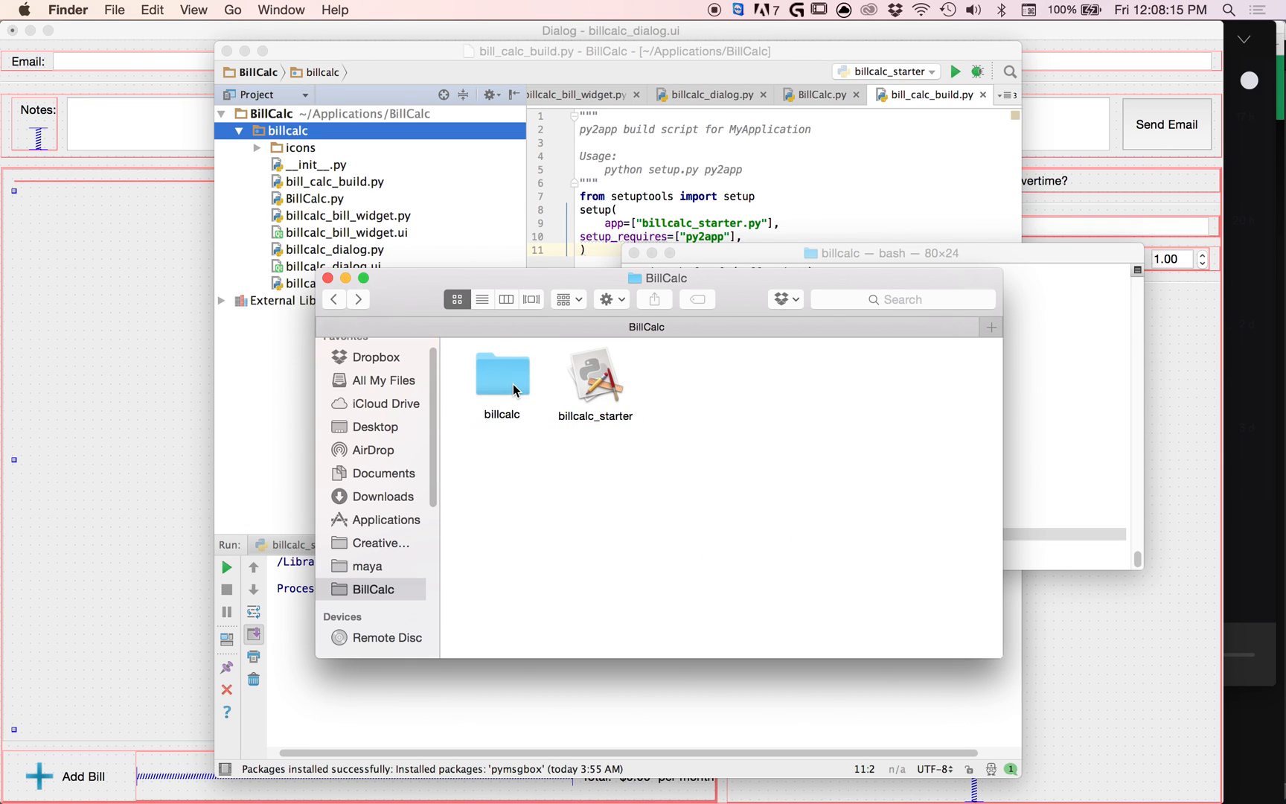
mouse_move(441, 362)
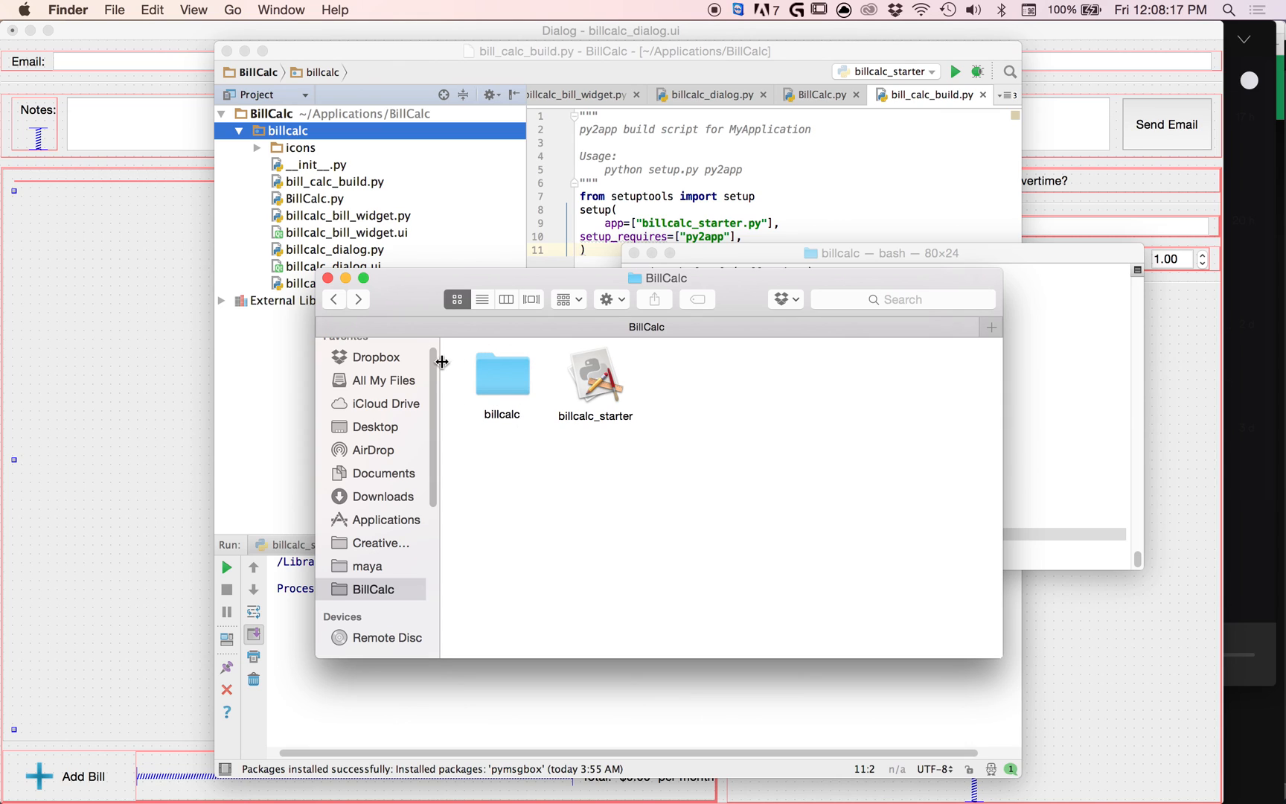
click(594, 373)
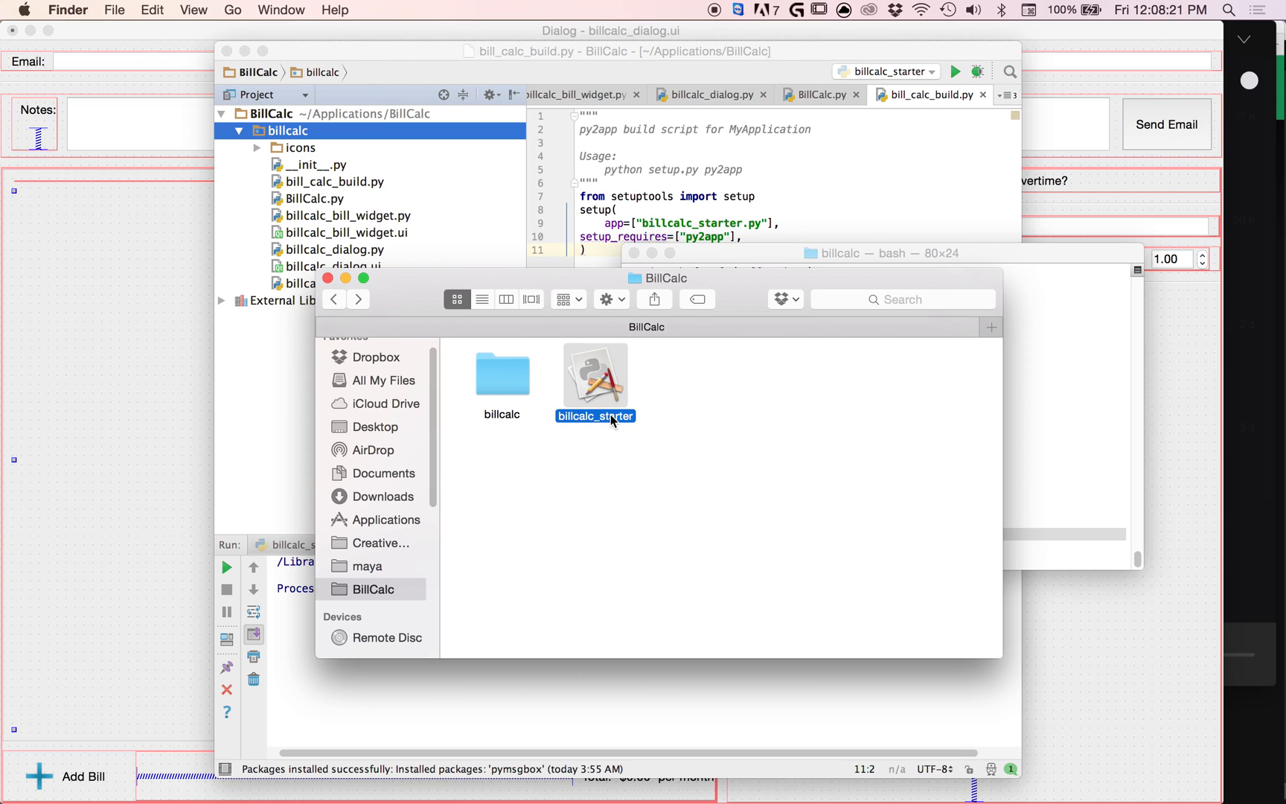
Rename the built app to 'Bill Calculator'
text(Bill Ca)
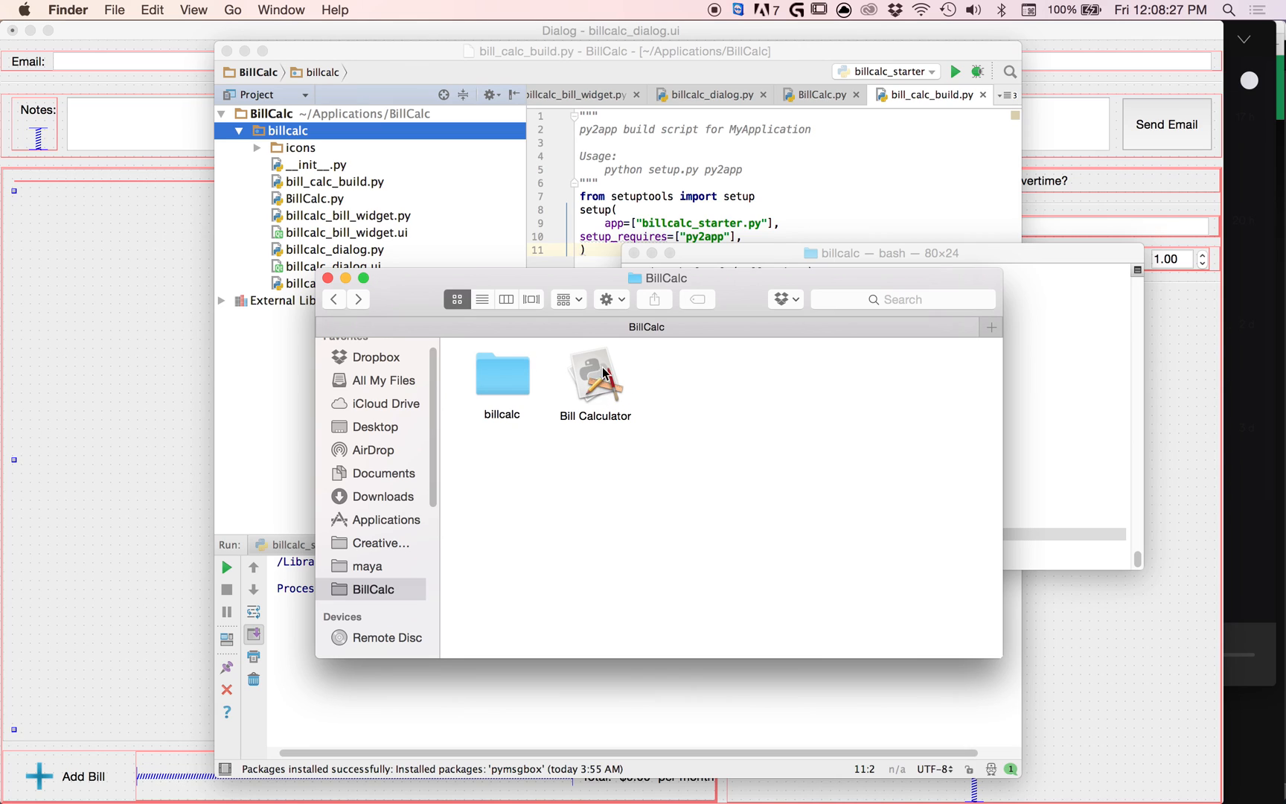
mouse_move(563, 346)
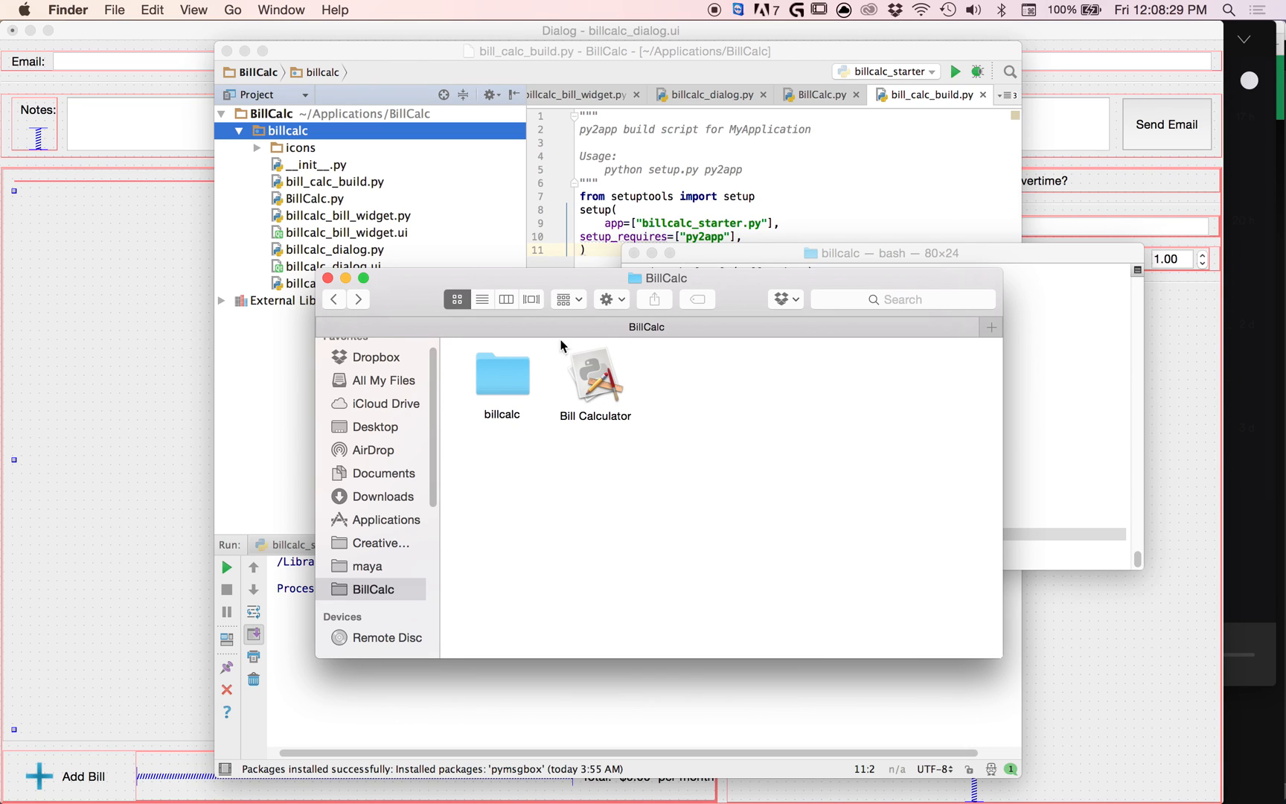
mouse_move(615, 382)
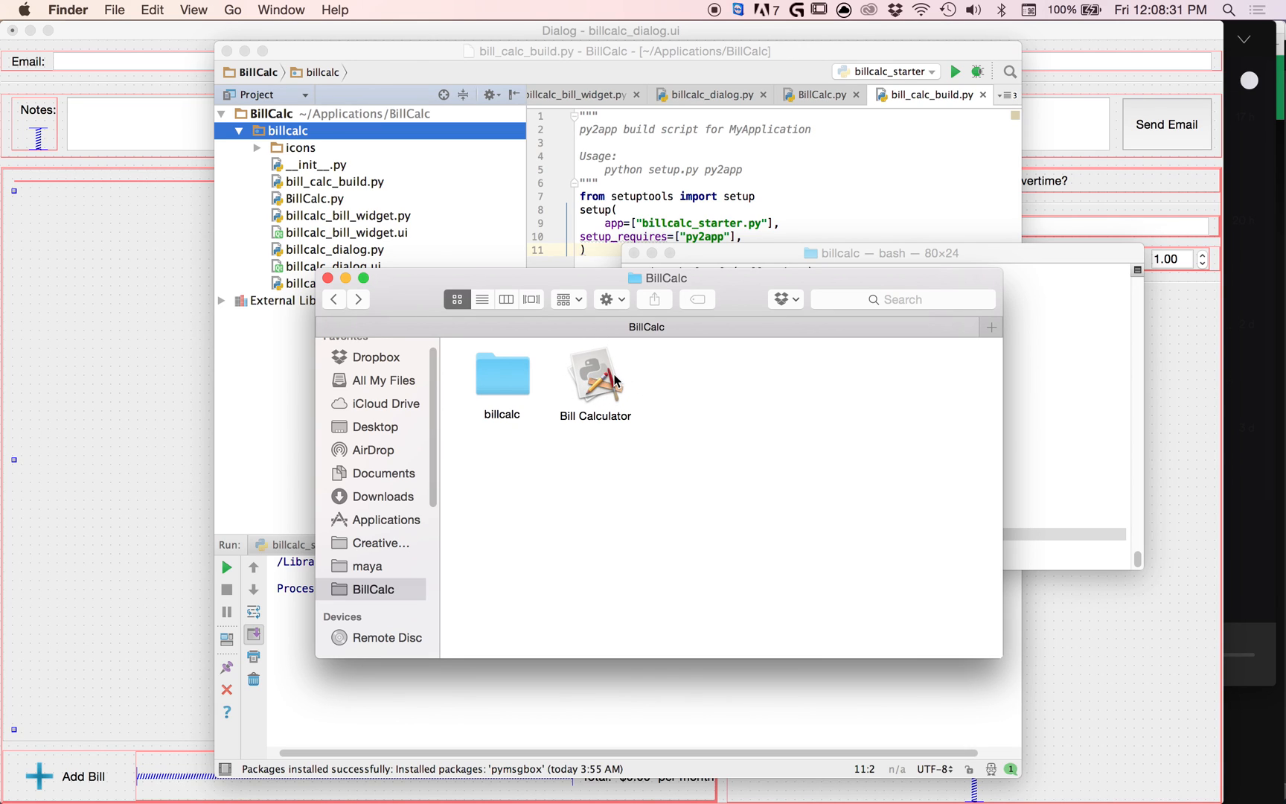
mouse_move(582, 448)
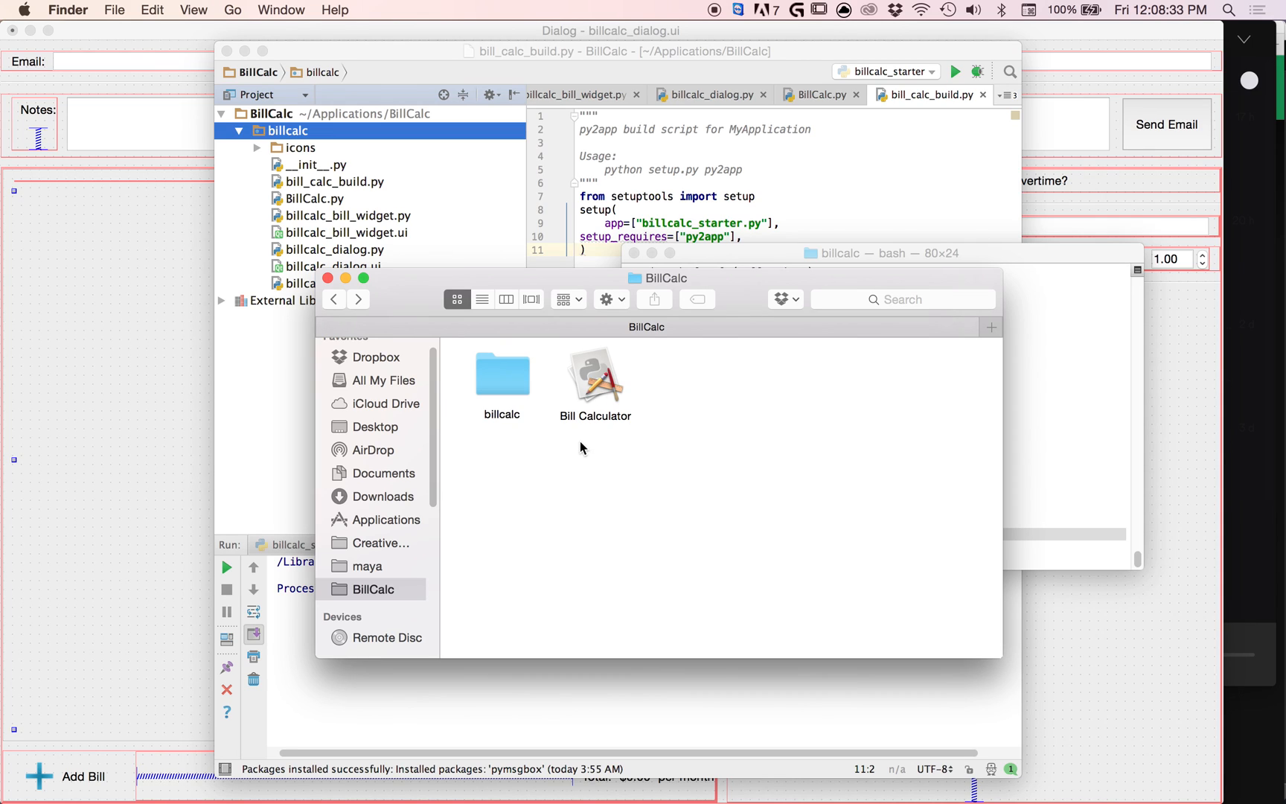
mouse_move(582, 371)
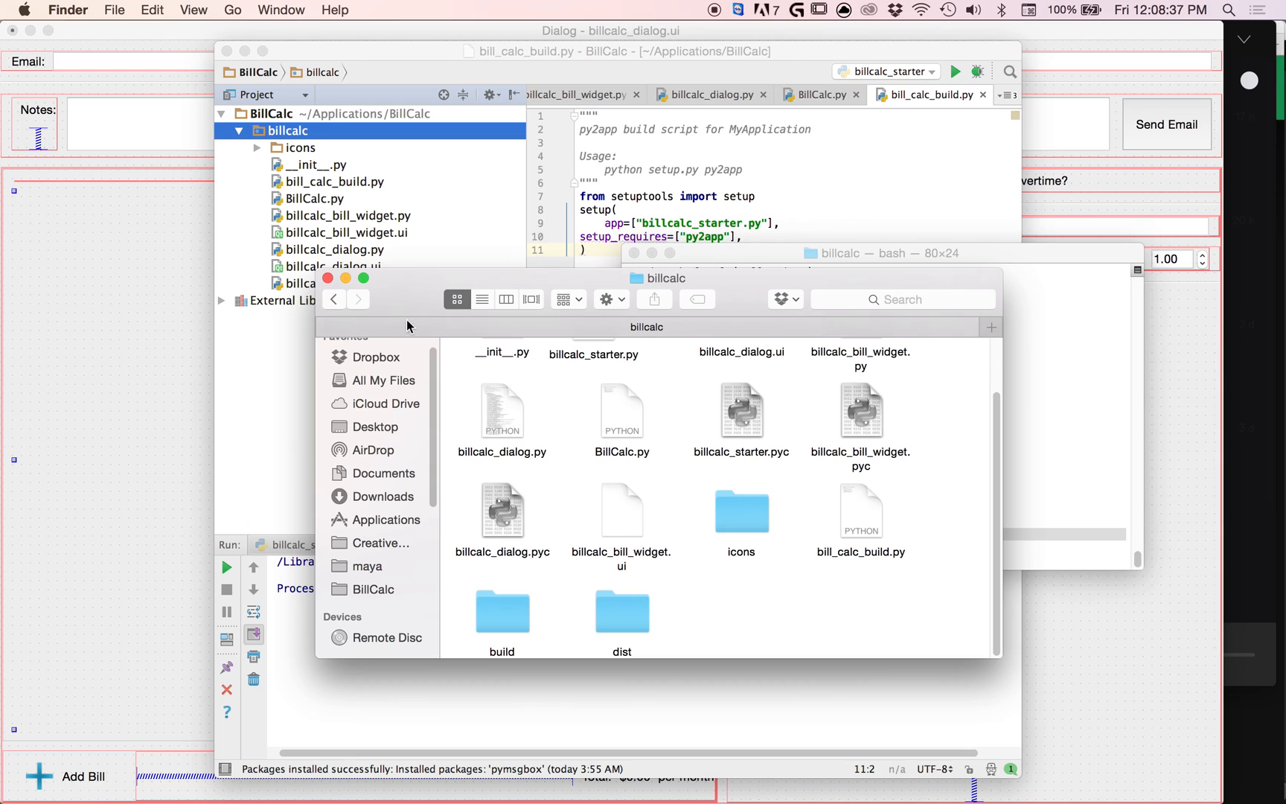
Browse the icons and billcalc folders, return to BillCalc, and select Bill Calculator to show its info
double_click(740, 509)
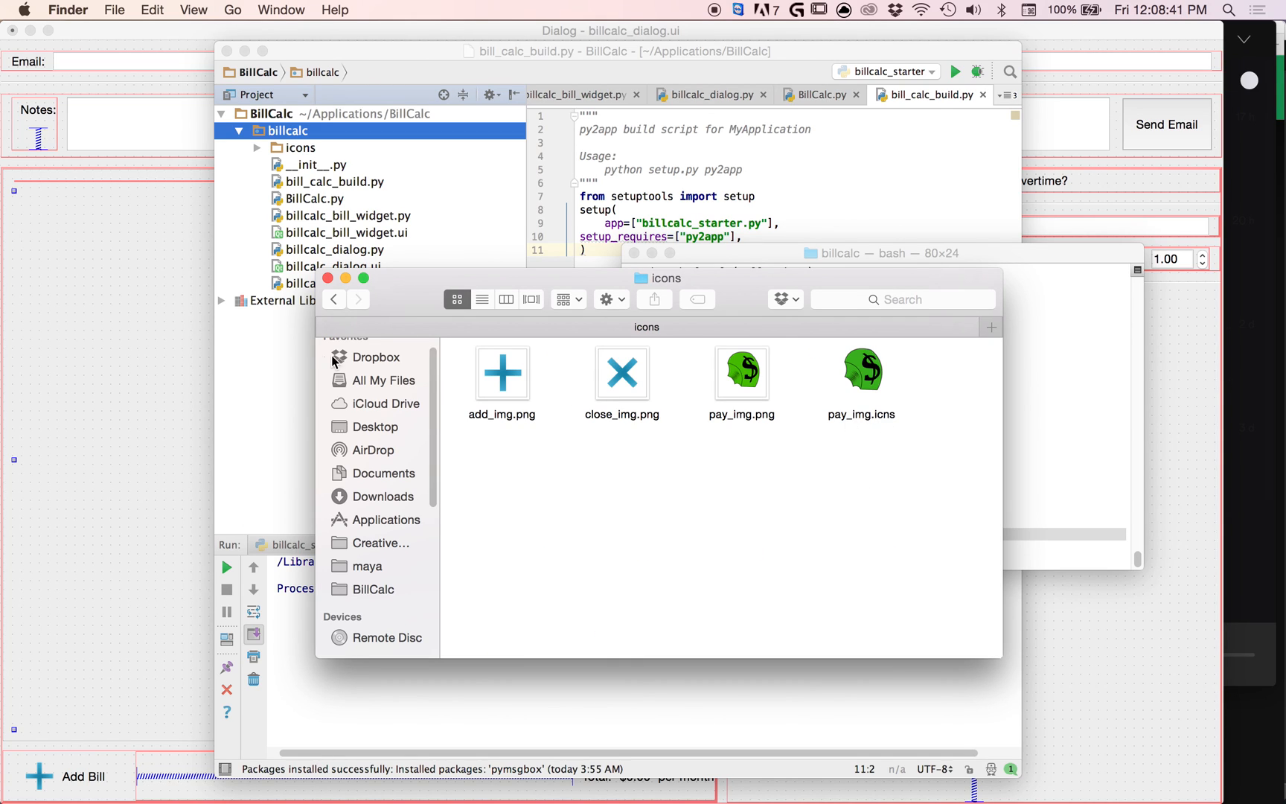
mouse_move(332, 310)
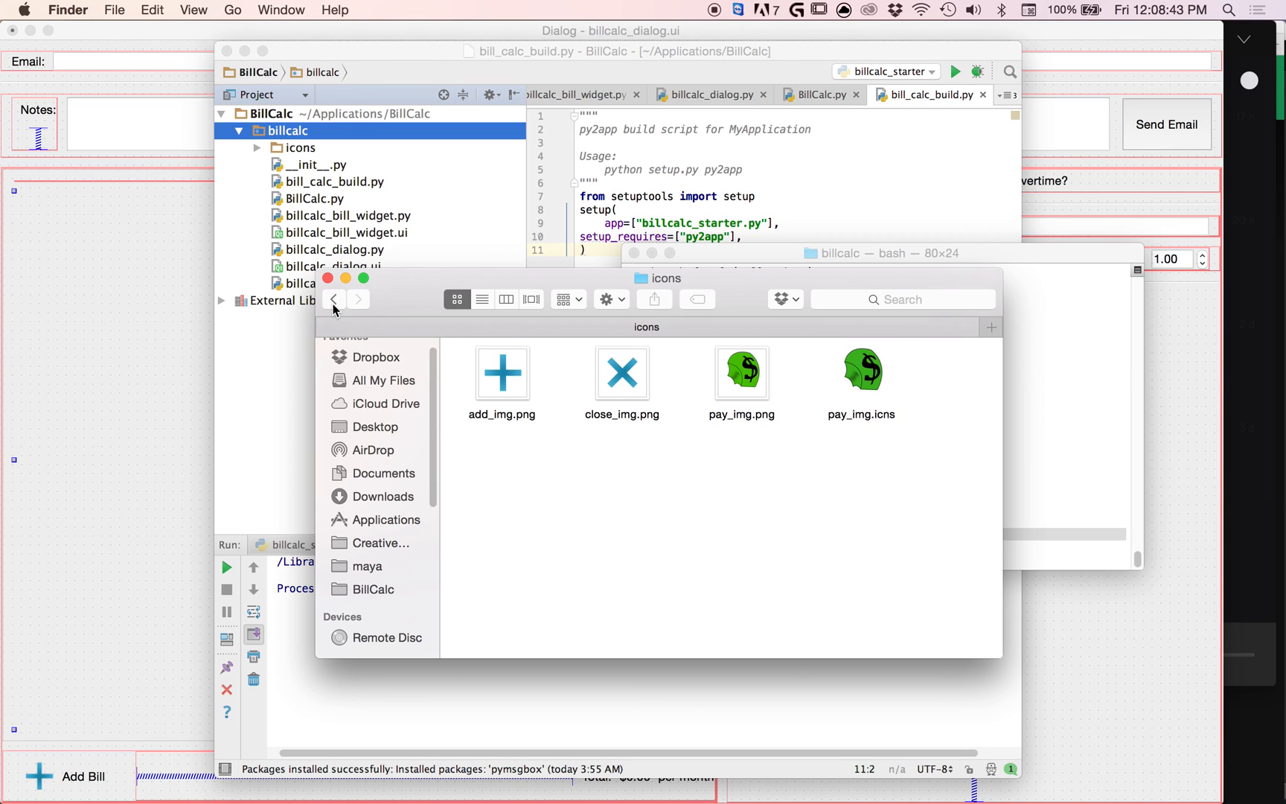
mouse_move(332, 299)
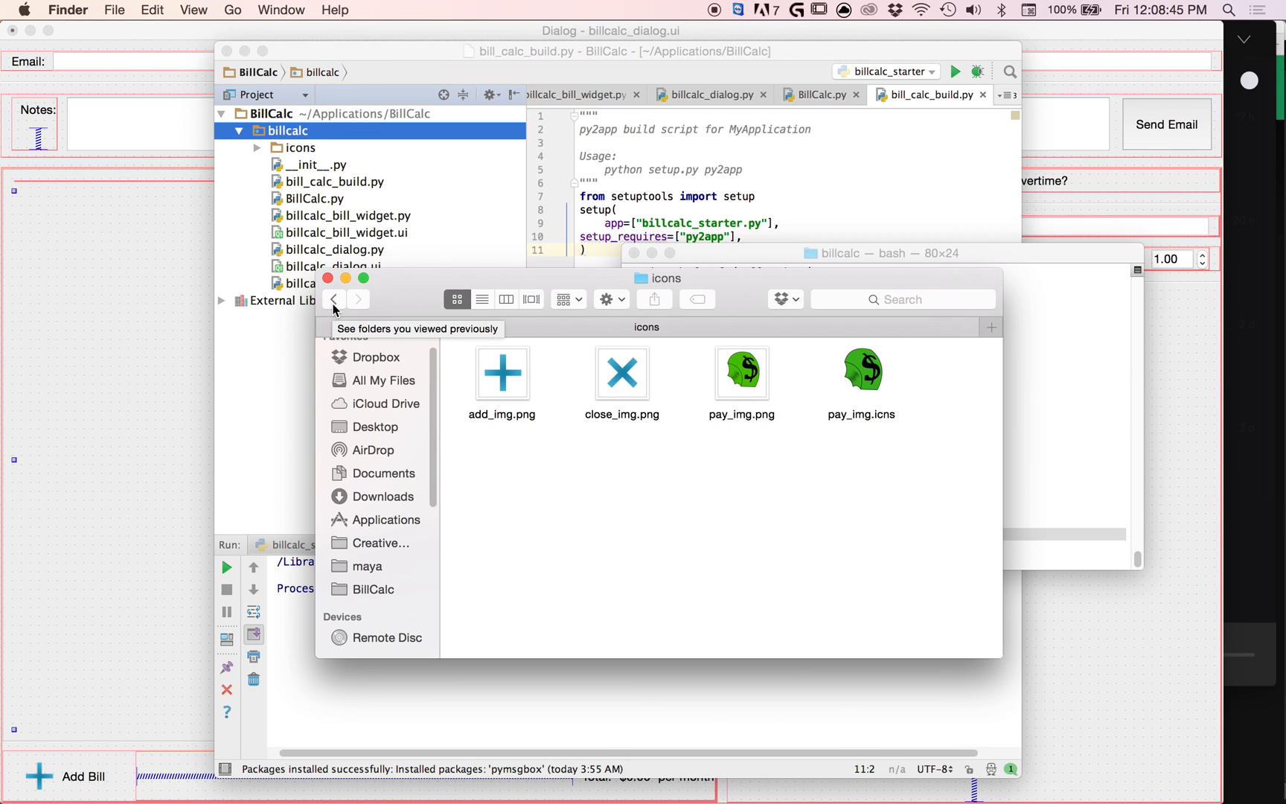
click(335, 299)
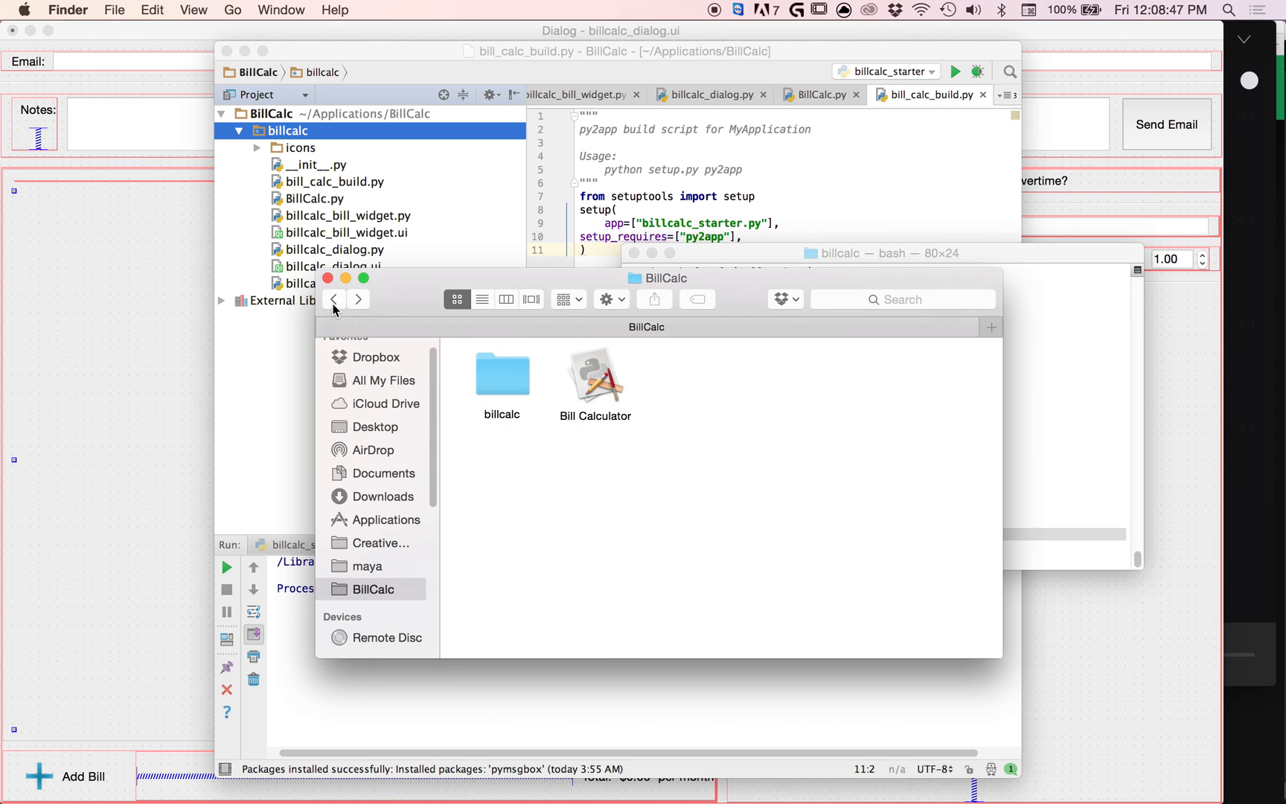
double_click(502, 374)
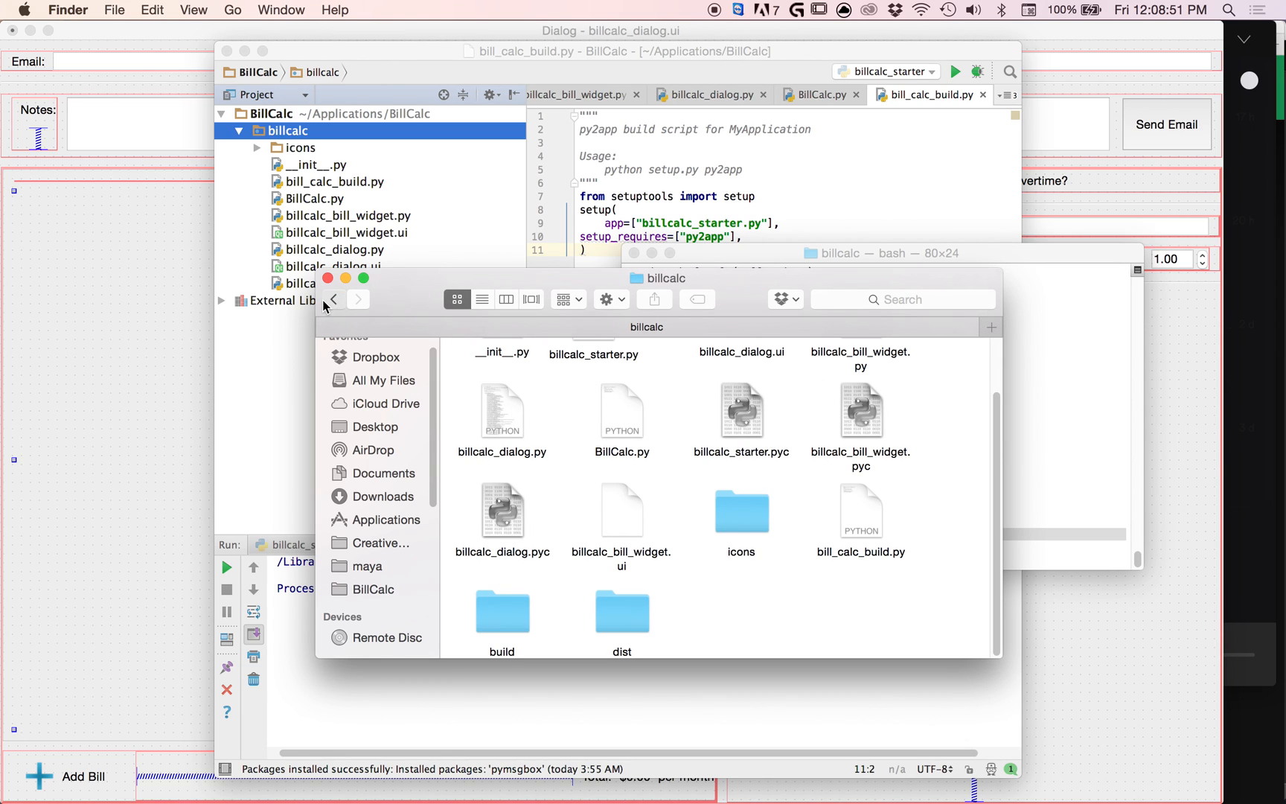
click(332, 299)
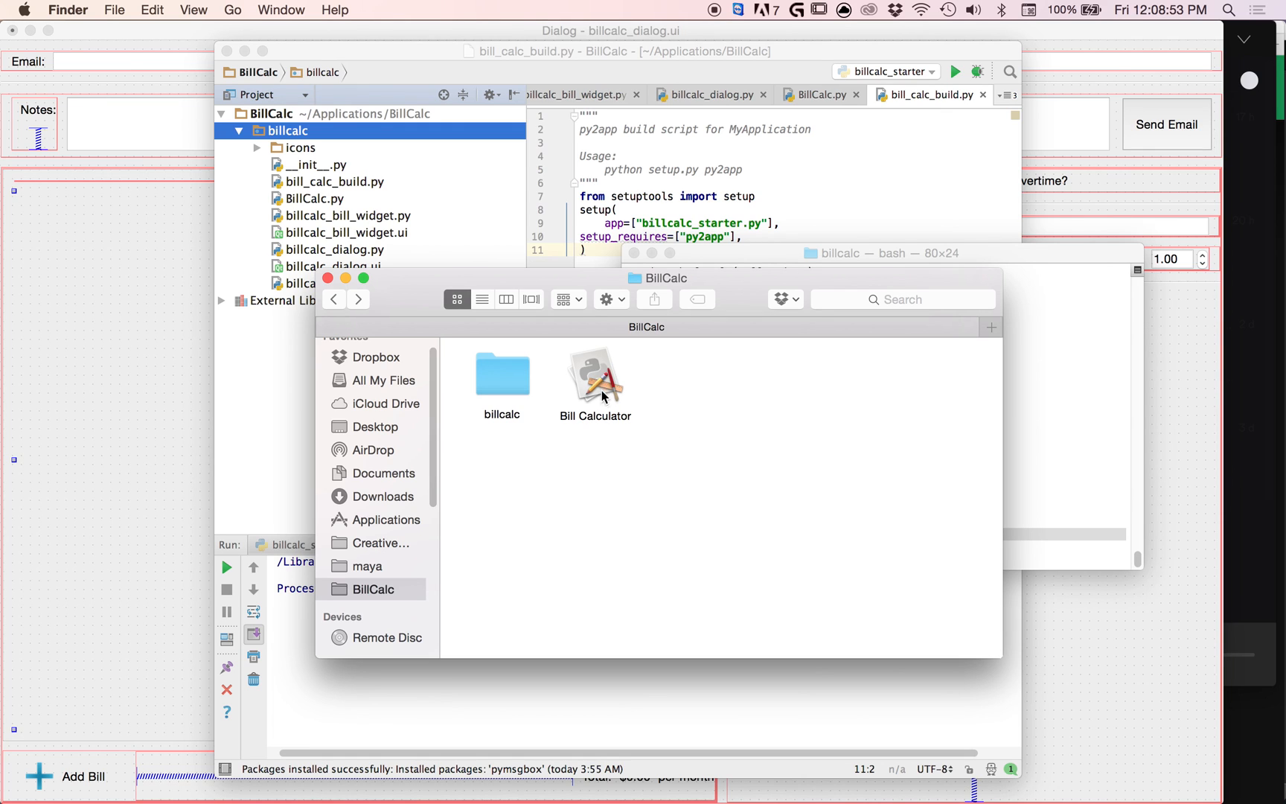
click(594, 373)
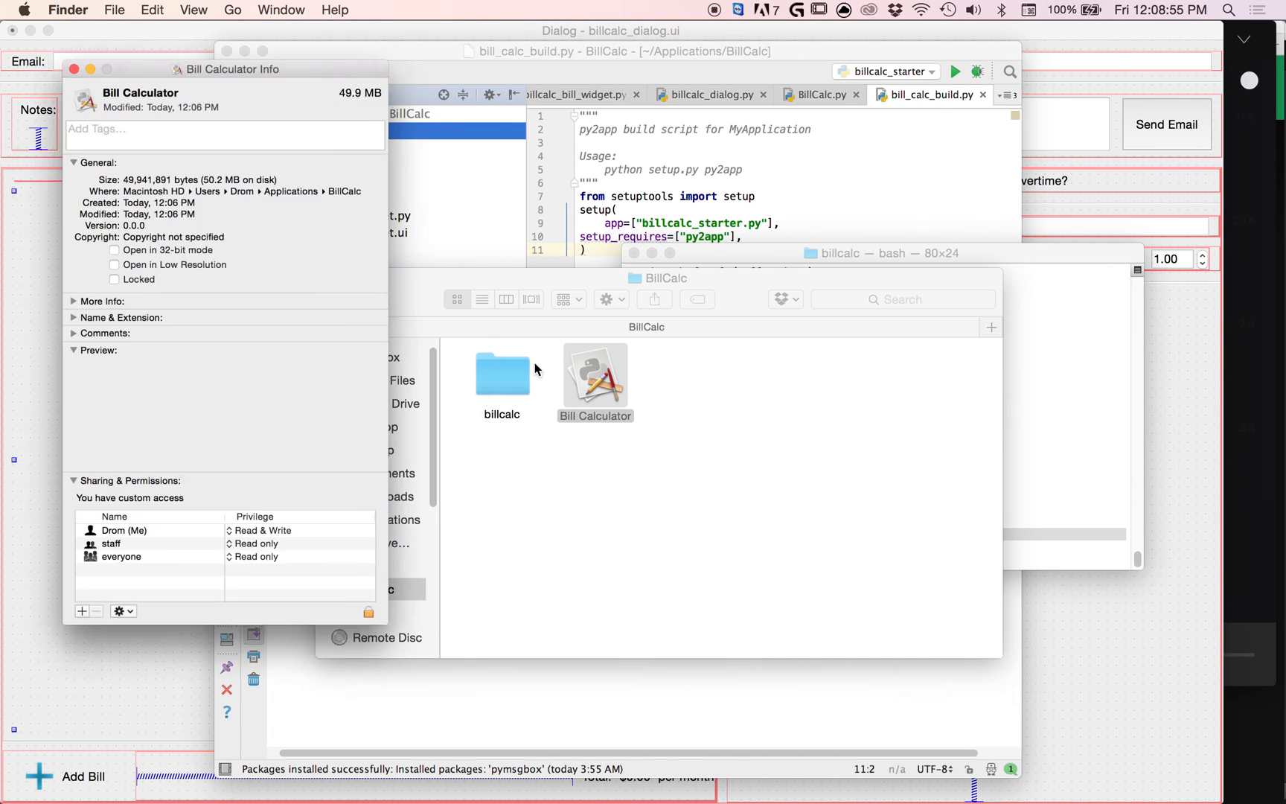
Close the Bill Calculator info window, leaving Finder on the BillCalc folder
drag(231, 69, 193, 38)
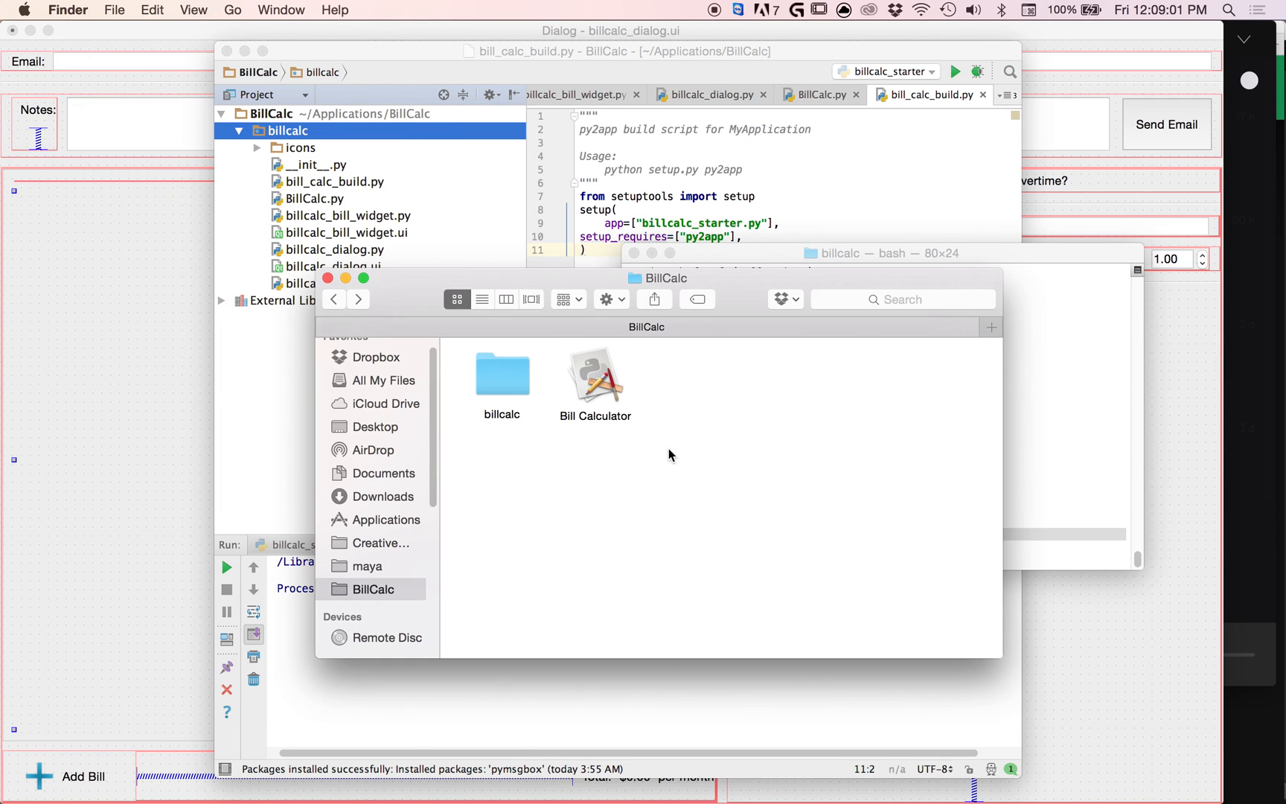
mouse_move(712, 403)
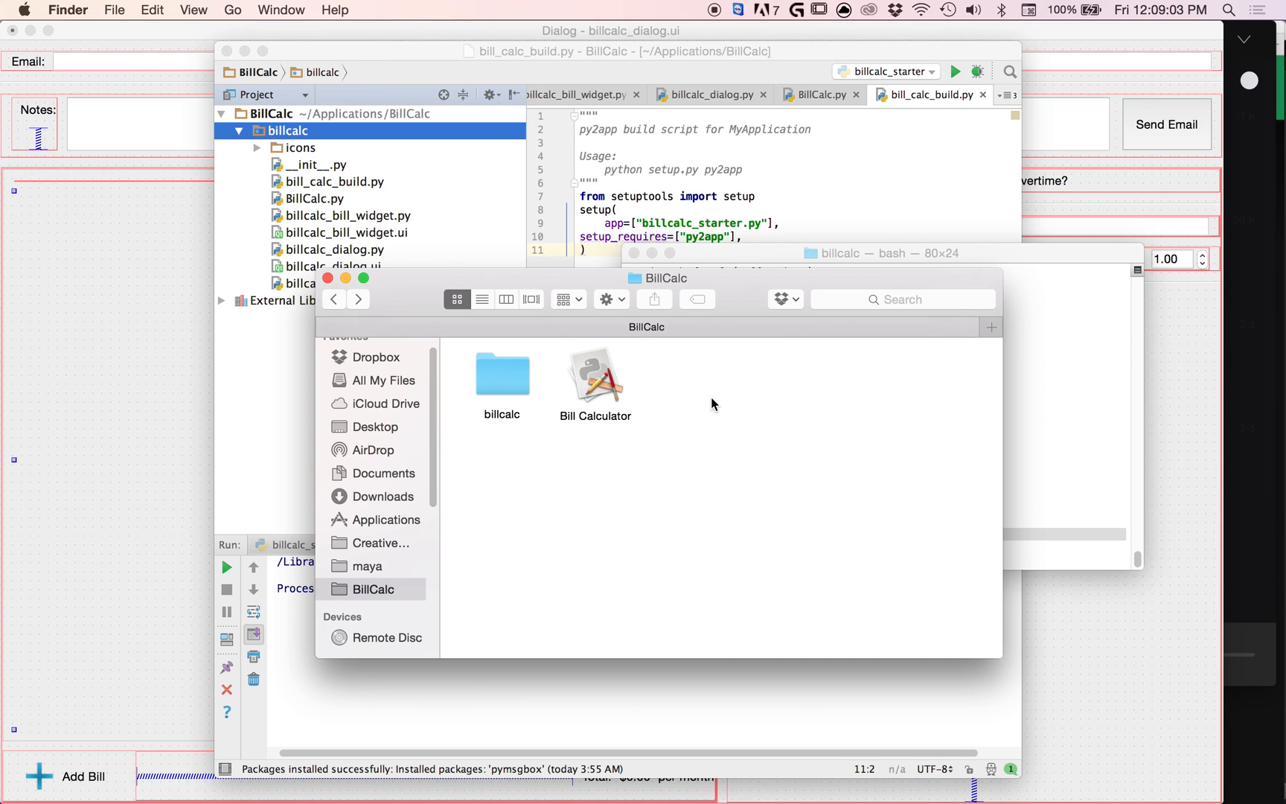
mouse_move(601, 388)
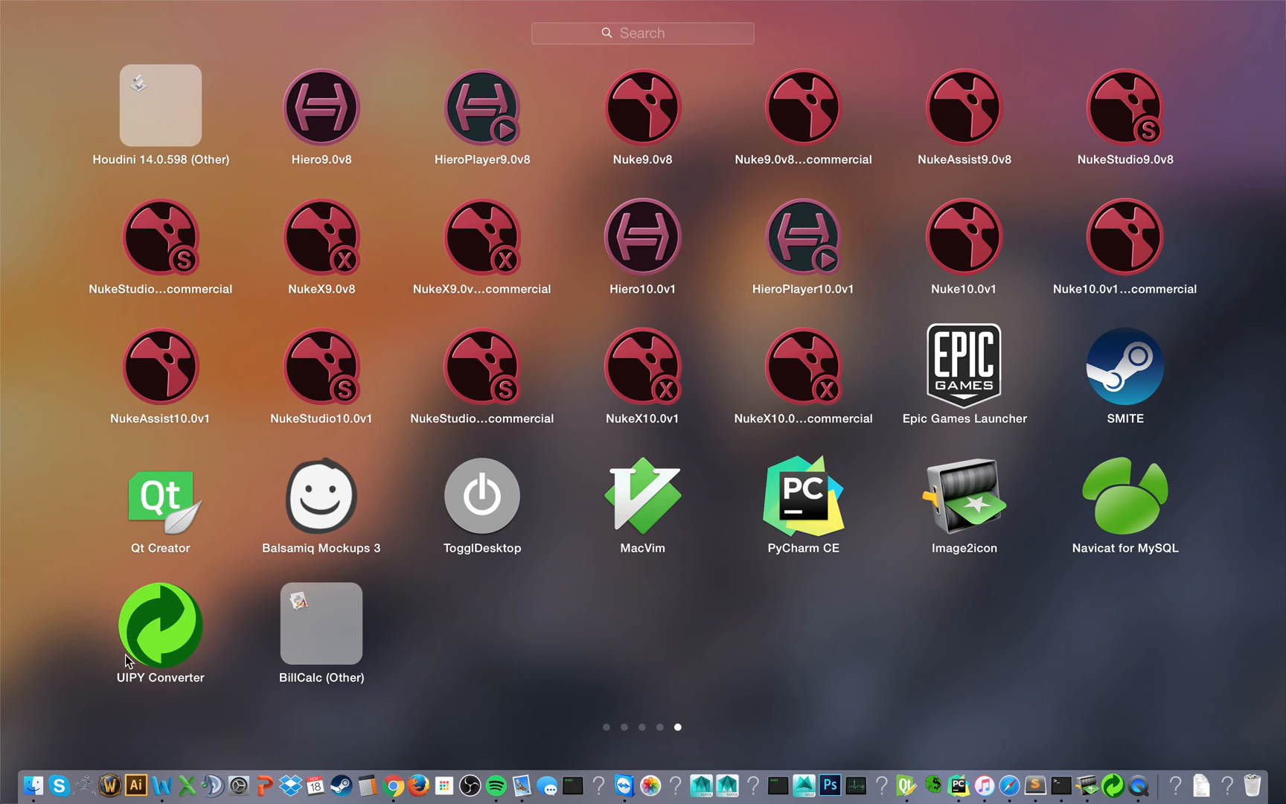
mouse_move(189, 629)
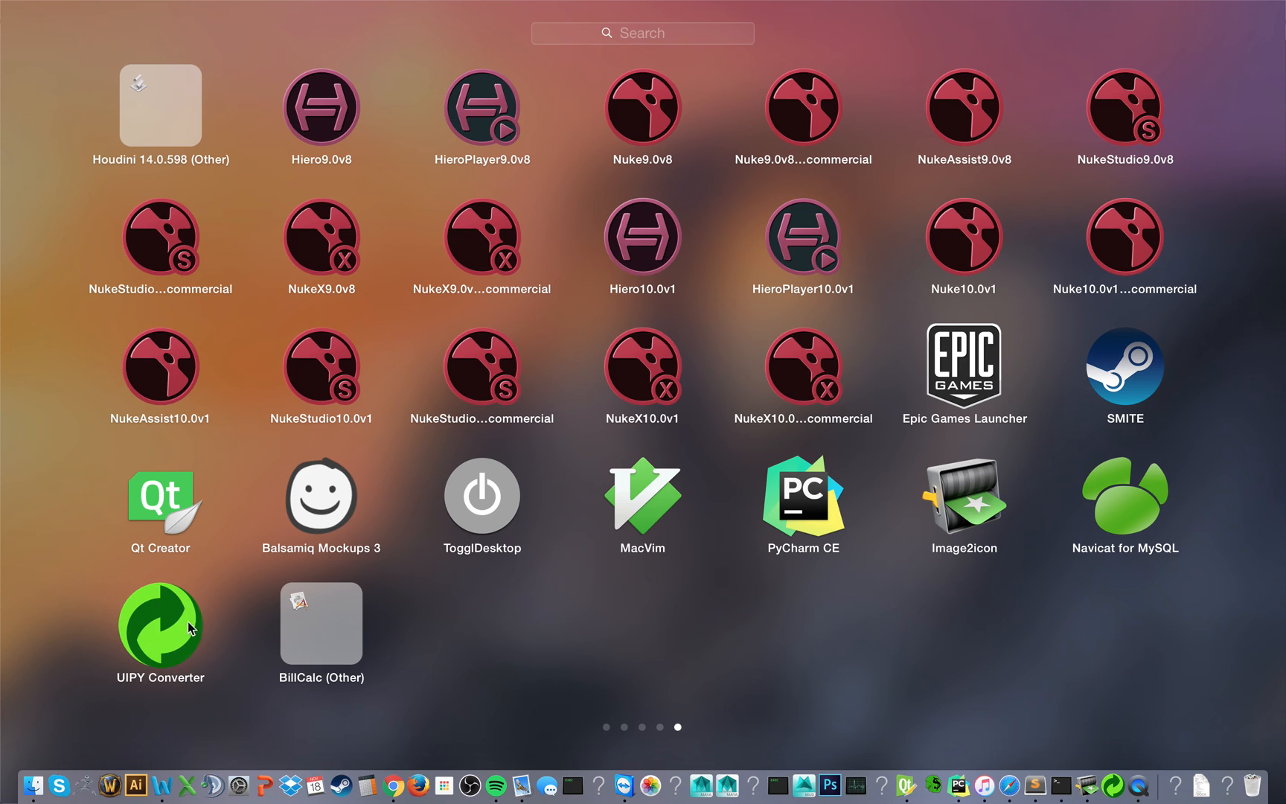
mouse_move(190, 648)
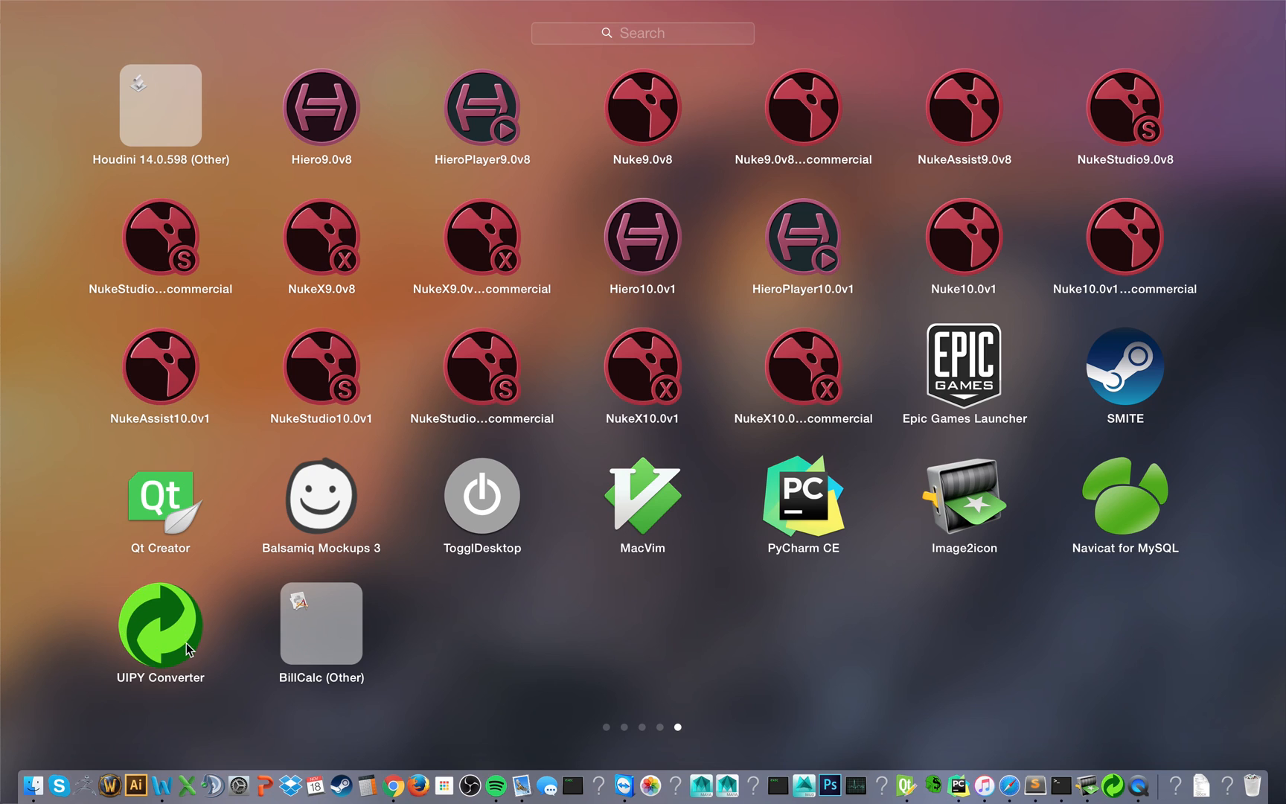
mouse_move(189, 647)
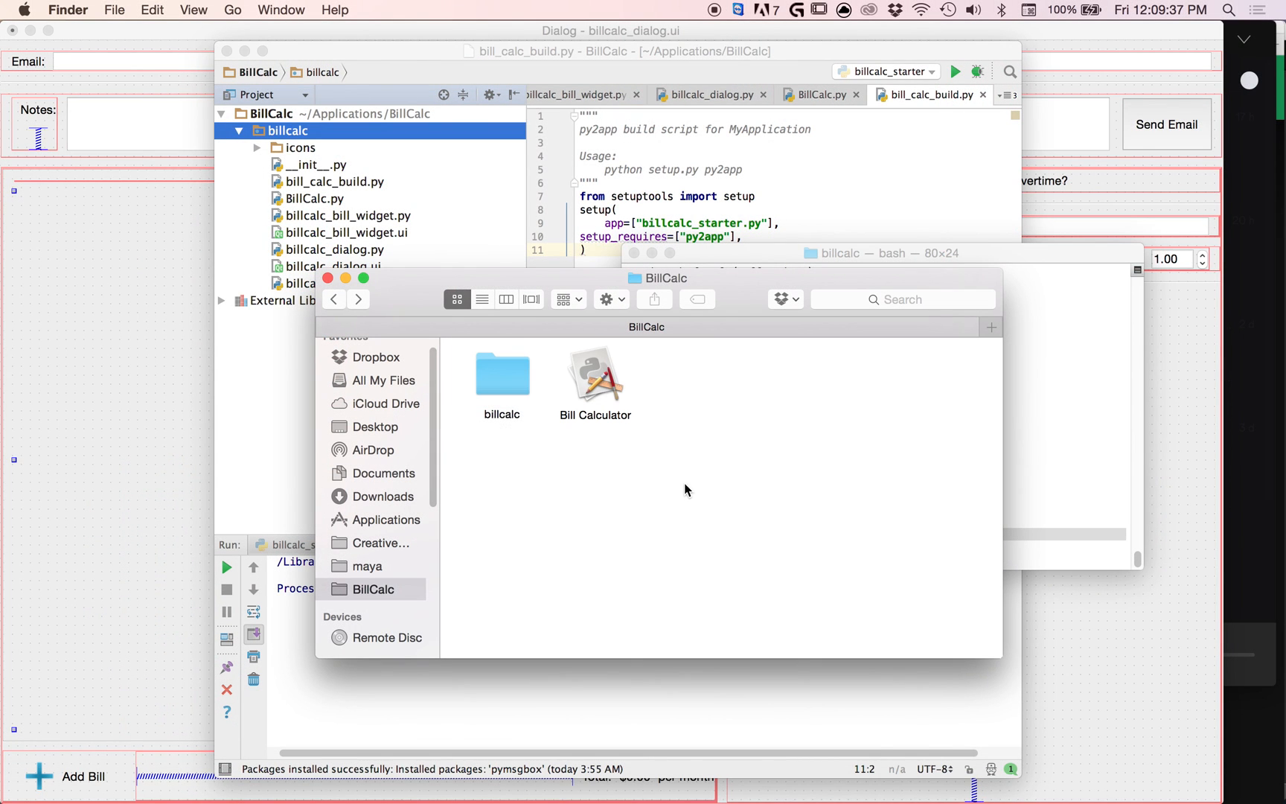
mouse_move(714, 425)
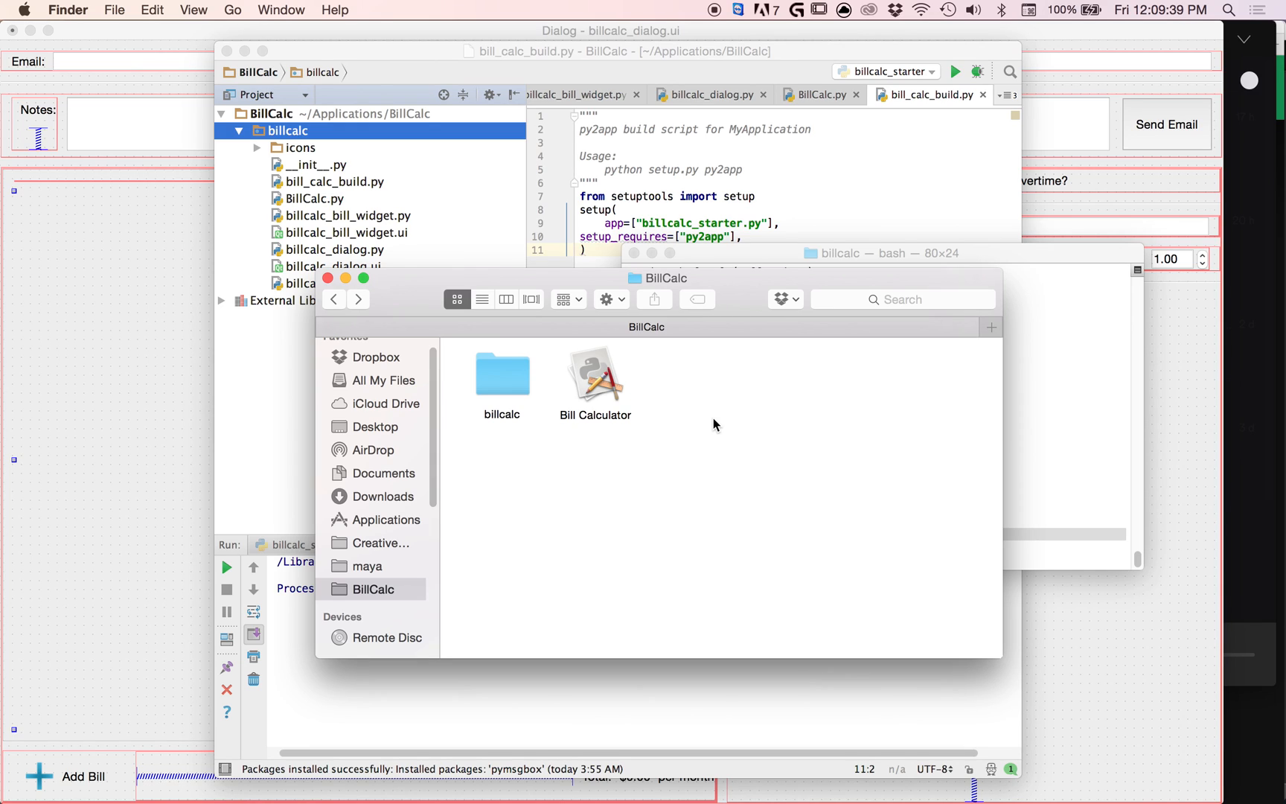